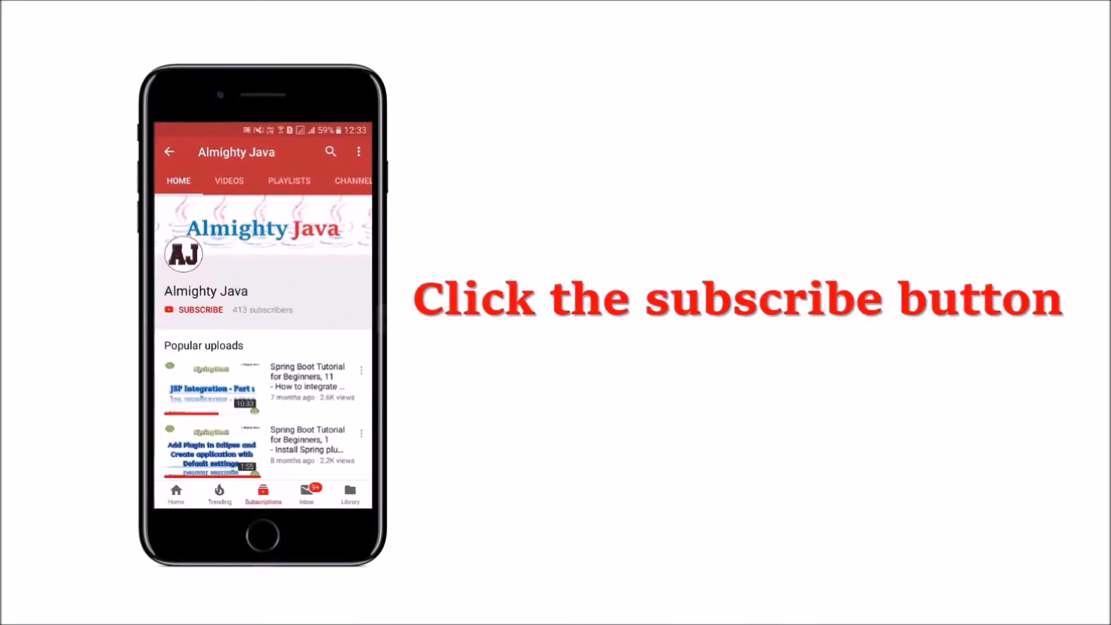
# Create a new Java project named 'google-guice'
pyautogui.click(202, 310)
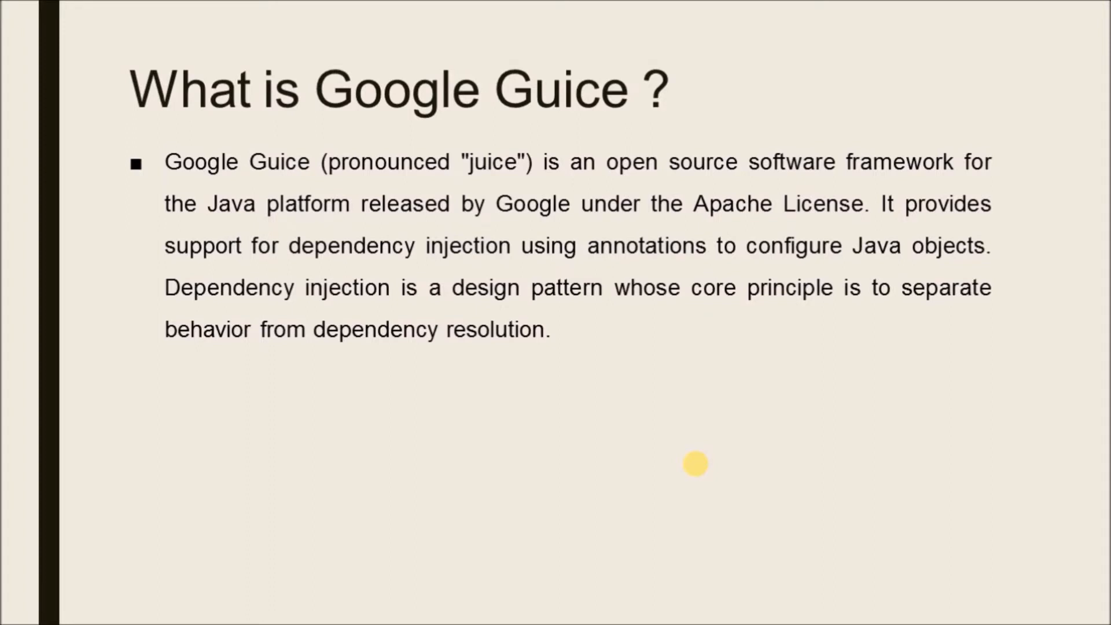
pyautogui.moveTo(699, 465)
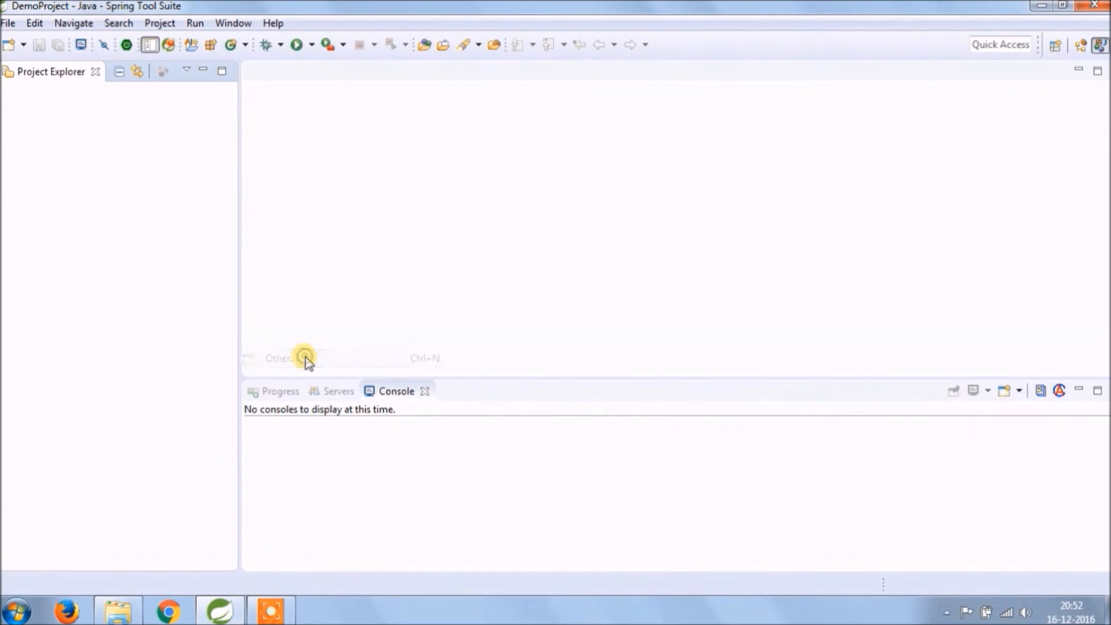
pyautogui.click(279, 357)
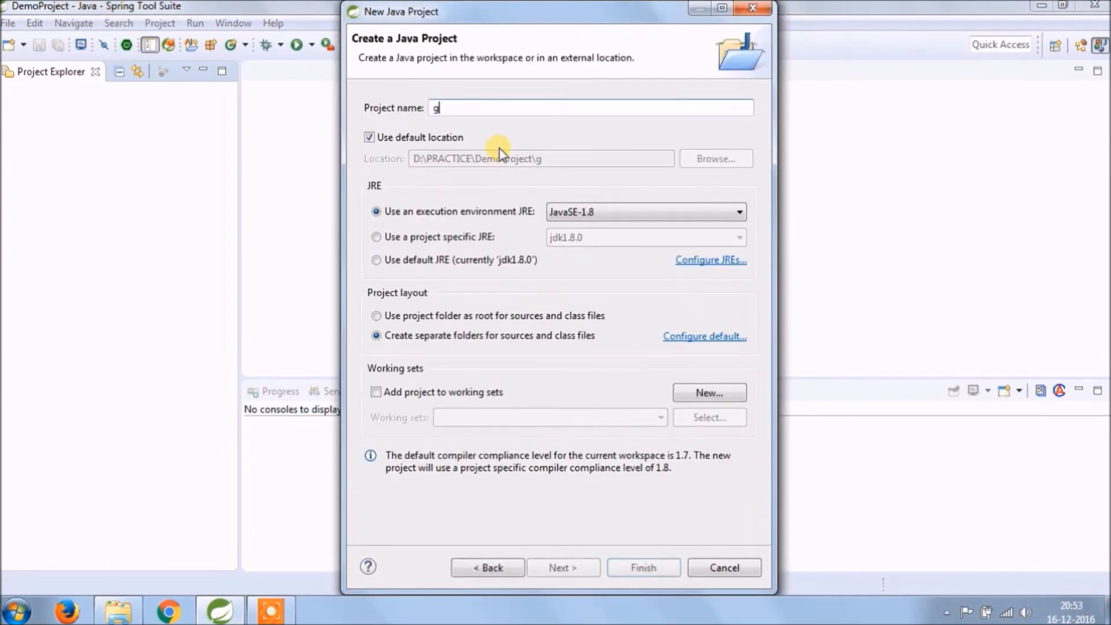
pyautogui.write('oogle-guice')
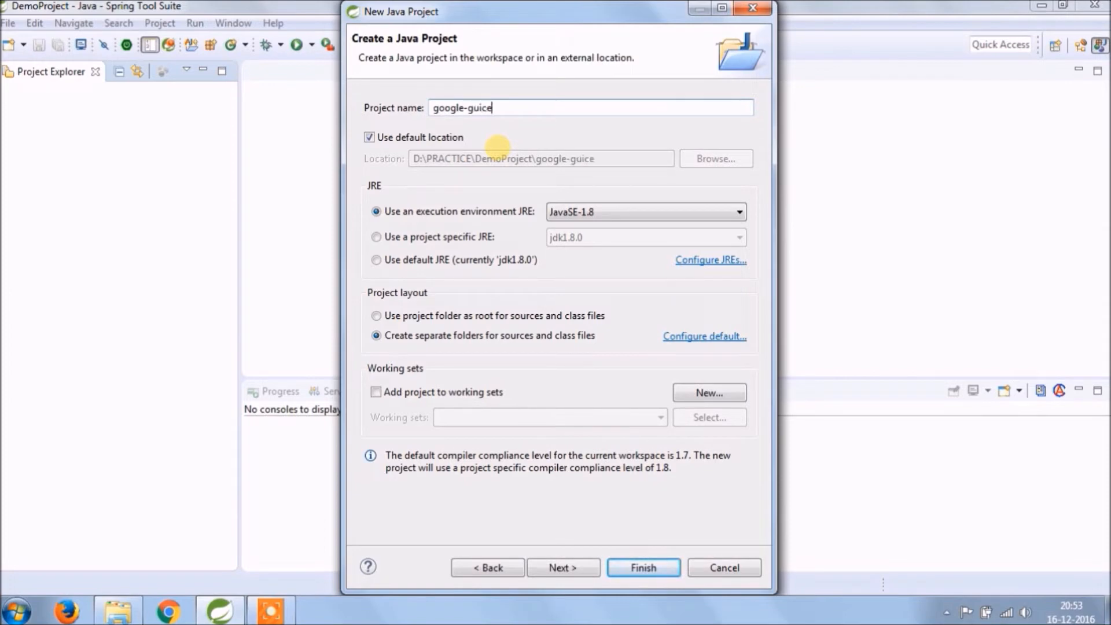
pyautogui.click(642, 567)
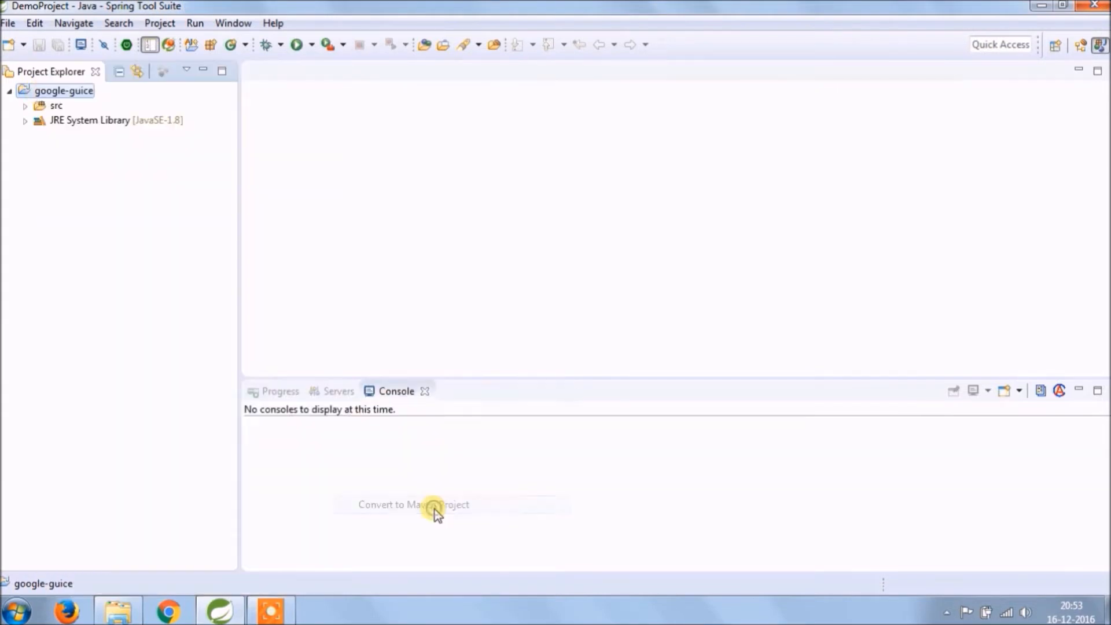
# Convert google-guice to a Maven project and view the generated pom.xml source
pyautogui.click(414, 504)
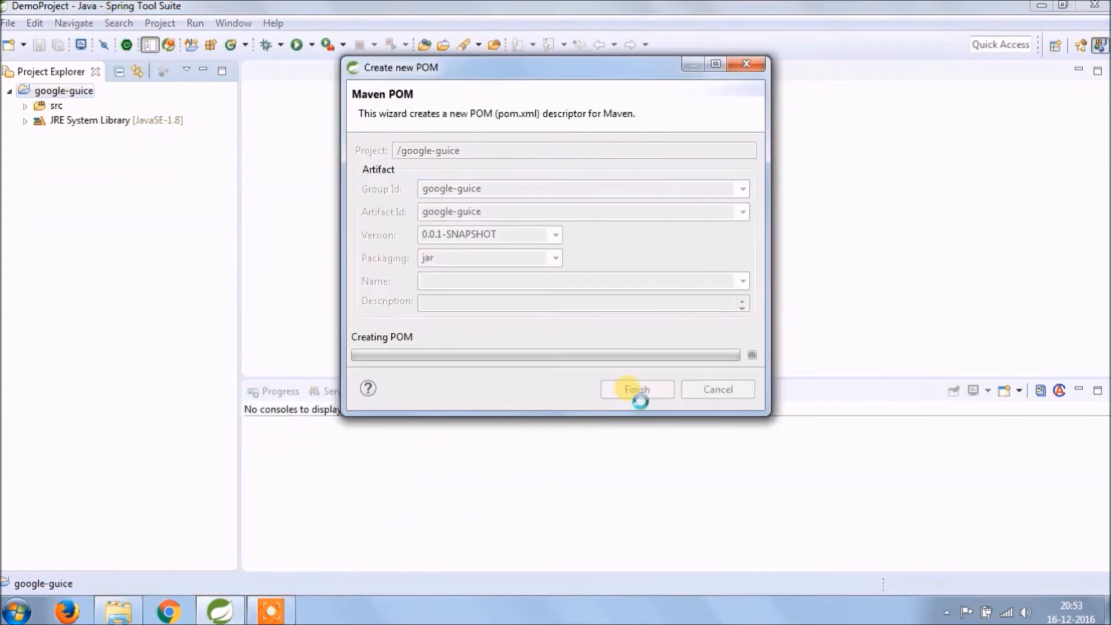
pyautogui.click(636, 389)
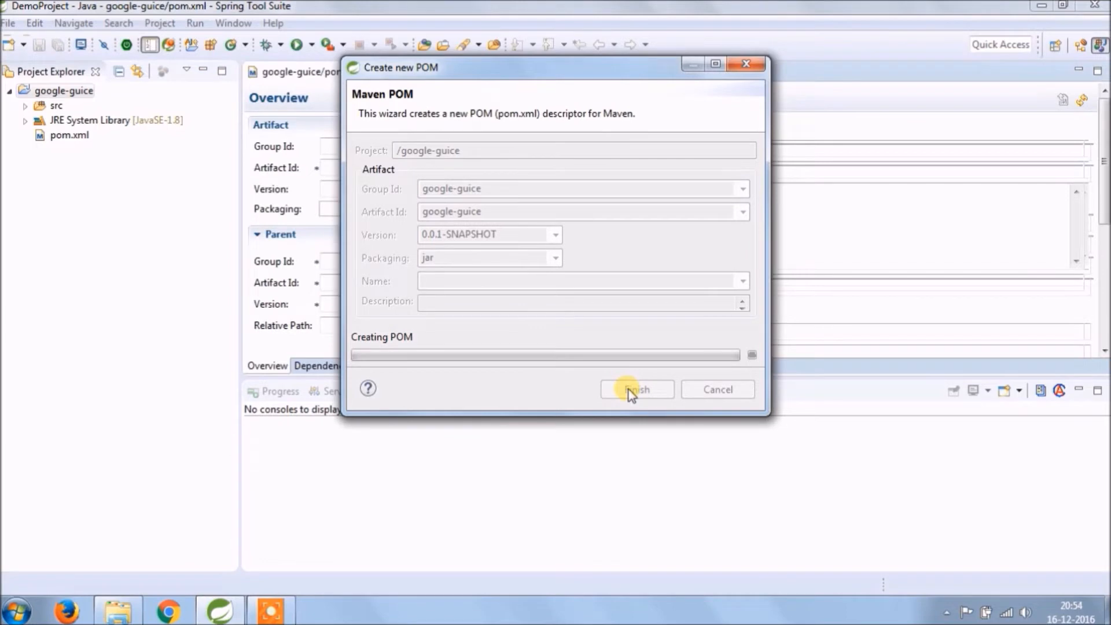
pyautogui.click(635, 389)
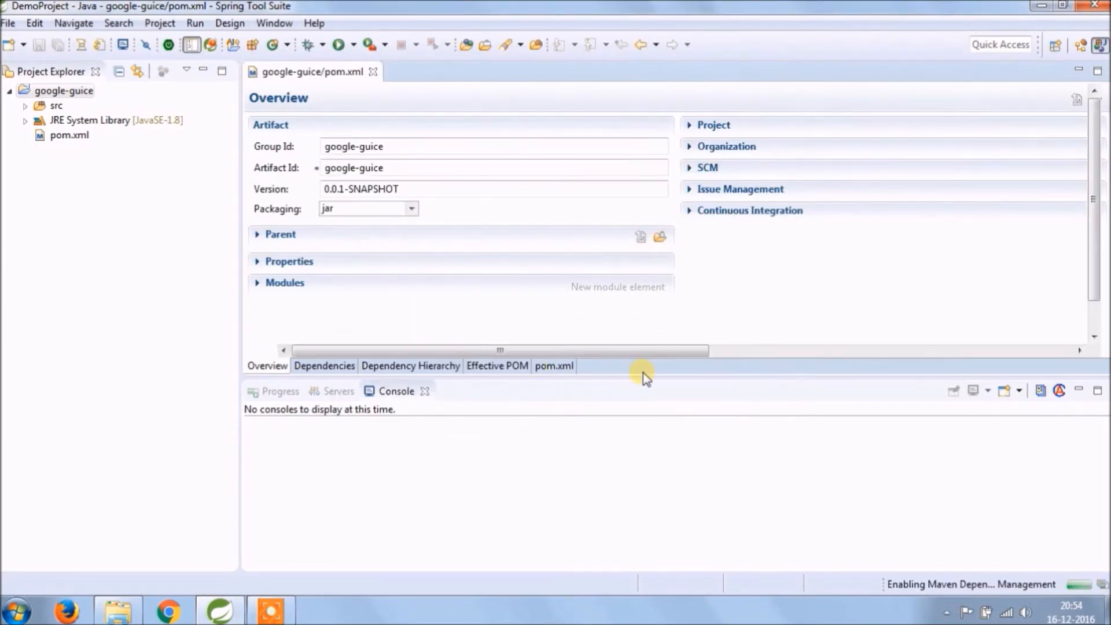
pyautogui.click(553, 366)
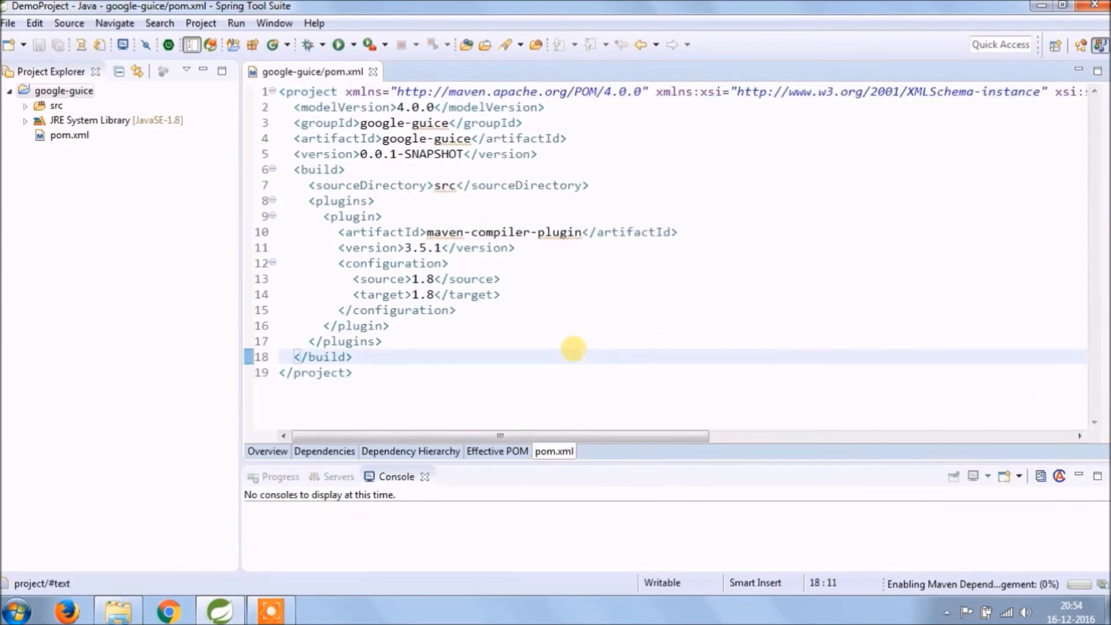
# Search Google in Firefox for 'google guice maven', then return to the pom.xml
pyautogui.click(66, 610)
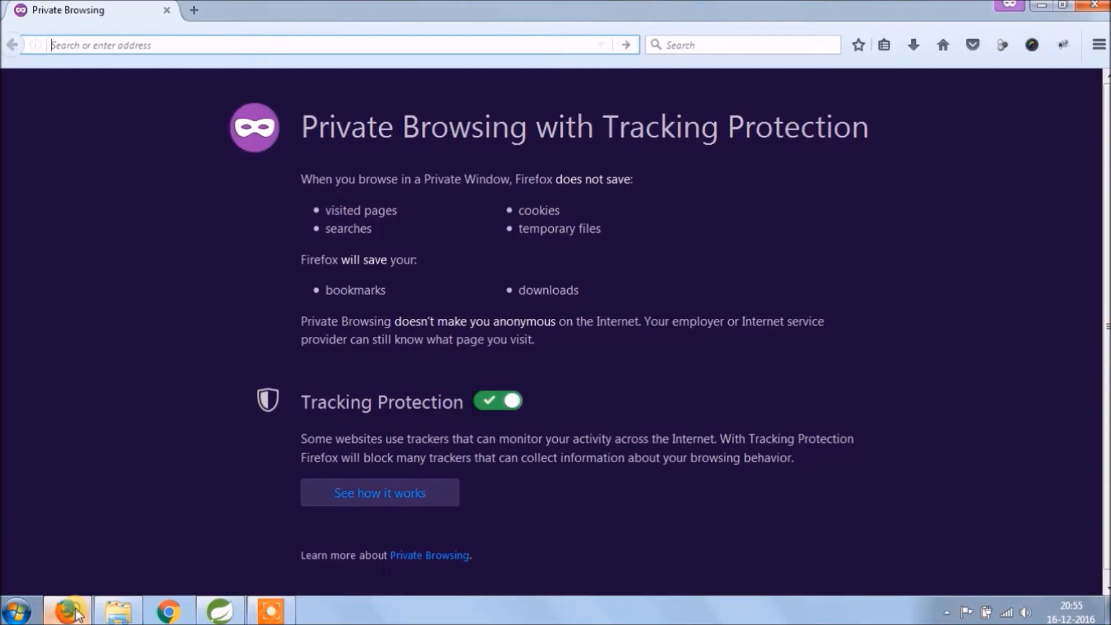
pyautogui.write('google guice')
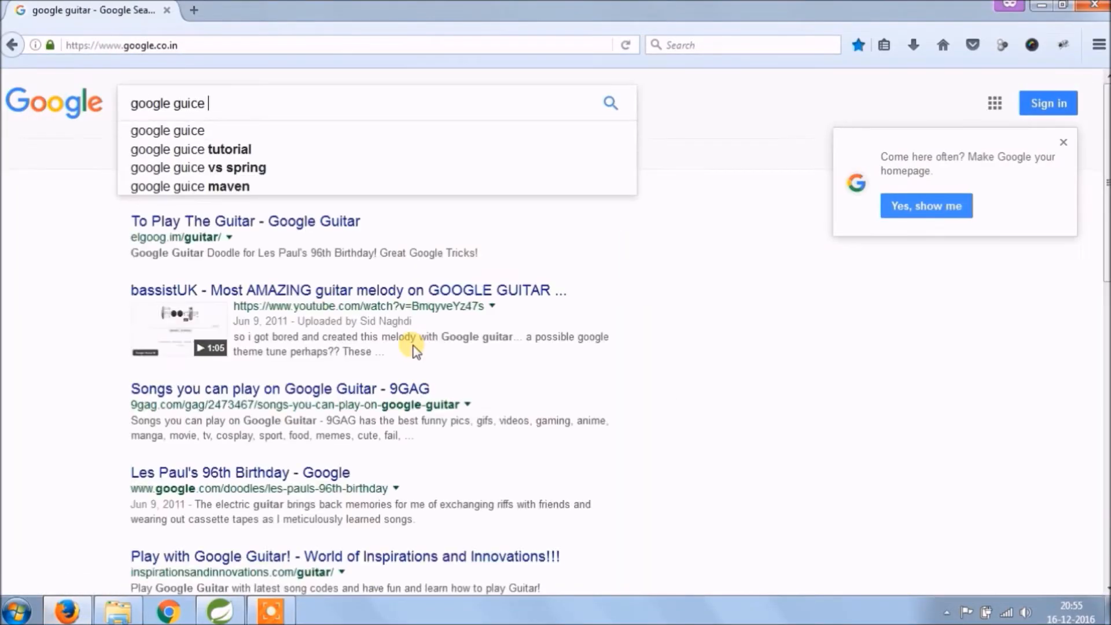
pyautogui.click(189, 186)
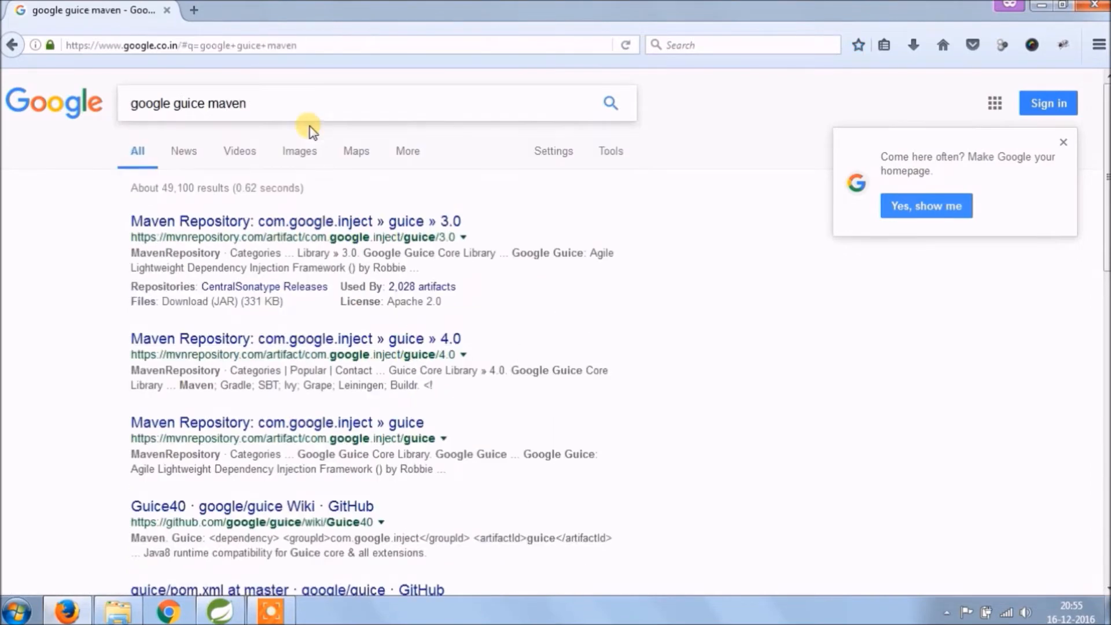
pyautogui.click(295, 338)
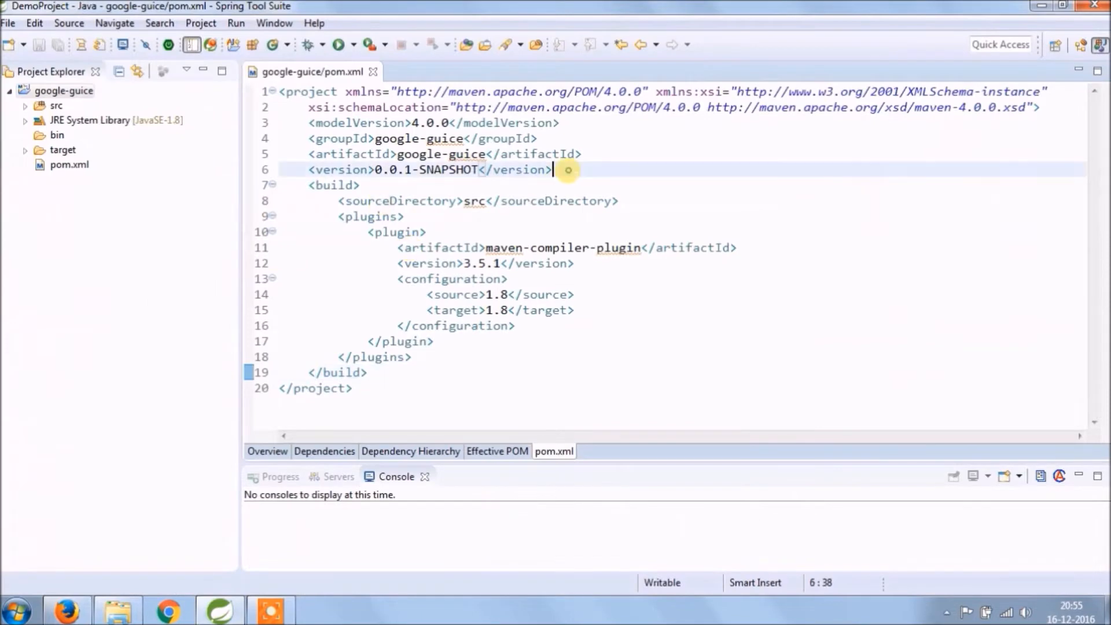
# Declare the com.google.inject:guice:4.0 dependency in pom.xml and start a new package under src
pyautogui.write('<dependency>')
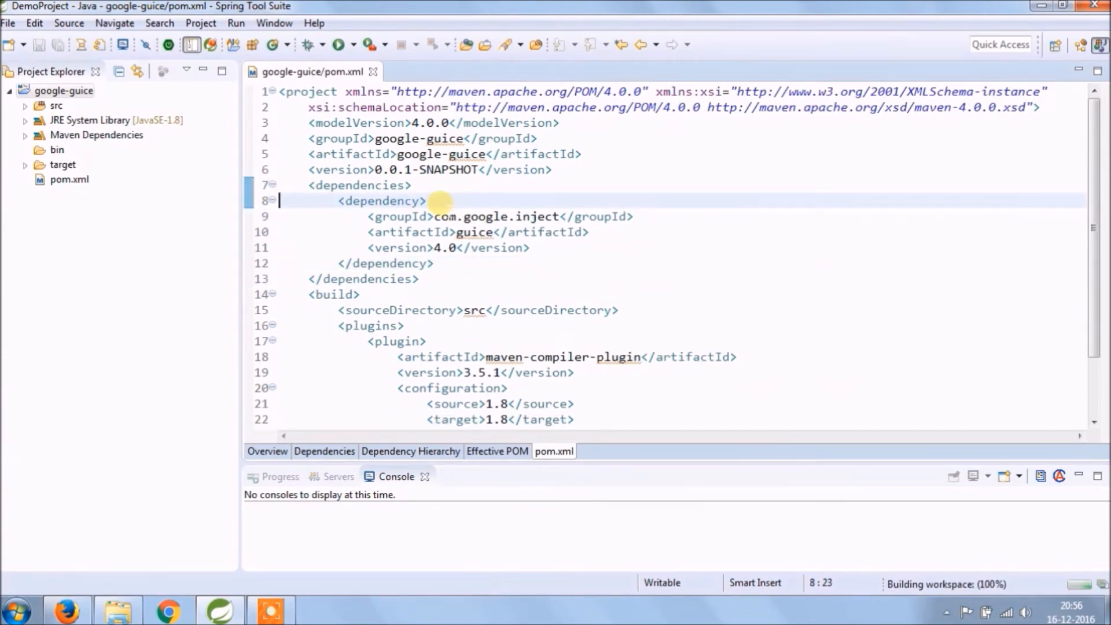
pyautogui.rightClick(55, 105)
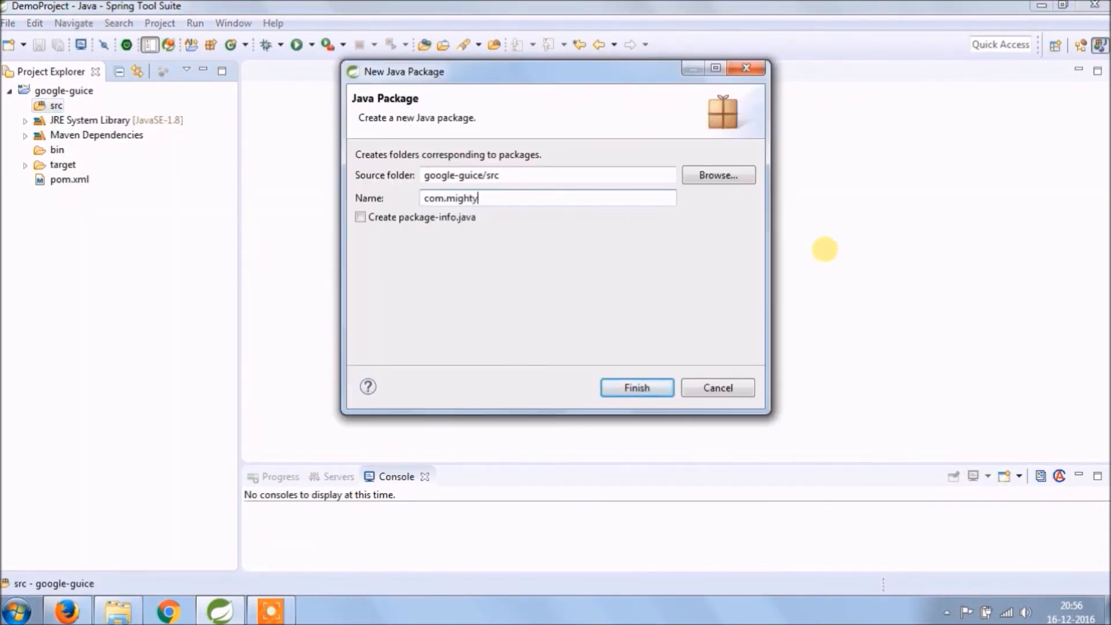
# Create package com.mightyjava.type1 with a Calculator class defining int addition and substraction(int a, int b) methods
pyautogui.click(635, 388)
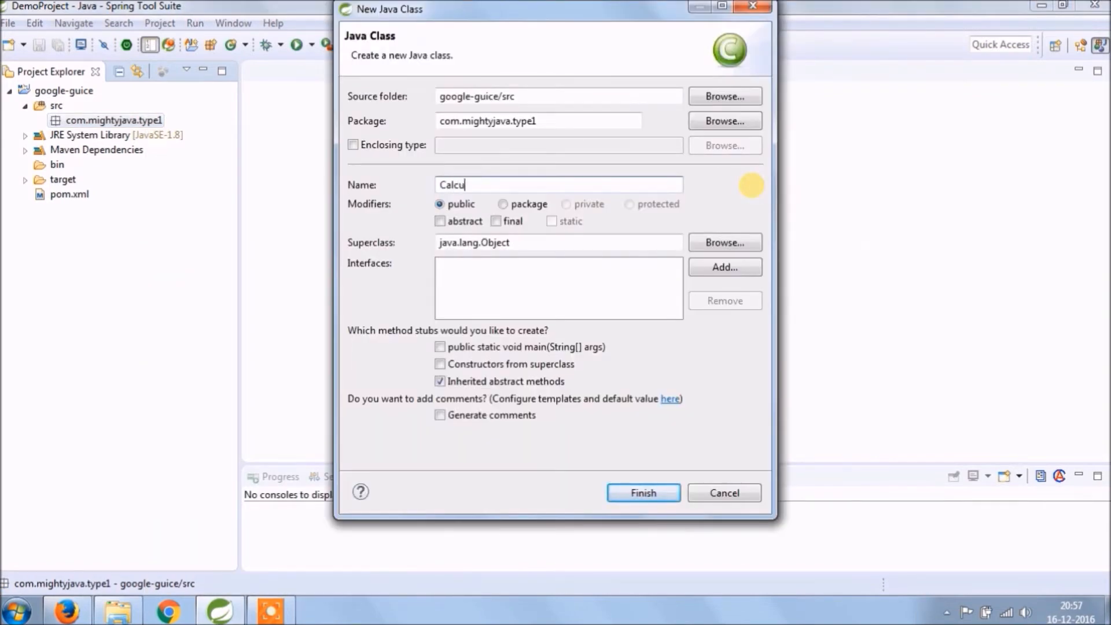
pyautogui.click(642, 493)
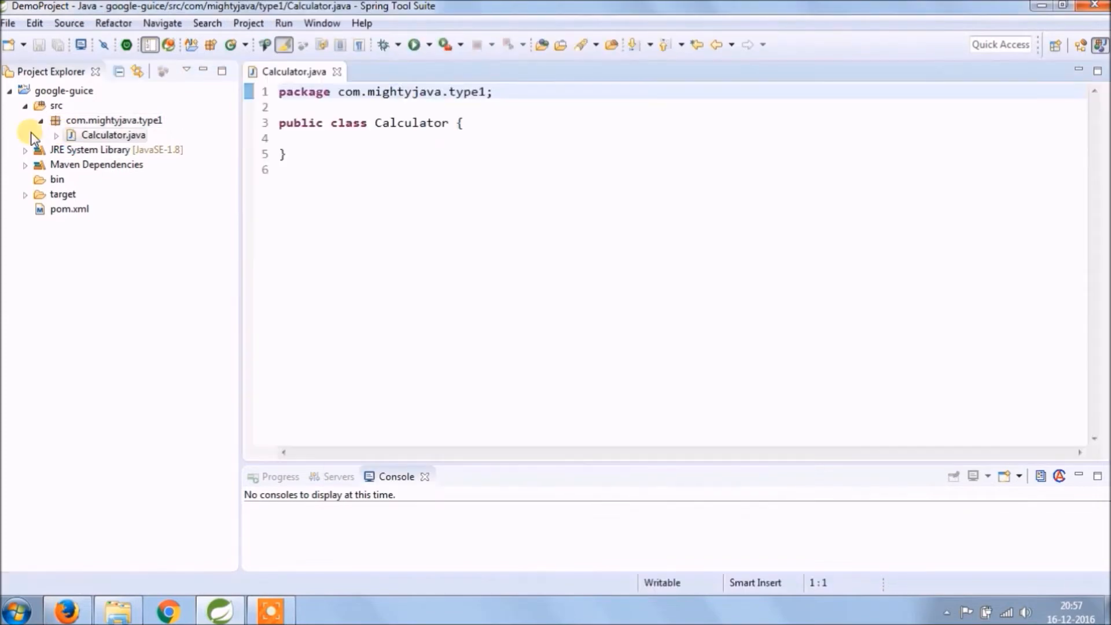
pyautogui.click(307, 138)
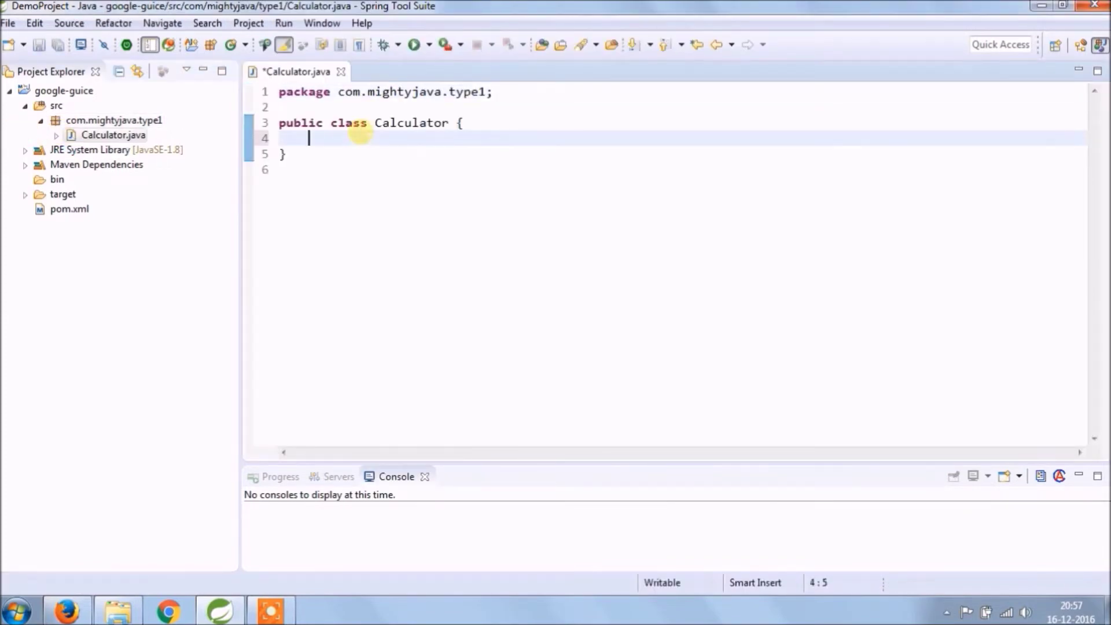
pyautogui.write('public int addition')
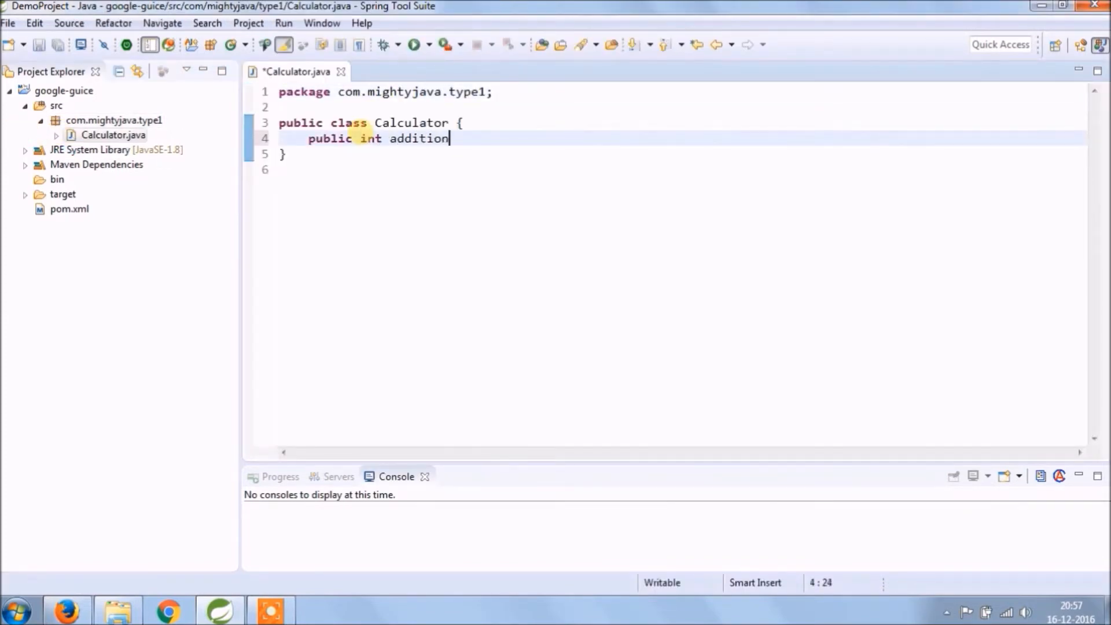
pyautogui.write('(int a, int b) {')
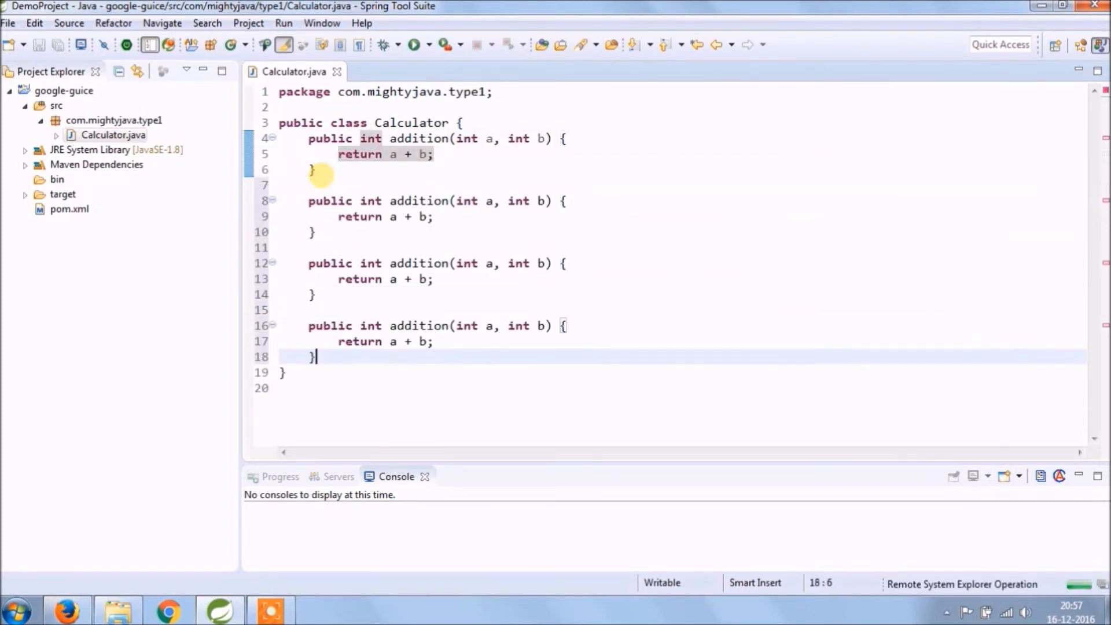
pyautogui.write('substrac')
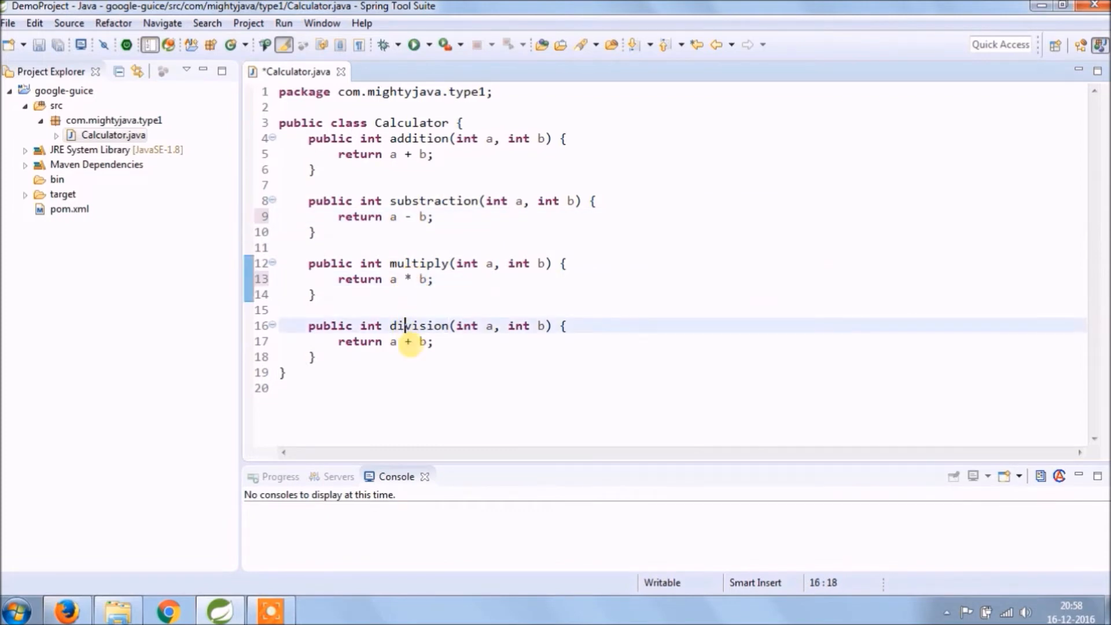
# Add a CalculatorModule class extending AbstractModule to the type1 package
pyautogui.rightClick(106, 120)
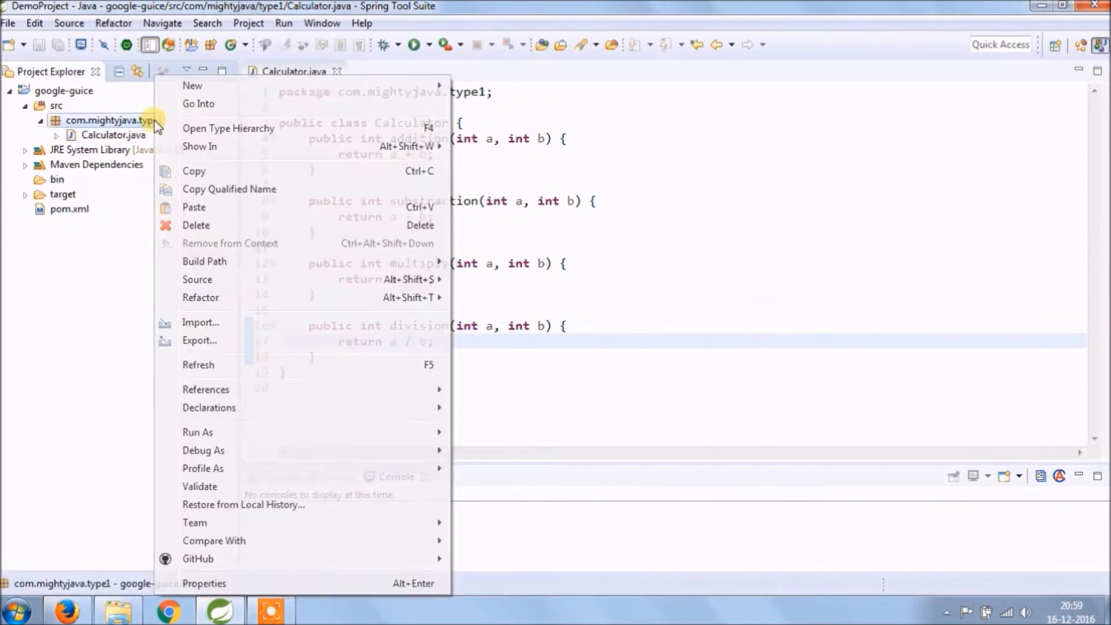
pyautogui.click(192, 85)
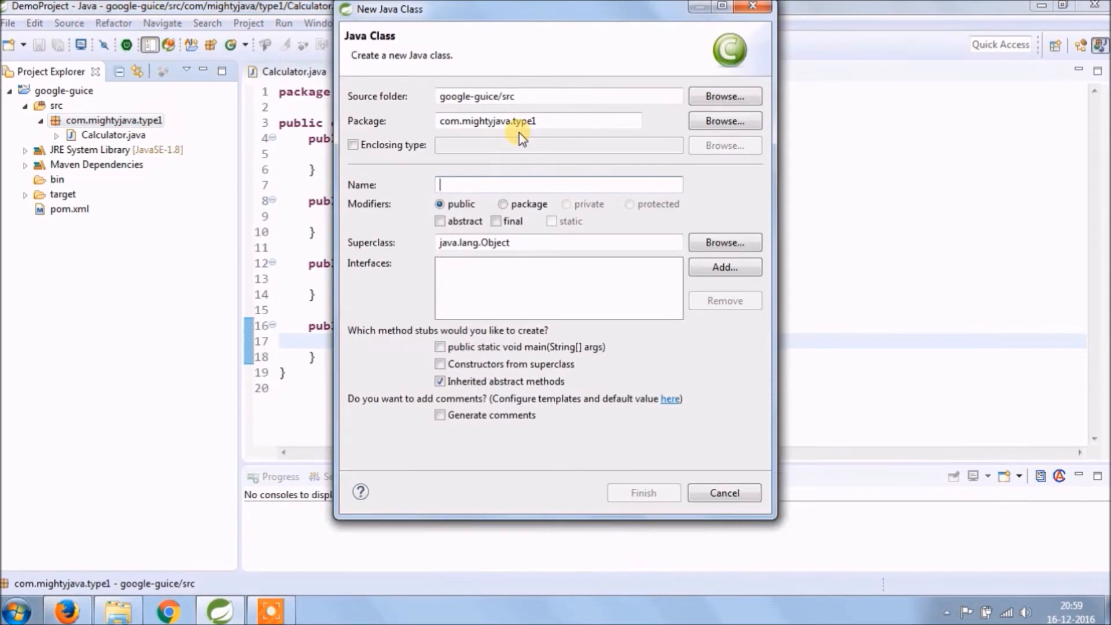
pyautogui.write('CalculatorMa')
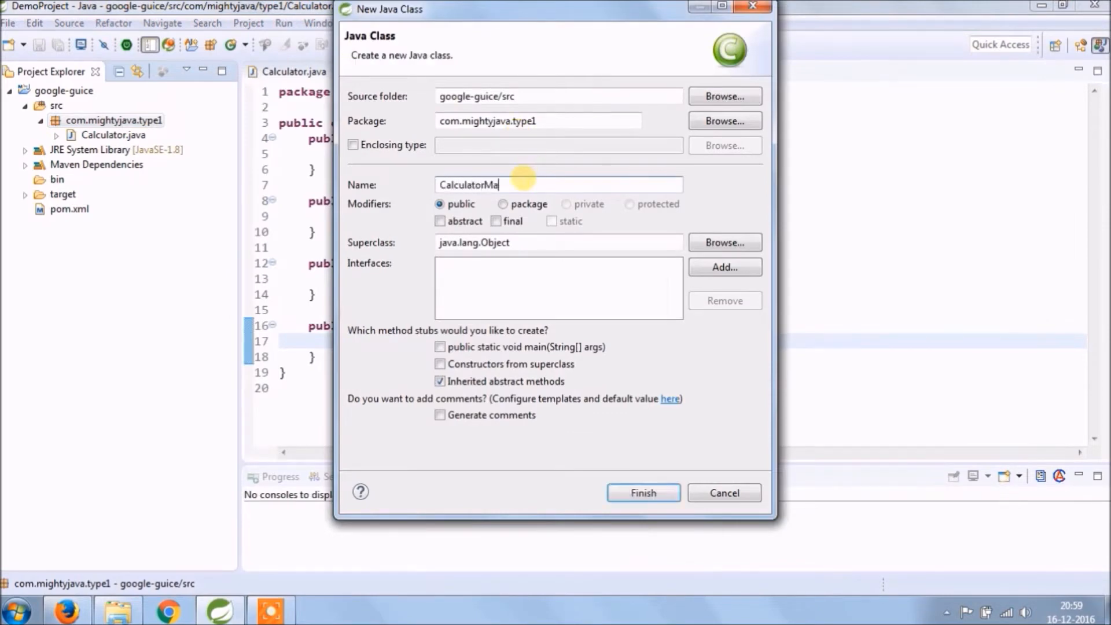
pyautogui.write('dule')
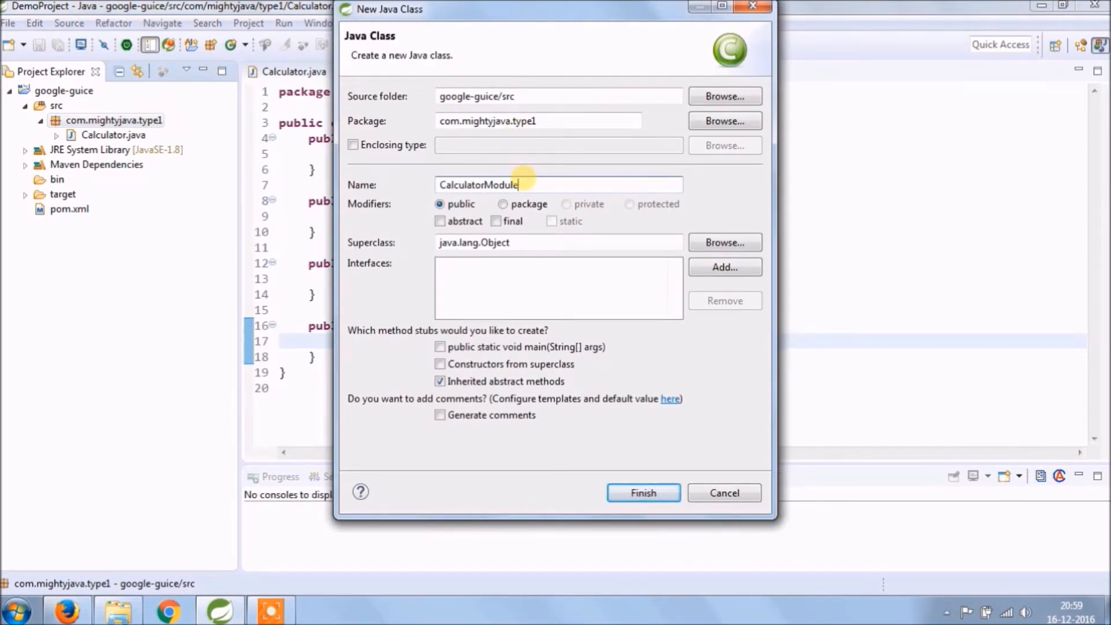
pyautogui.click(642, 493)
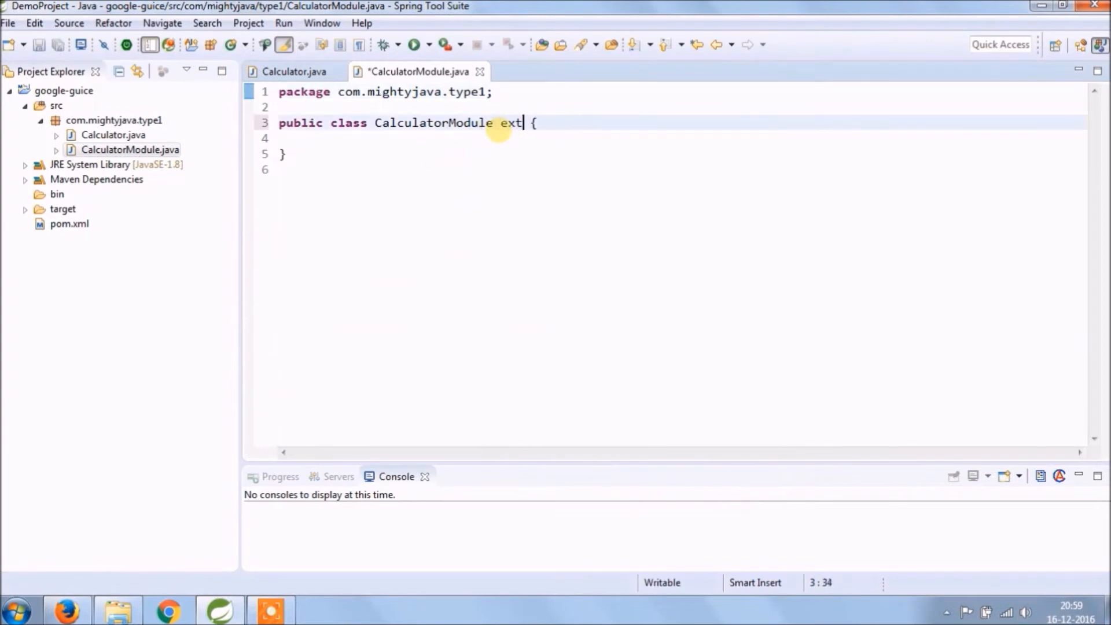
pyautogui.write('ends Abs')
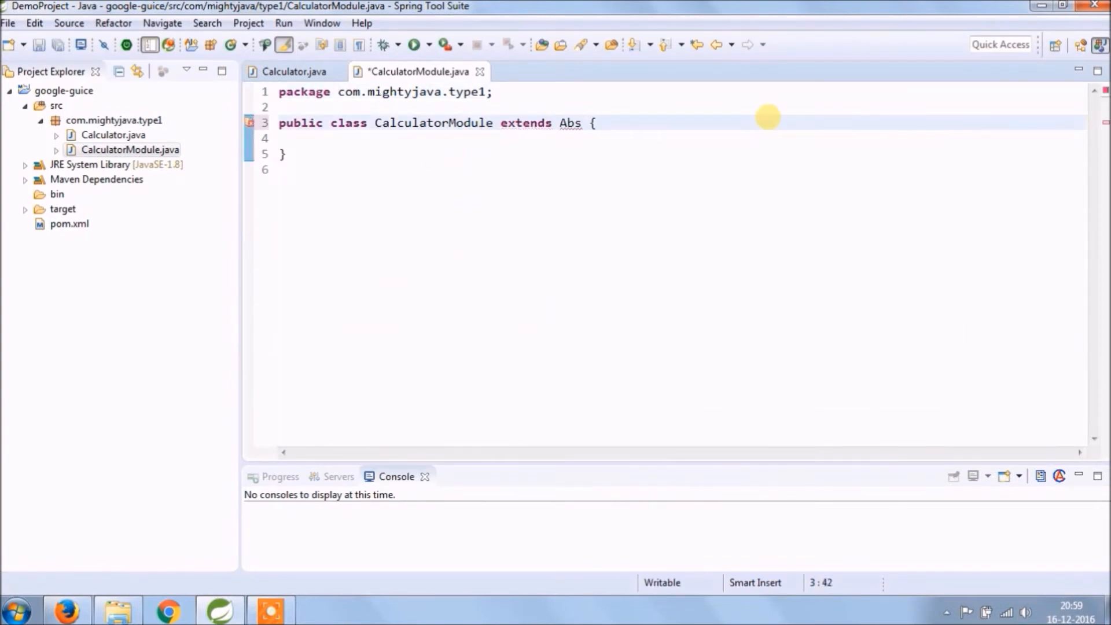
pyautogui.write('tractModule')
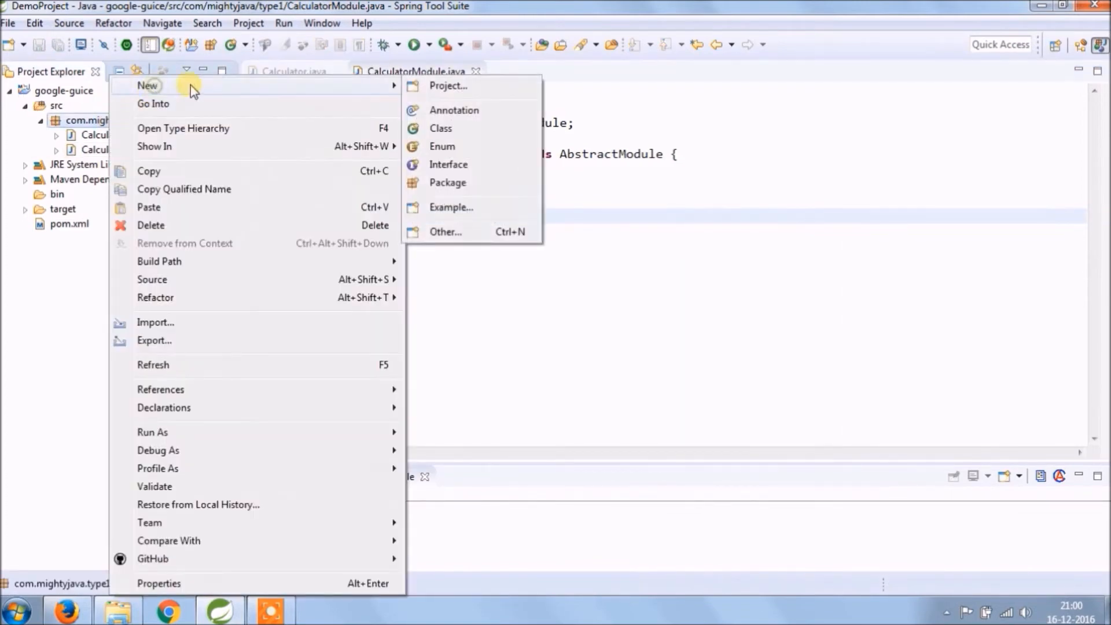
# Create a CalculatorClient class in type1 with a main method
pyautogui.click(440, 129)
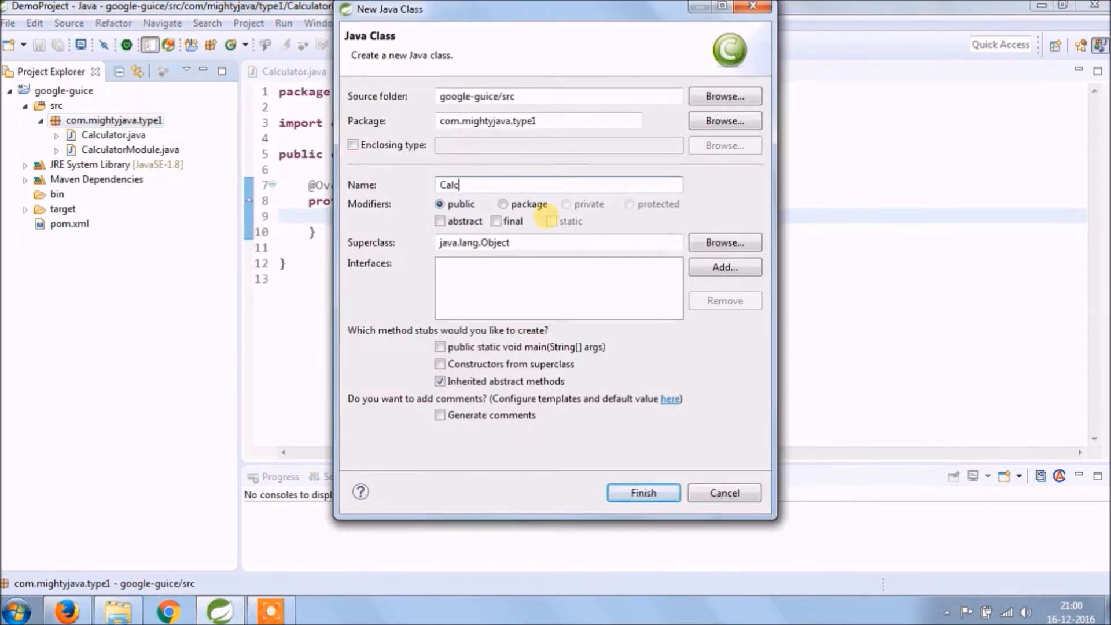
pyautogui.click(642, 493)
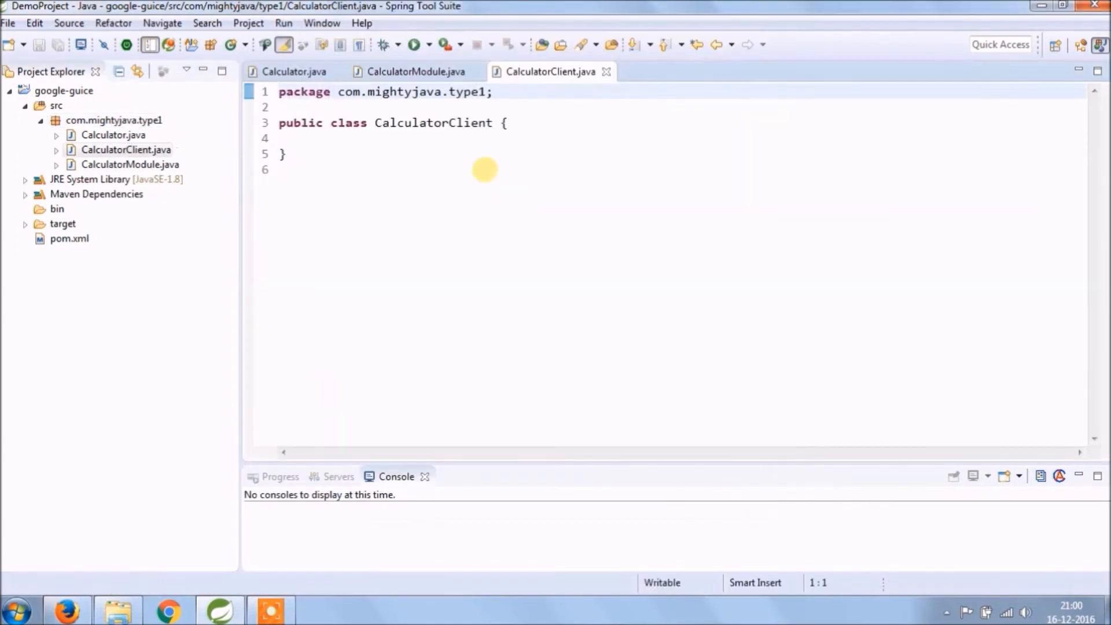
pyautogui.write('main(String[] args) {')
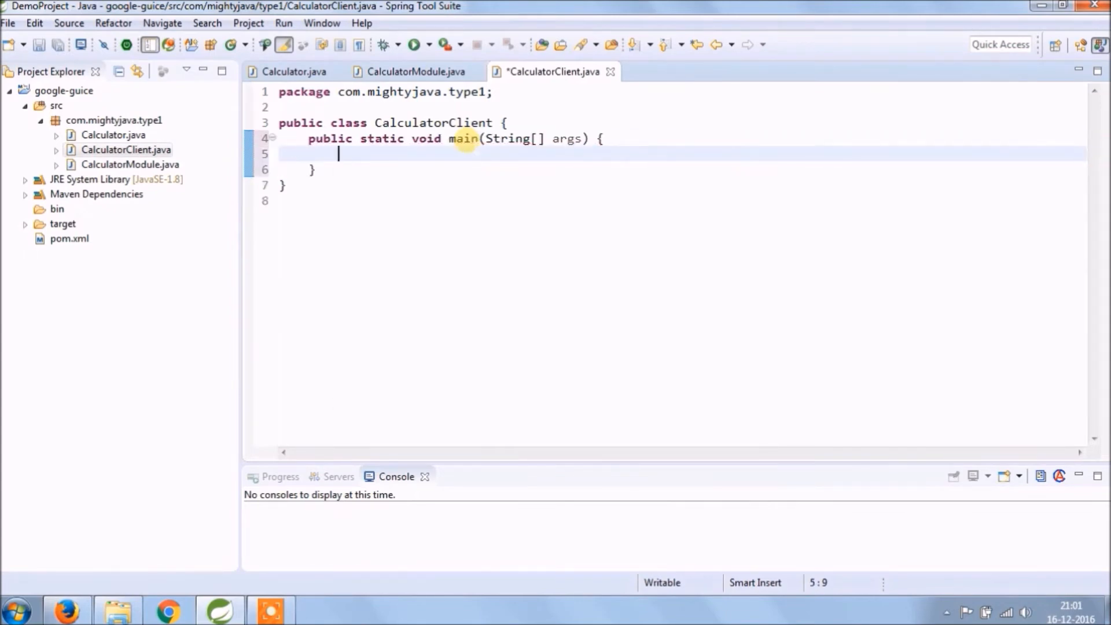
# Build an Injector via Guice.createInjector(new CalculatorModule()) and get a Calculator with injector.getInstance(Calculator.class)
pyautogui.write('Injector injector = Guice.createInjector(new')
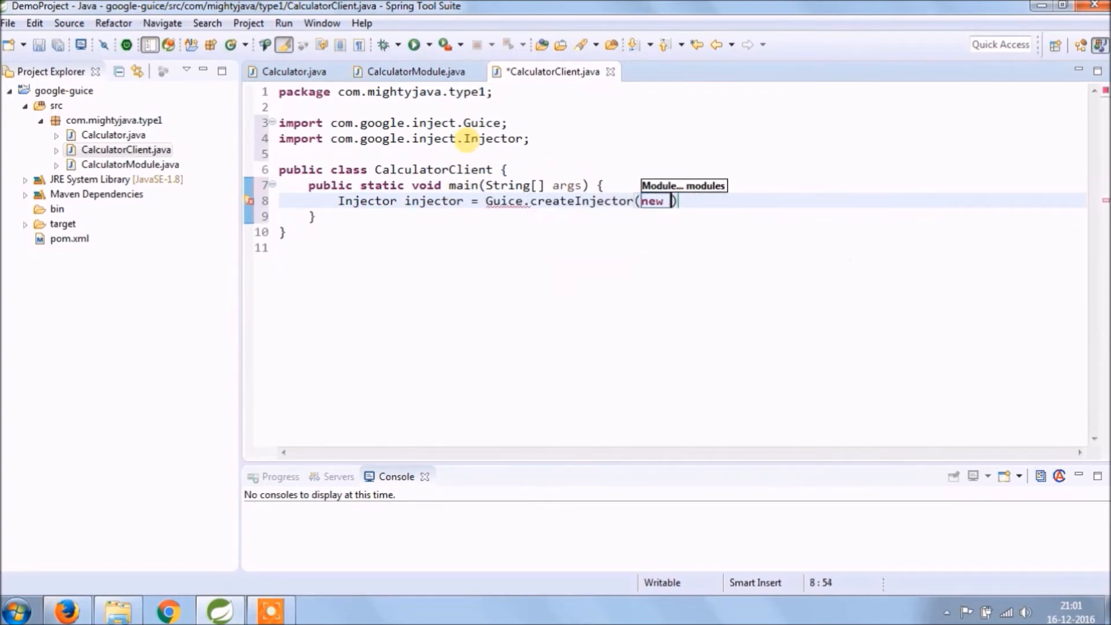
pyautogui.write('CalculatorModule());')
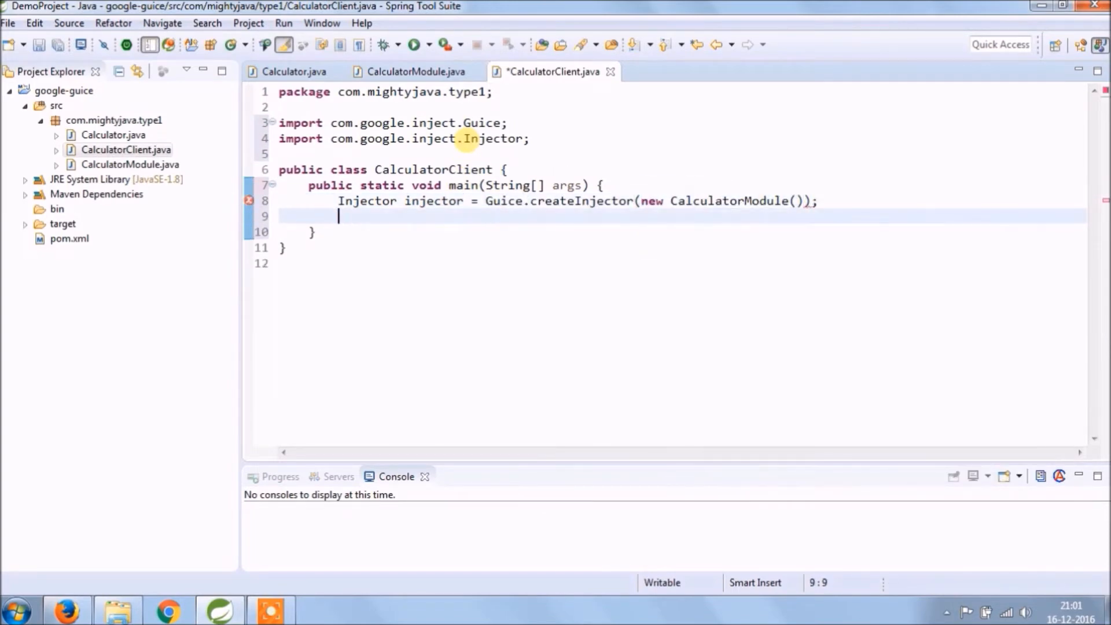
pyautogui.write('injec')
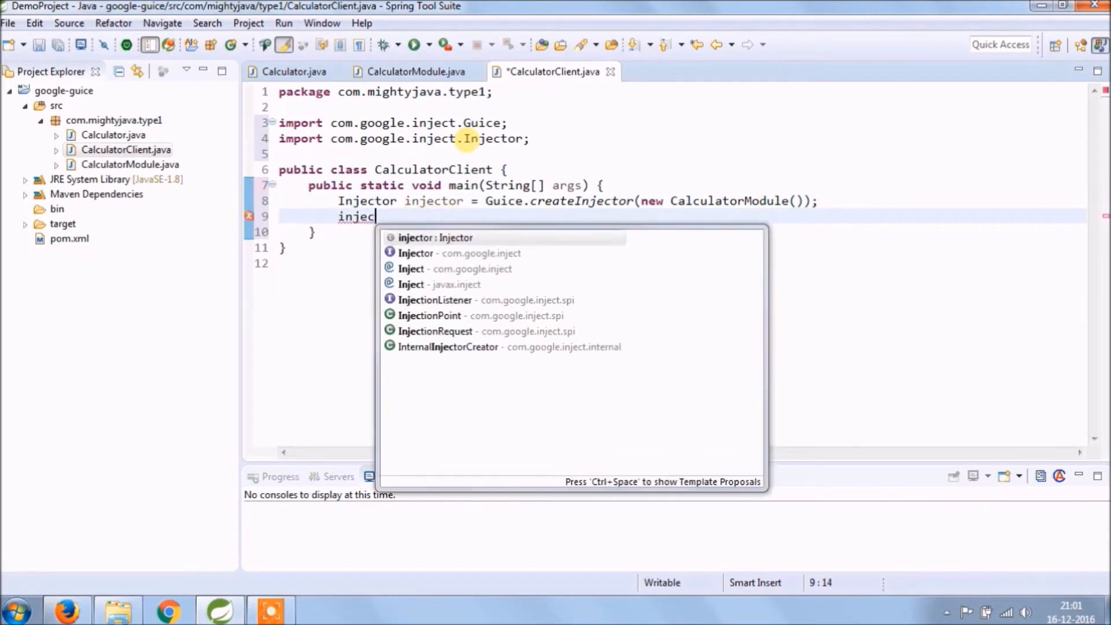
pyautogui.write('tor.getI')
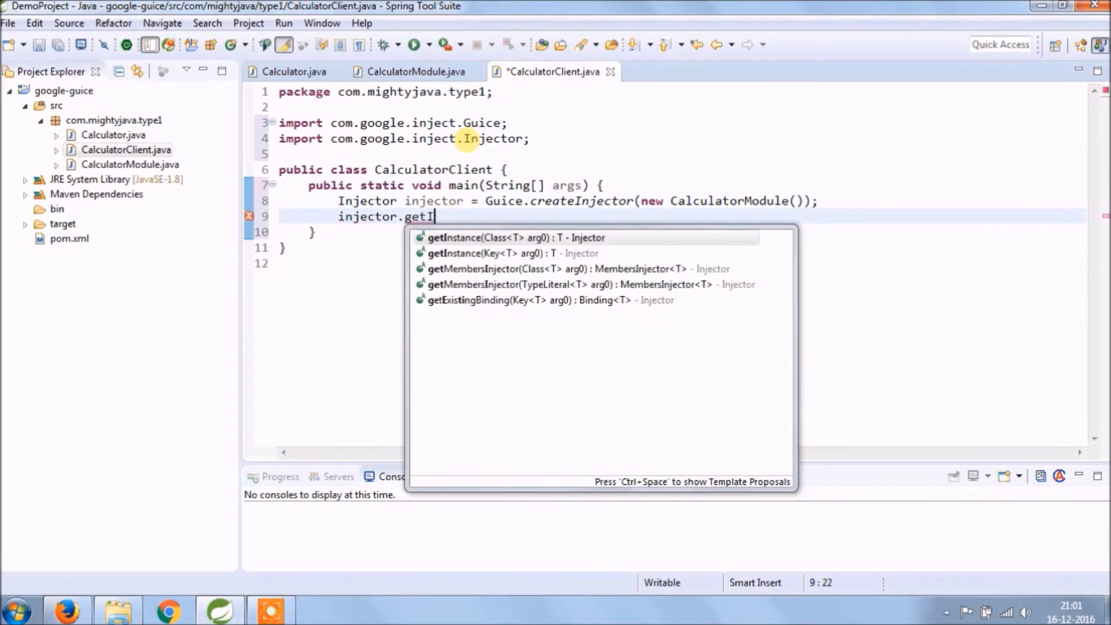
pyautogui.click(516, 237)
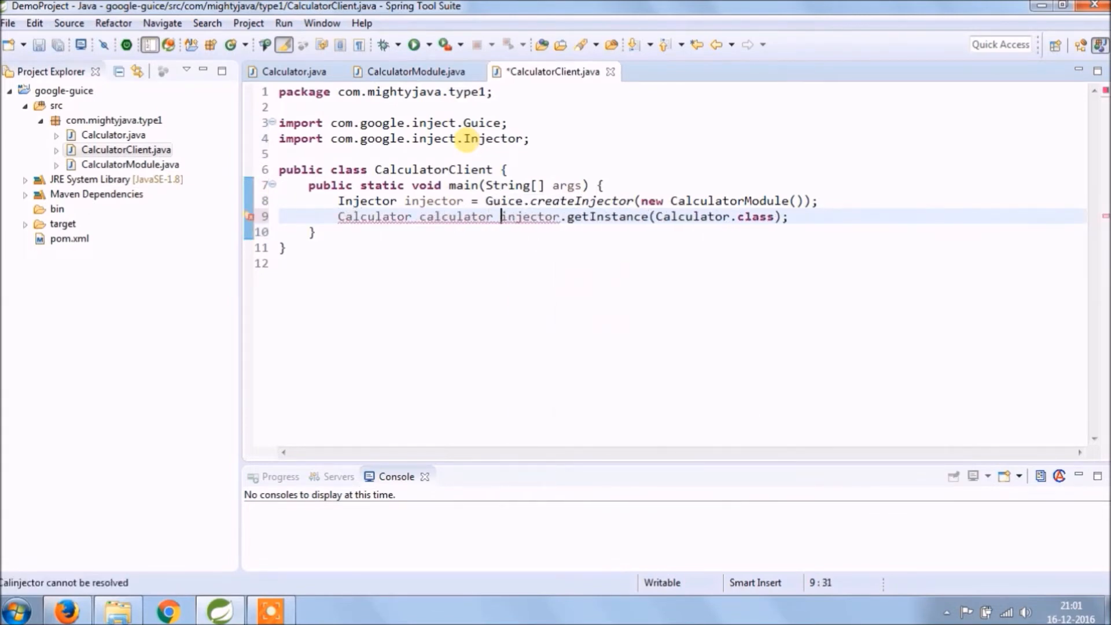
pyautogui.write('stem.out.println("Addition");')
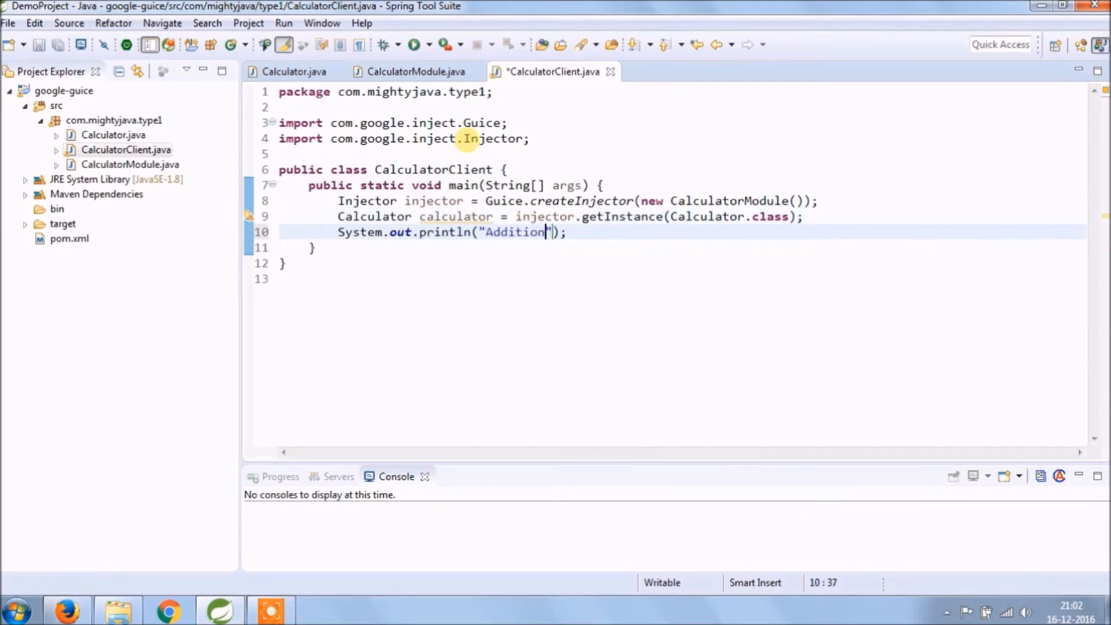
# Print the four calculator results and run the client, showing 300, 200, 300 and 2
pyautogui.write(':  " + calculator.addition(100, 200')
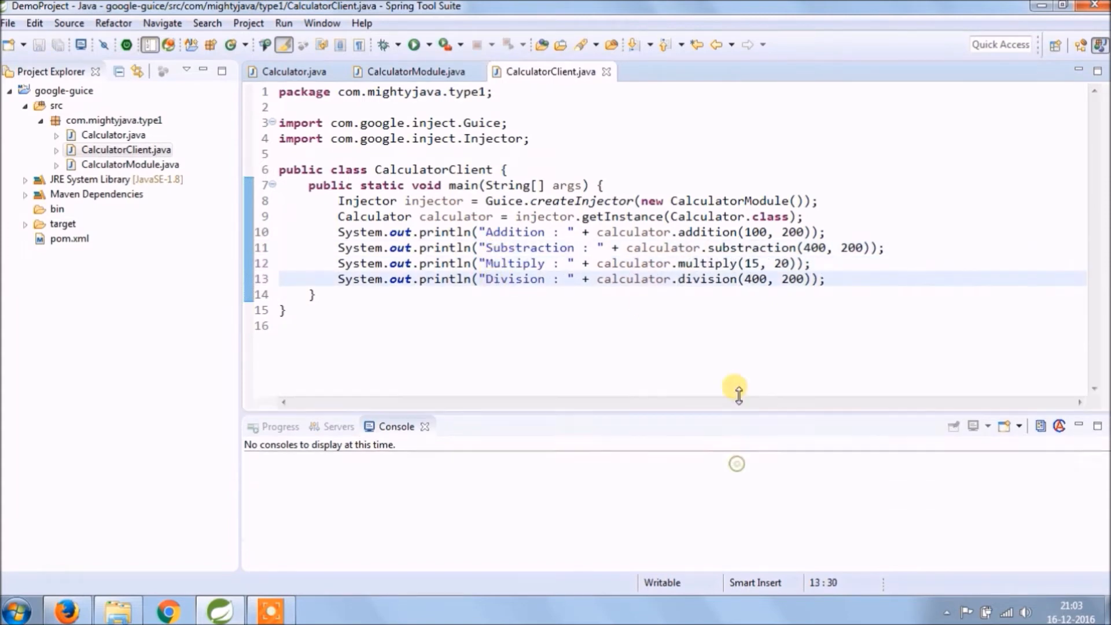
pyautogui.click(414, 44)
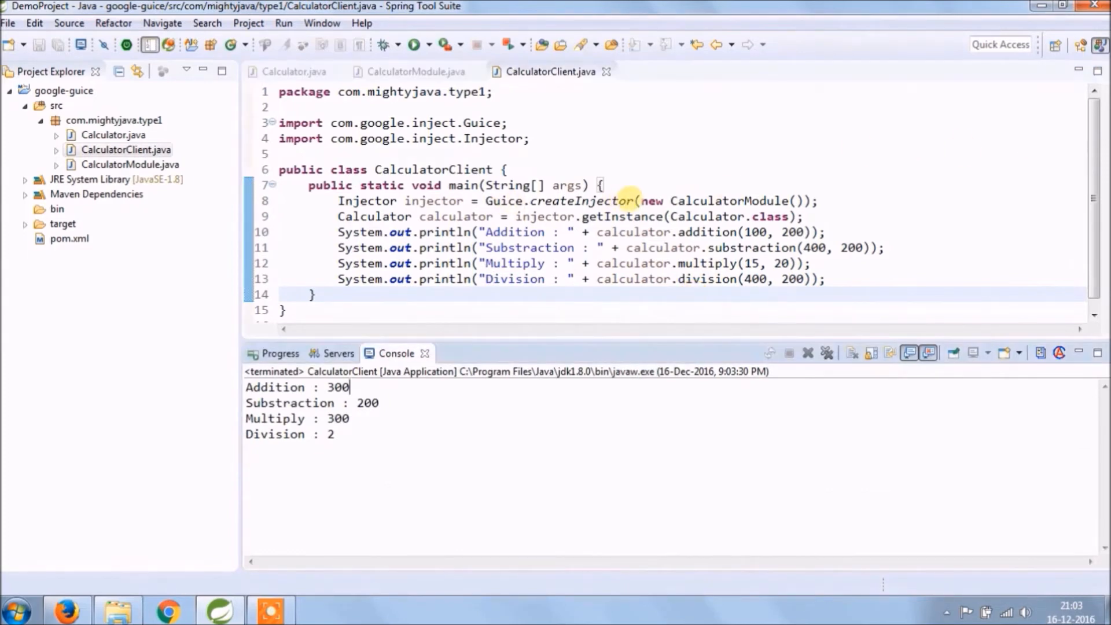
pyautogui.doubleClick(433, 200)
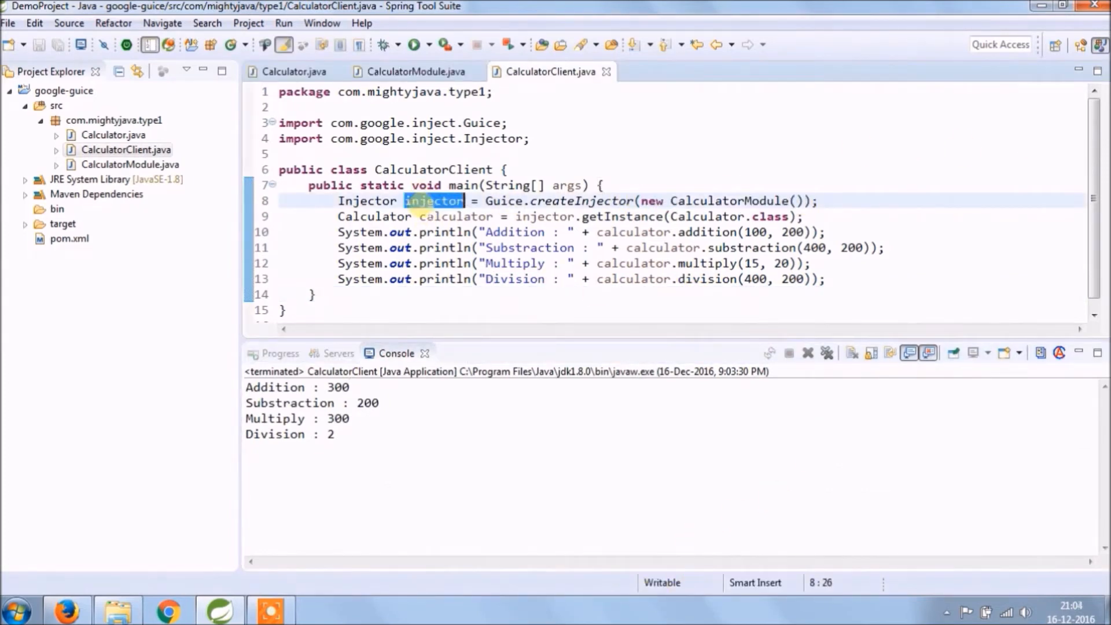
# Review the CalculatorModule and Calculator sources and select the type1 package for duplication
pyautogui.click(415, 70)
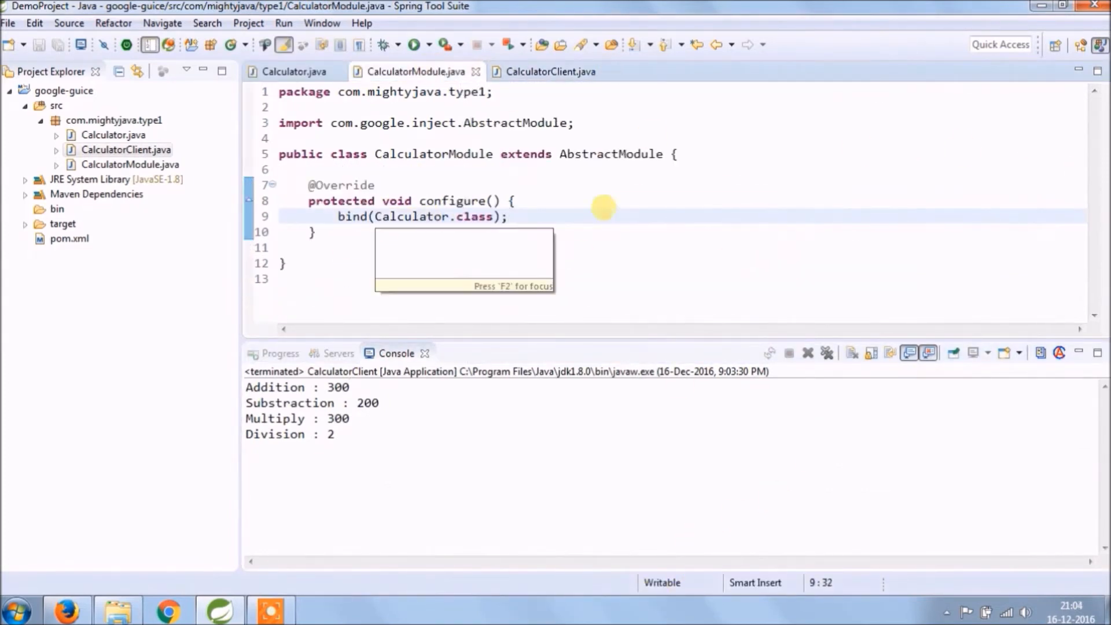
pyautogui.click(292, 70)
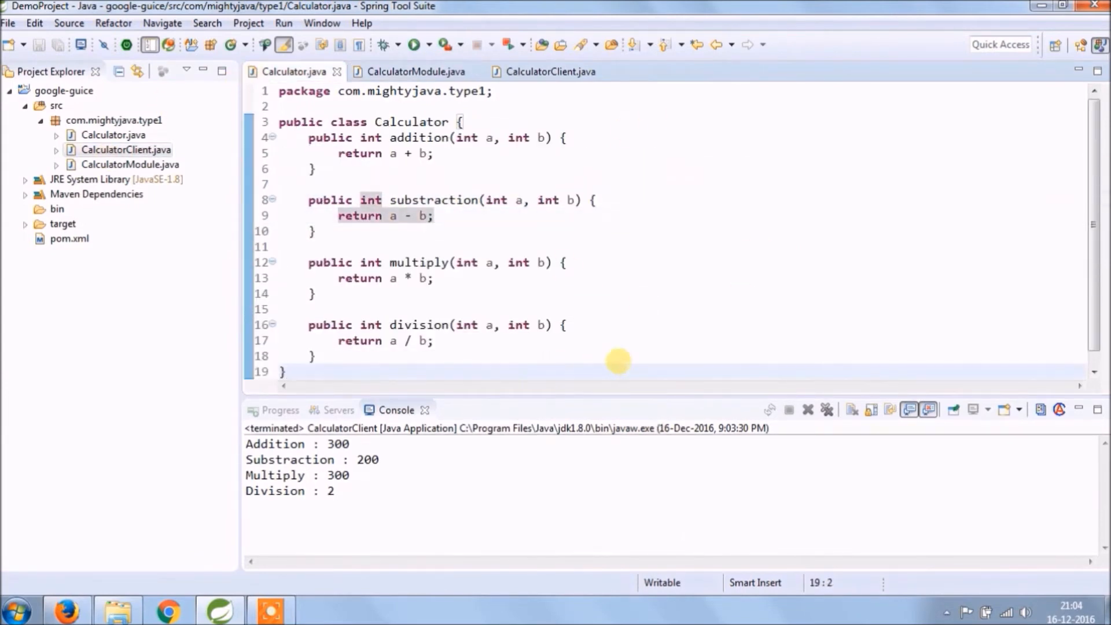
pyautogui.click(114, 119)
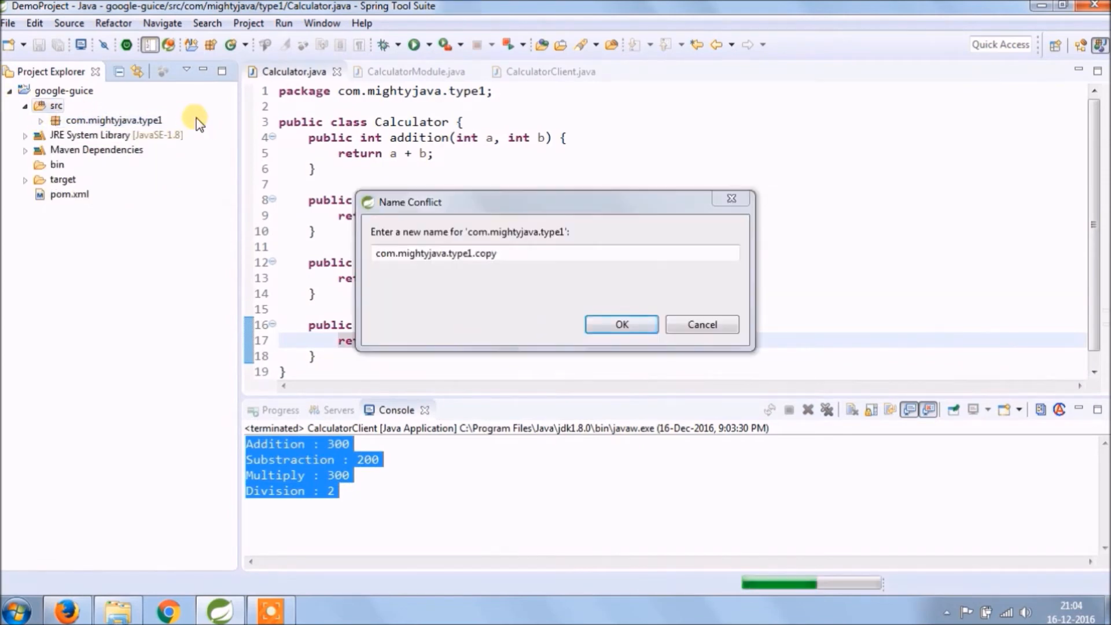
# Paste the copied package as com.mightyjava.type2 and copy its Calculator class toward a CalculatorImpl
pyautogui.write('com.mightyjava.type2')
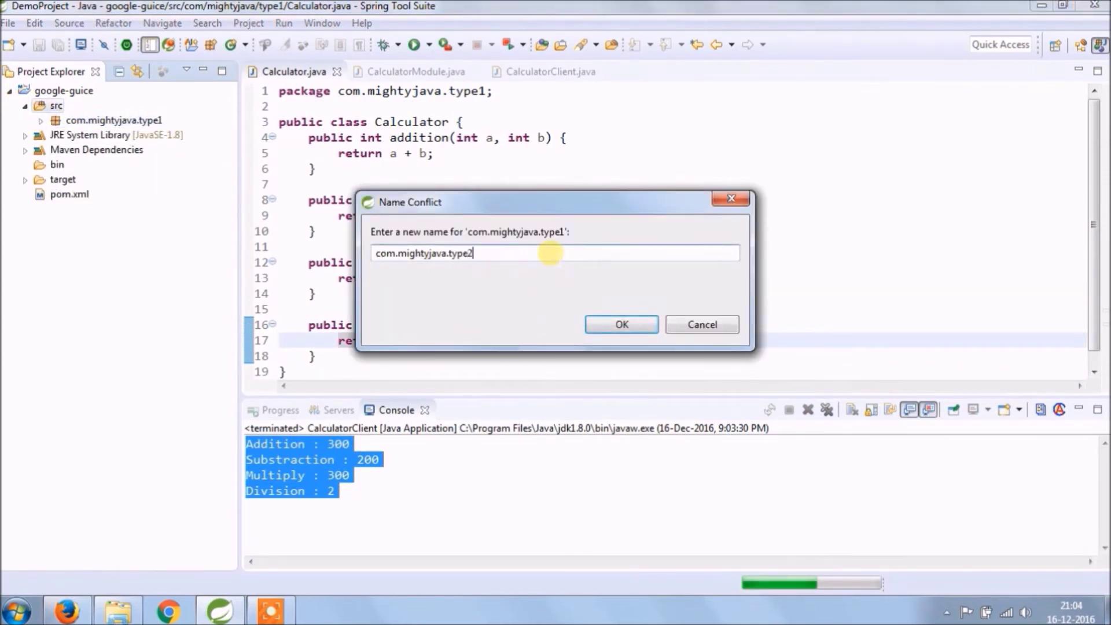
pyautogui.click(620, 324)
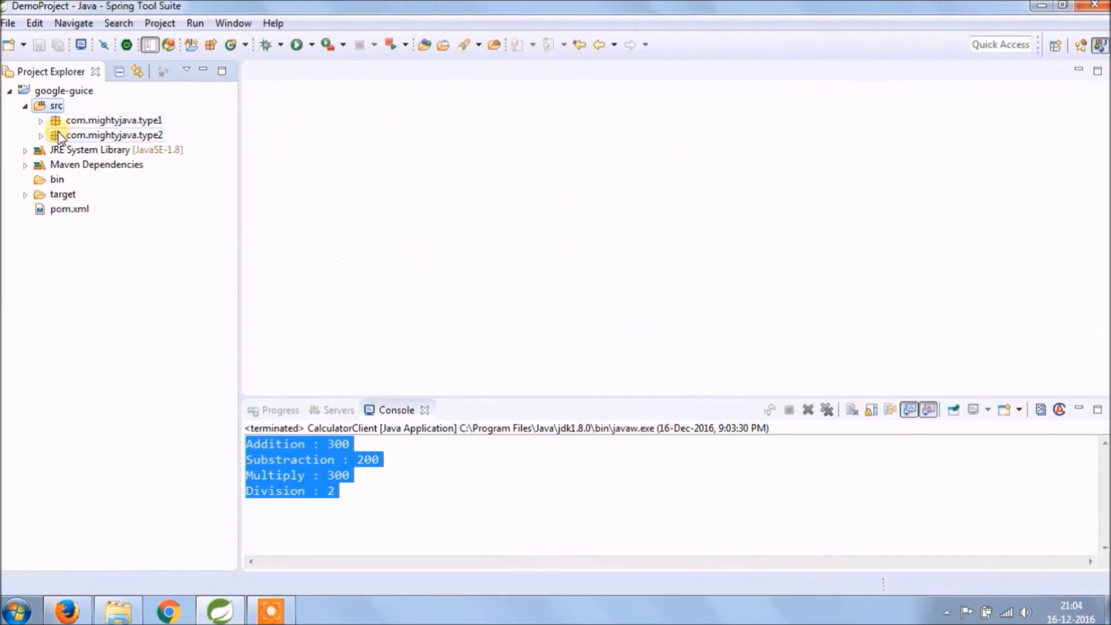
pyautogui.click(40, 134)
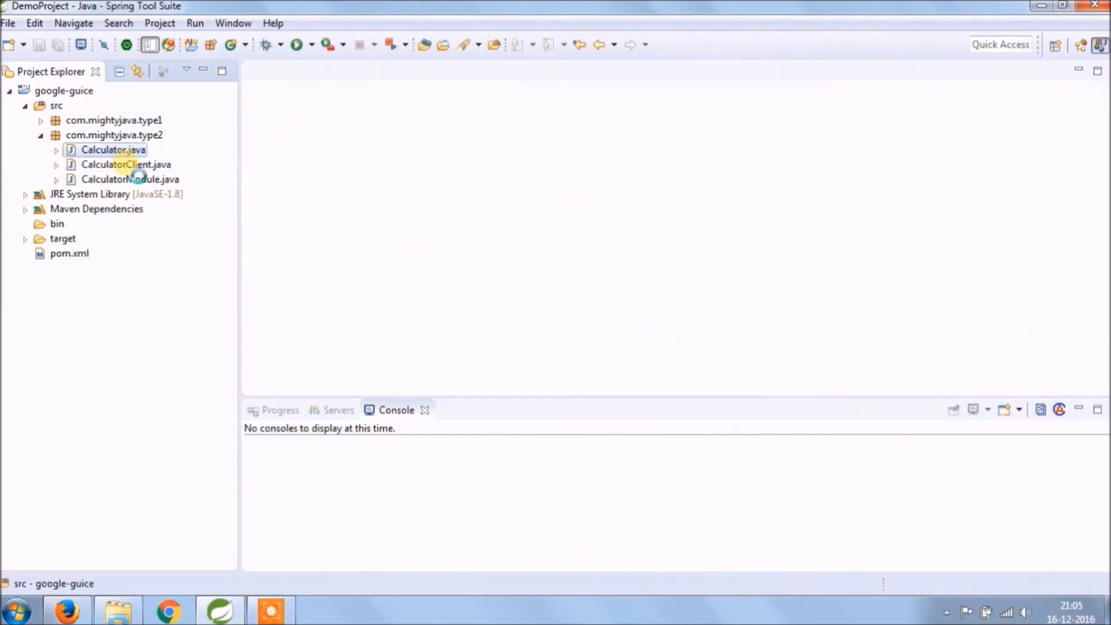
pyautogui.doubleClick(112, 149)
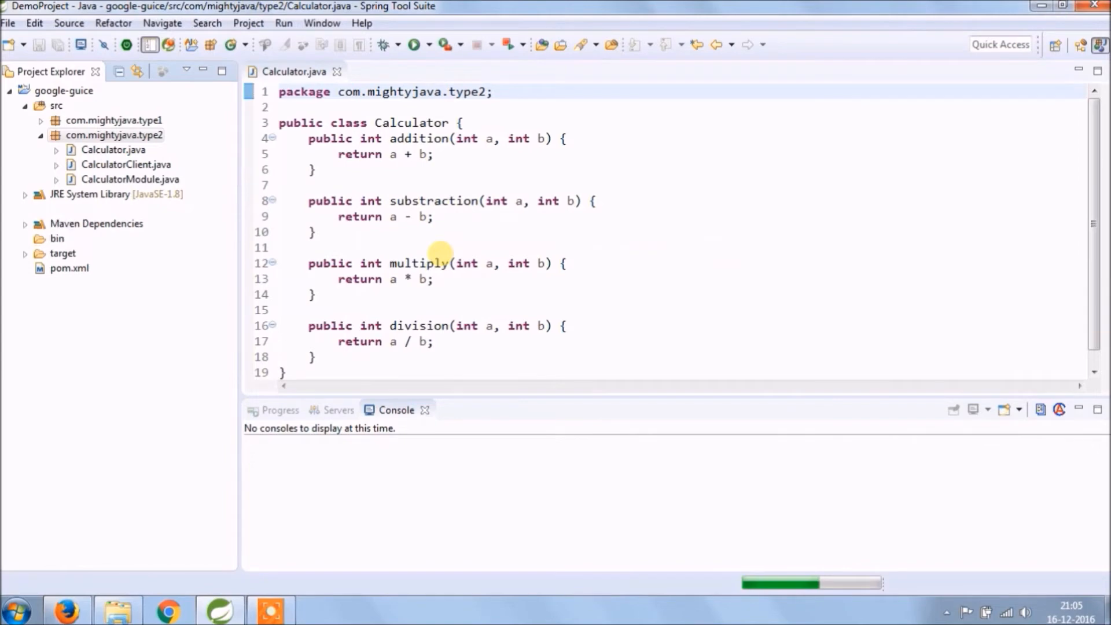
pyautogui.click(113, 149)
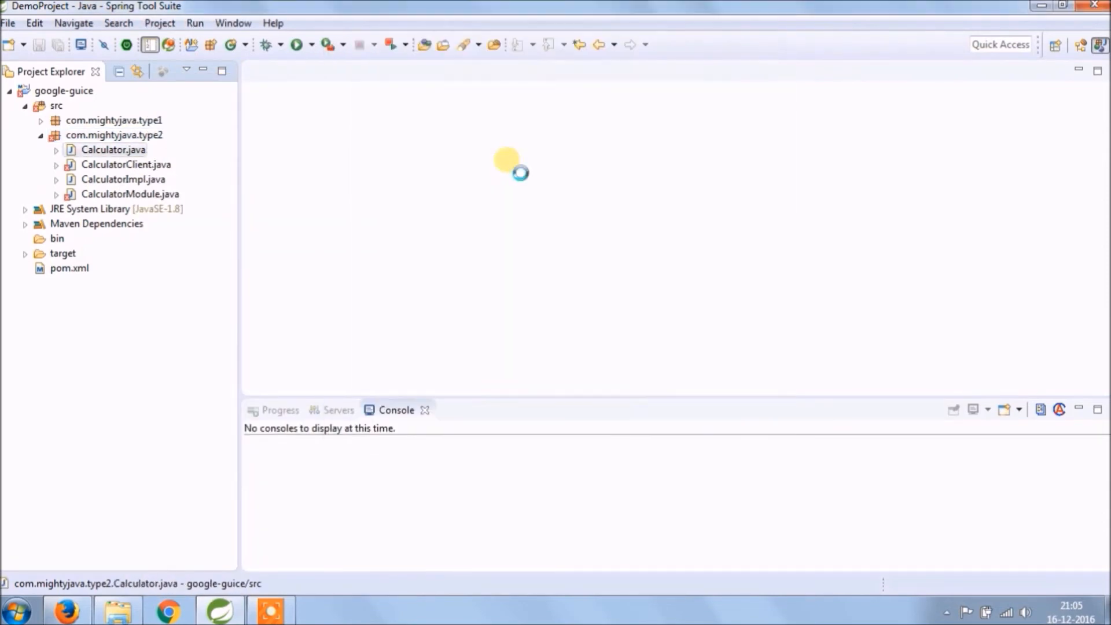
# Make type2's Calculator an interface declaring addition, substraction, multiply and division signatures
pyautogui.doubleClick(124, 180)
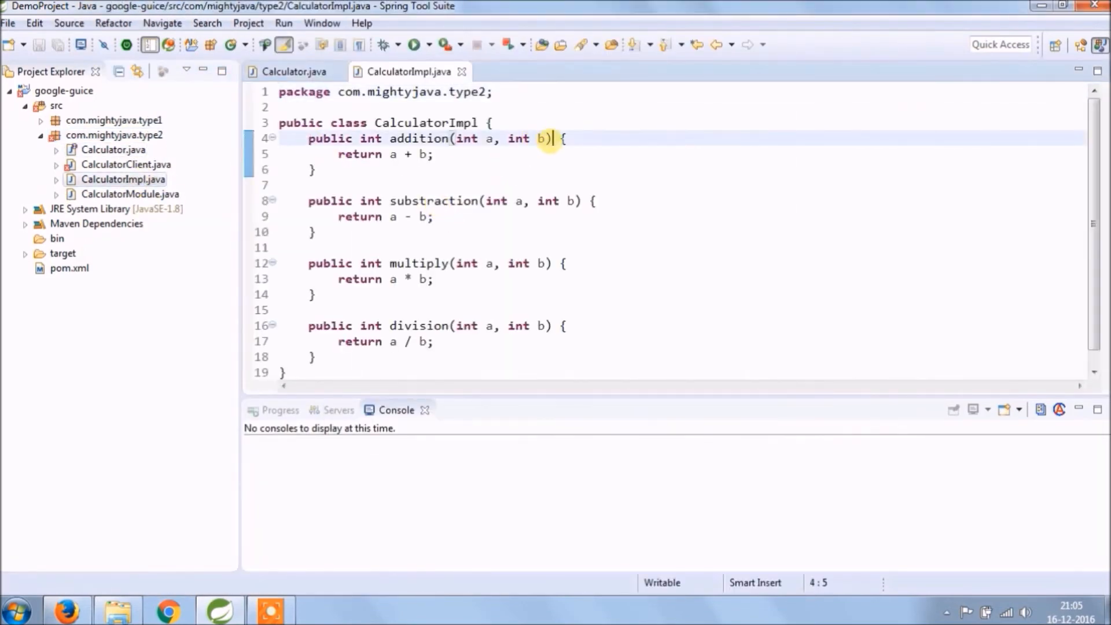
pyautogui.click(293, 72)
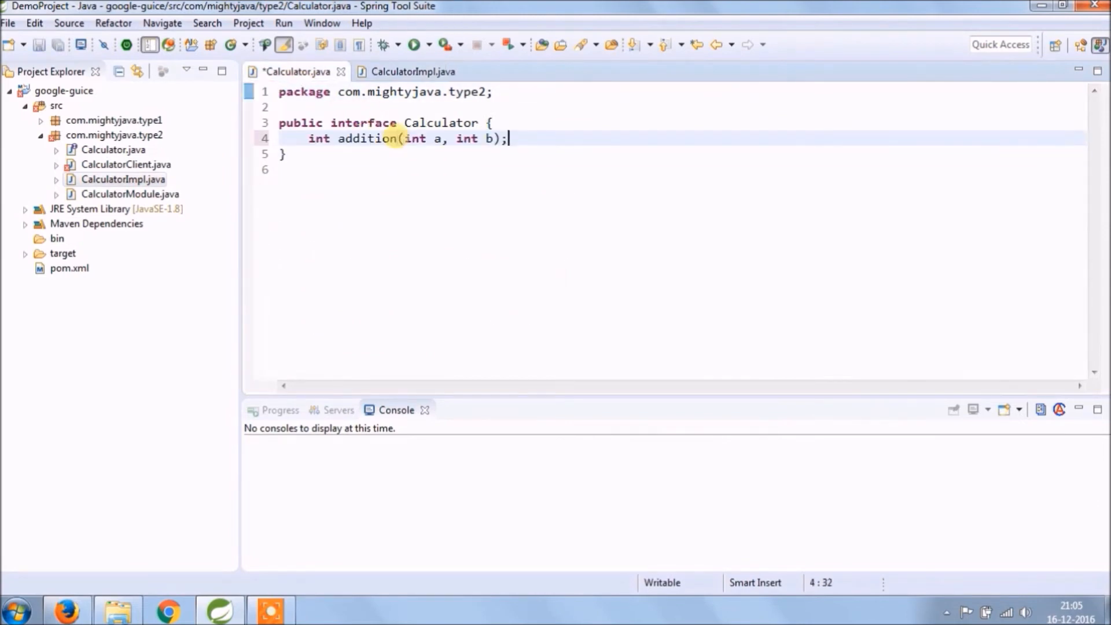
pyautogui.click(407, 70)
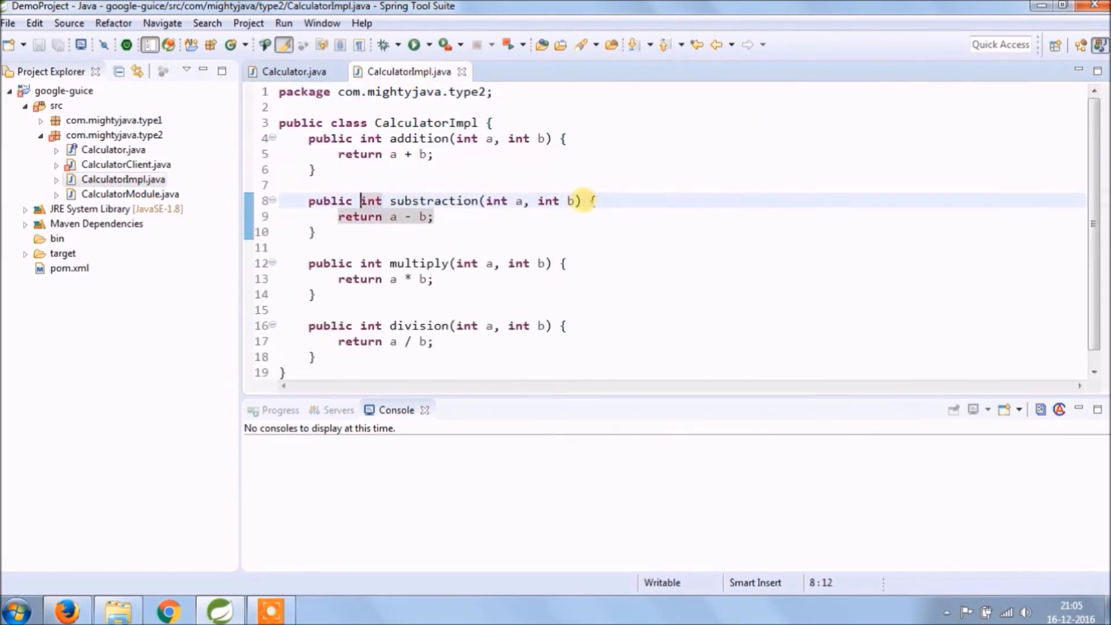
pyautogui.click(295, 71)
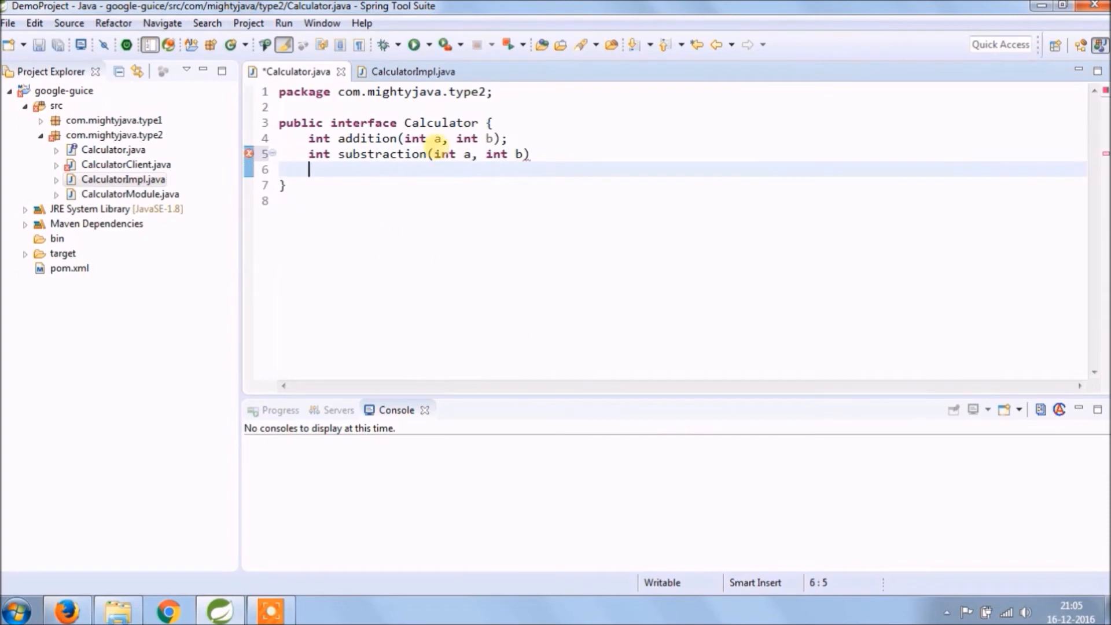
pyautogui.write('int multiply(int a, int b)')
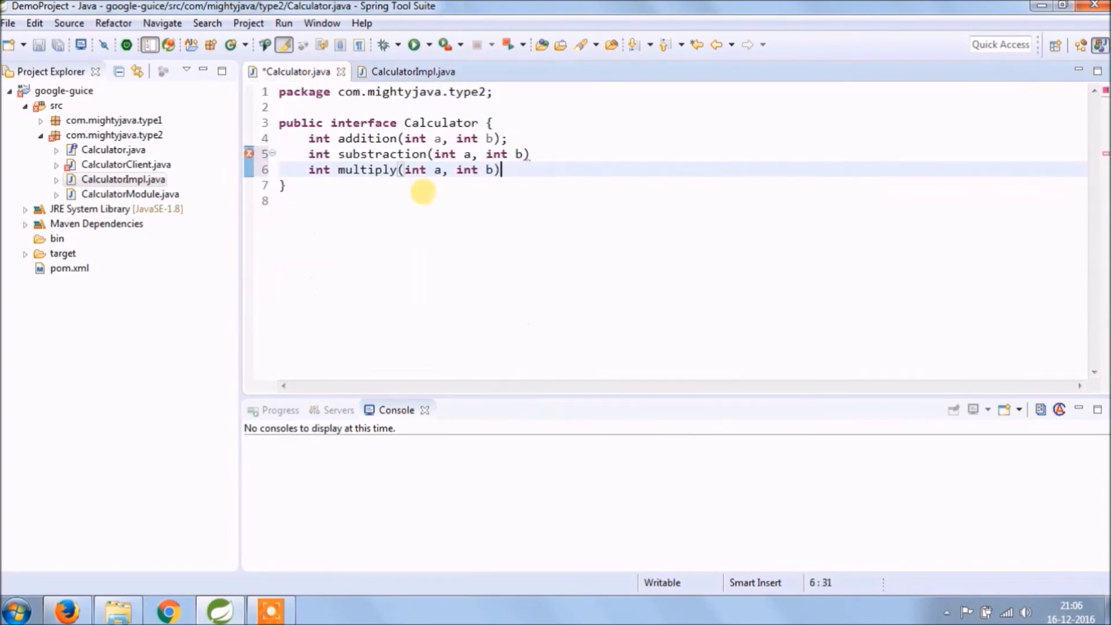
pyautogui.click(412, 72)
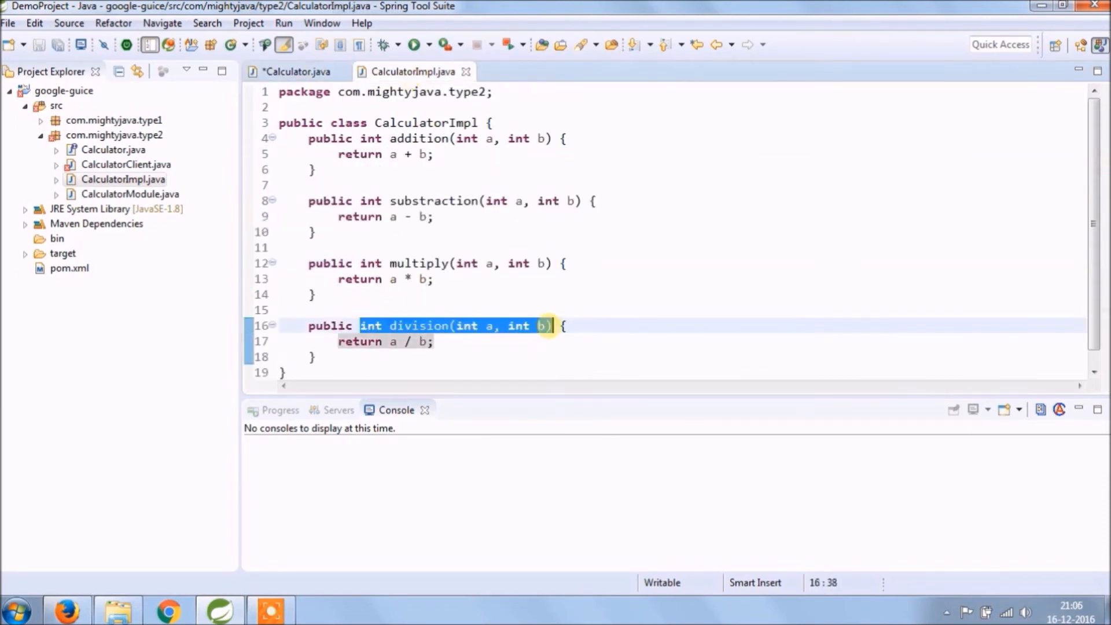
pyautogui.click(293, 71)
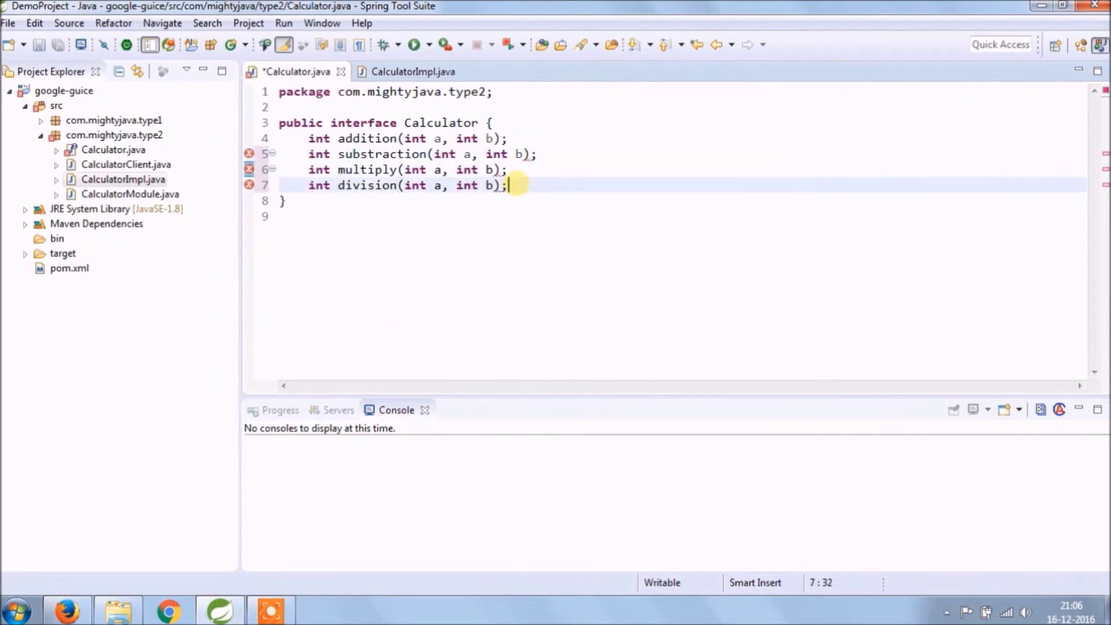
pyautogui.click(407, 70)
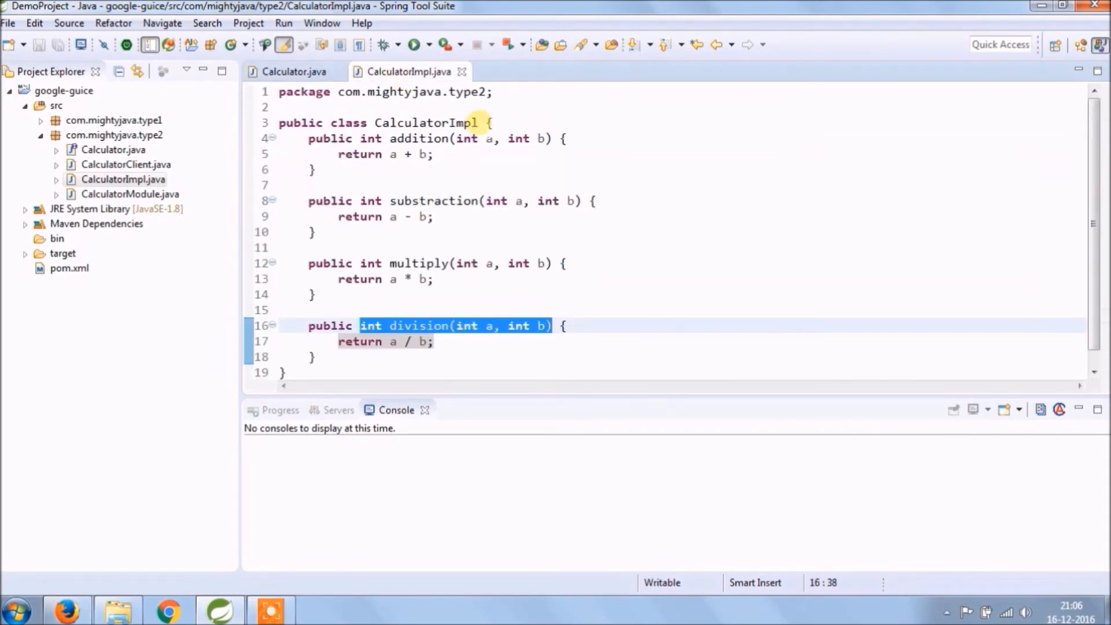
pyautogui.write('implements')
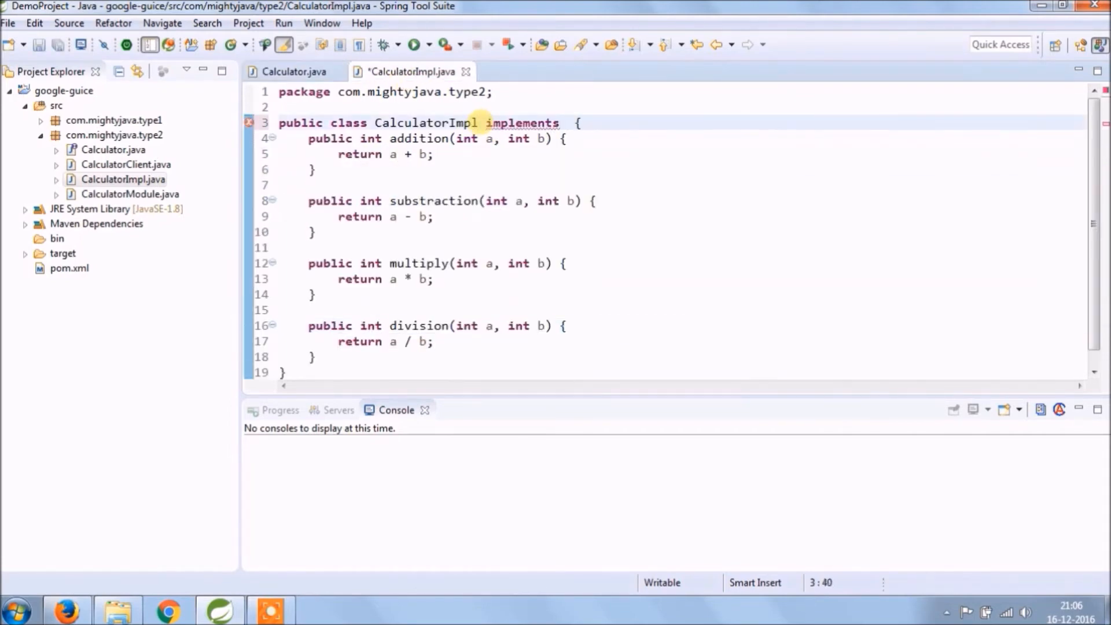
pyautogui.write('Calculator')
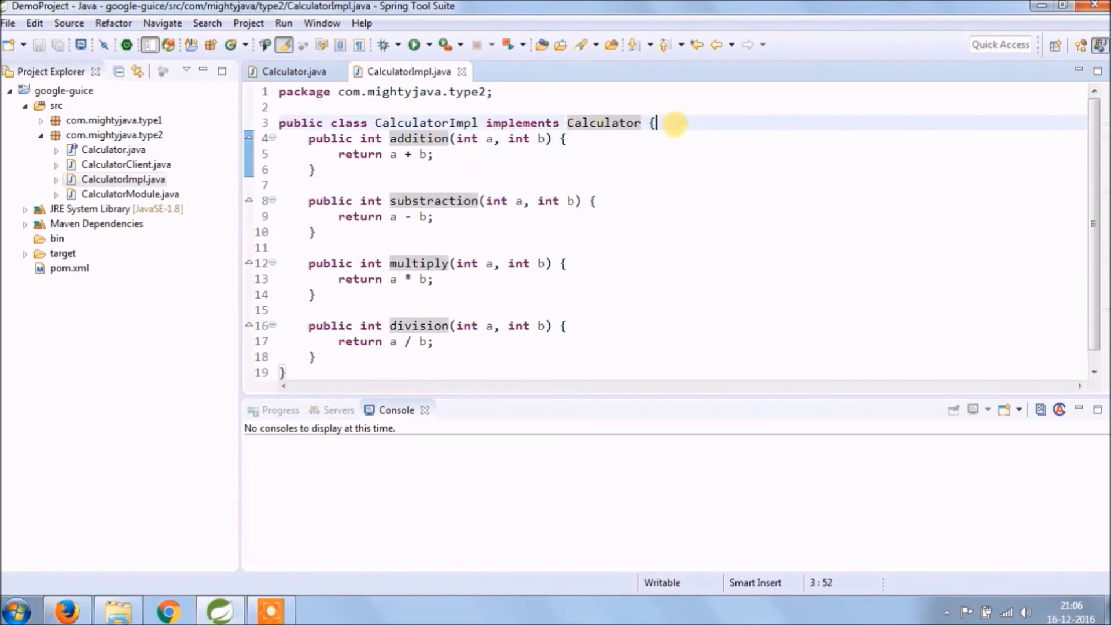
pyautogui.write('@Override')
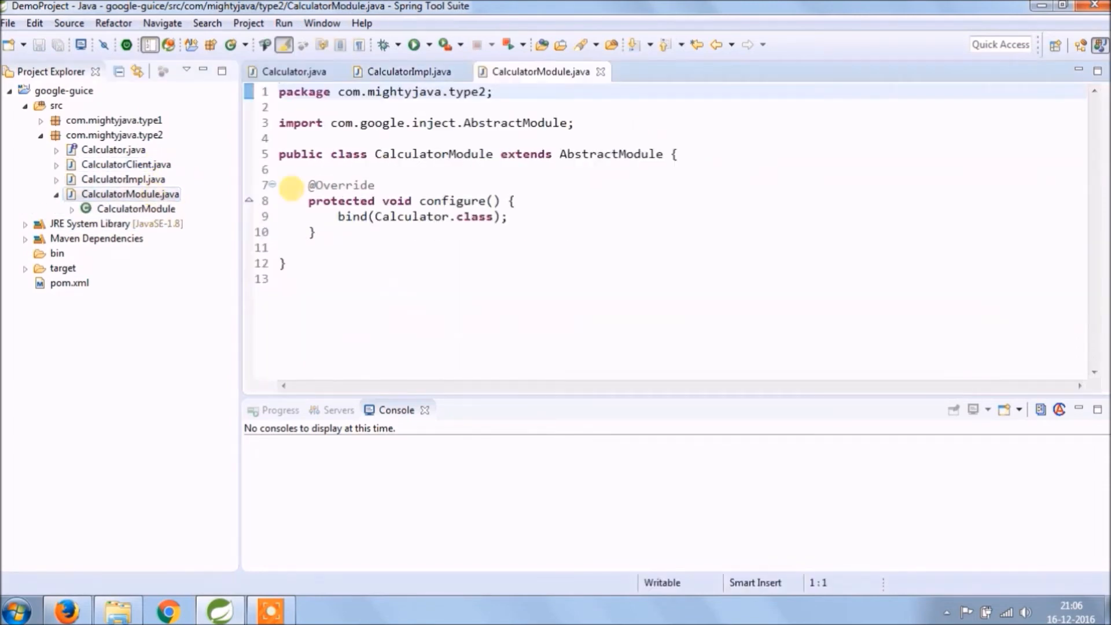
# Bind Calculator to CalculatorImpl in CalculatorModule and run the client, printing 300, 200, 300 and 2
pyautogui.write('.to(arg0')
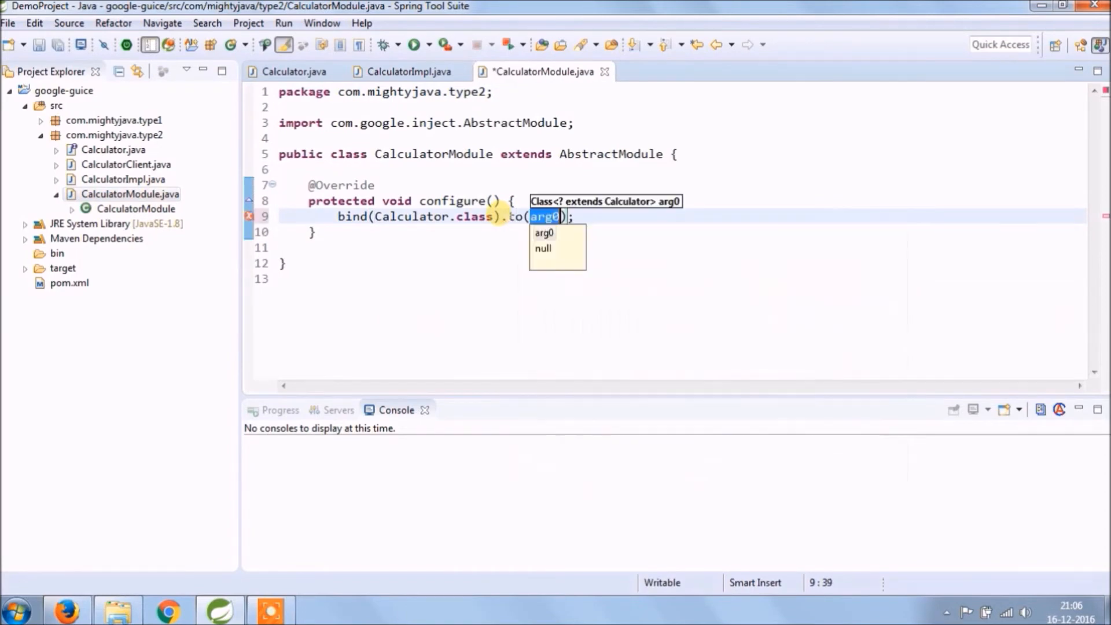
pyautogui.write('CalculatorImpl.class')
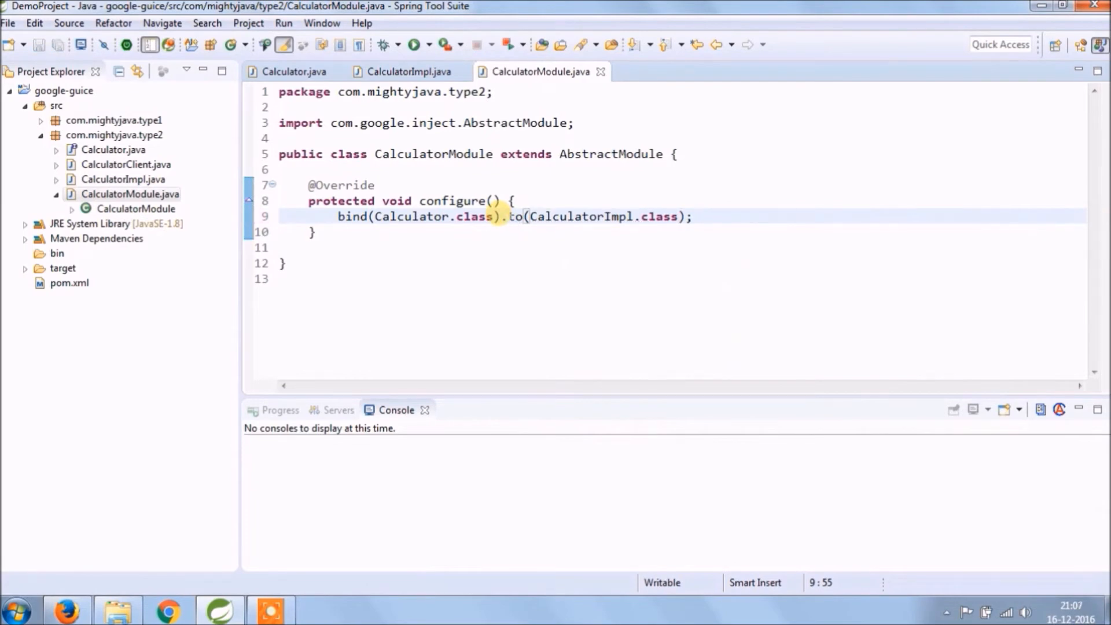
pyautogui.click(512, 200)
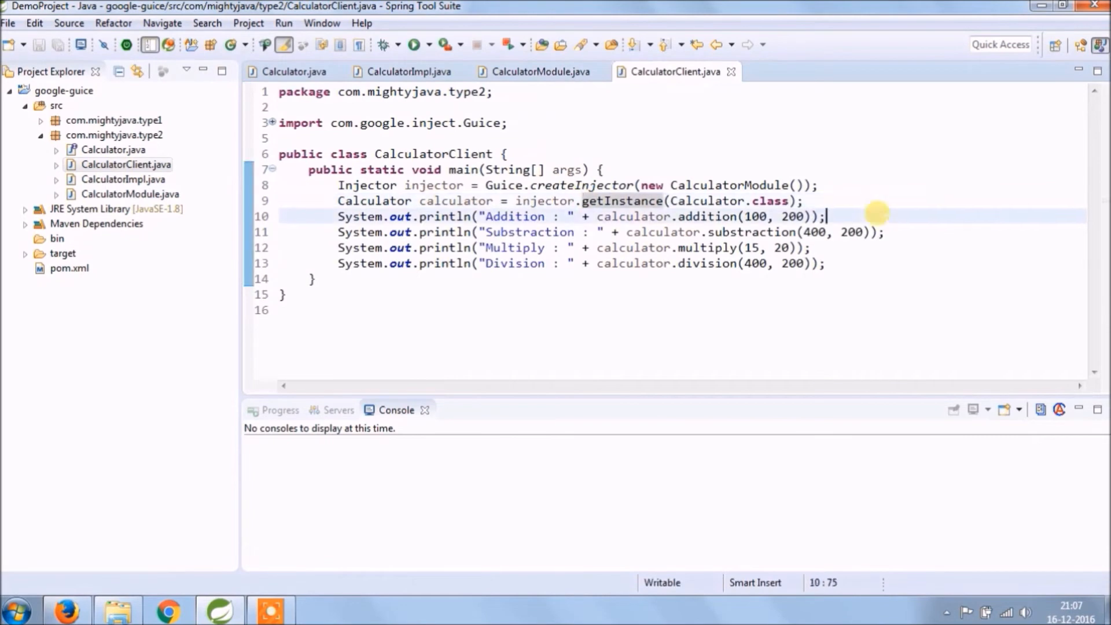
pyautogui.click(314, 279)
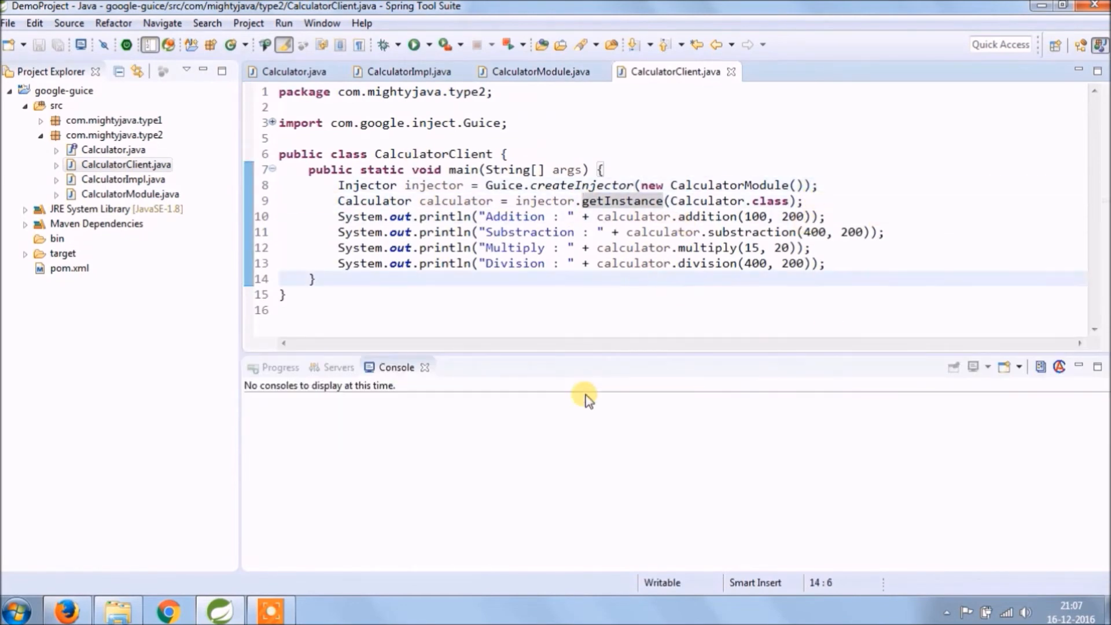
pyautogui.click(414, 44)
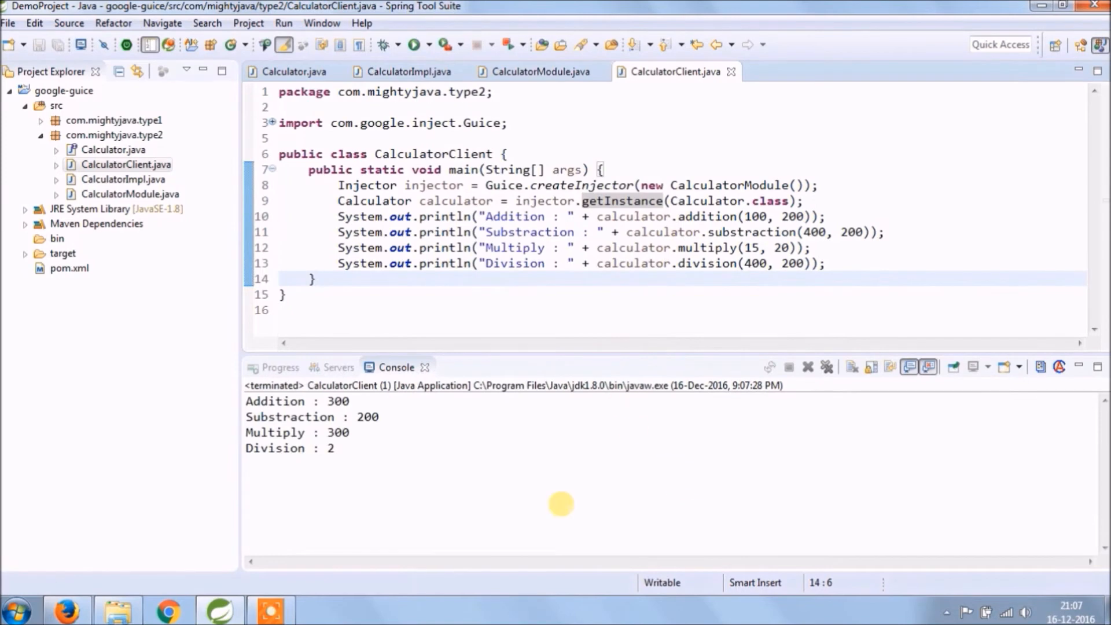
# Review Calculator, CalculatorImpl and CalculatorModule, selecting the bind(Calculator).to(CalculatorImpl) line in configure()
pyautogui.click(292, 70)
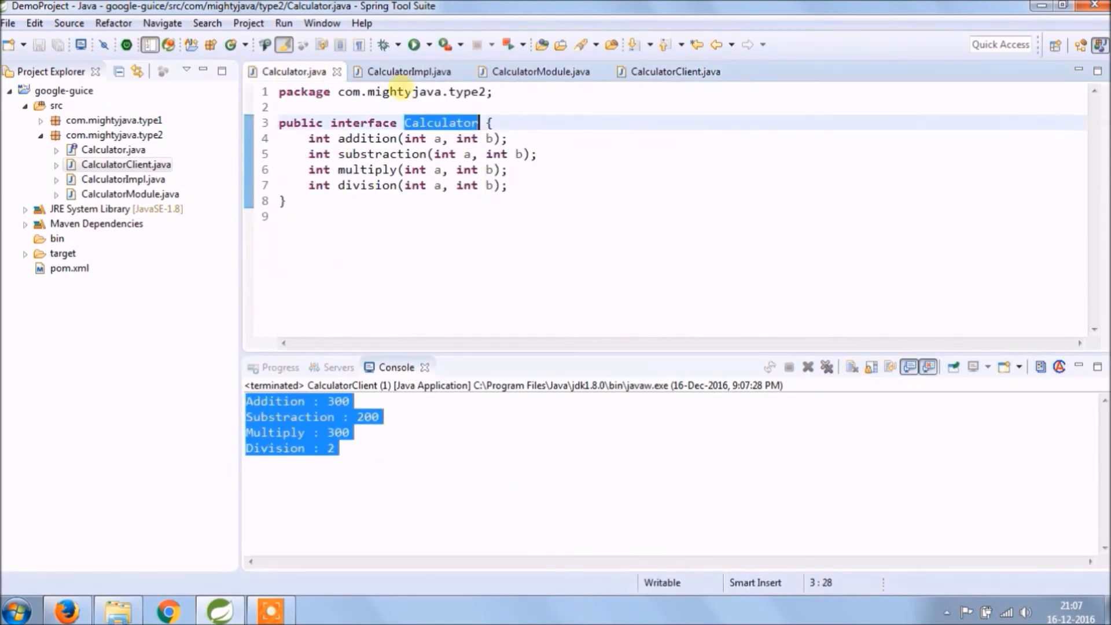
pyautogui.click(405, 71)
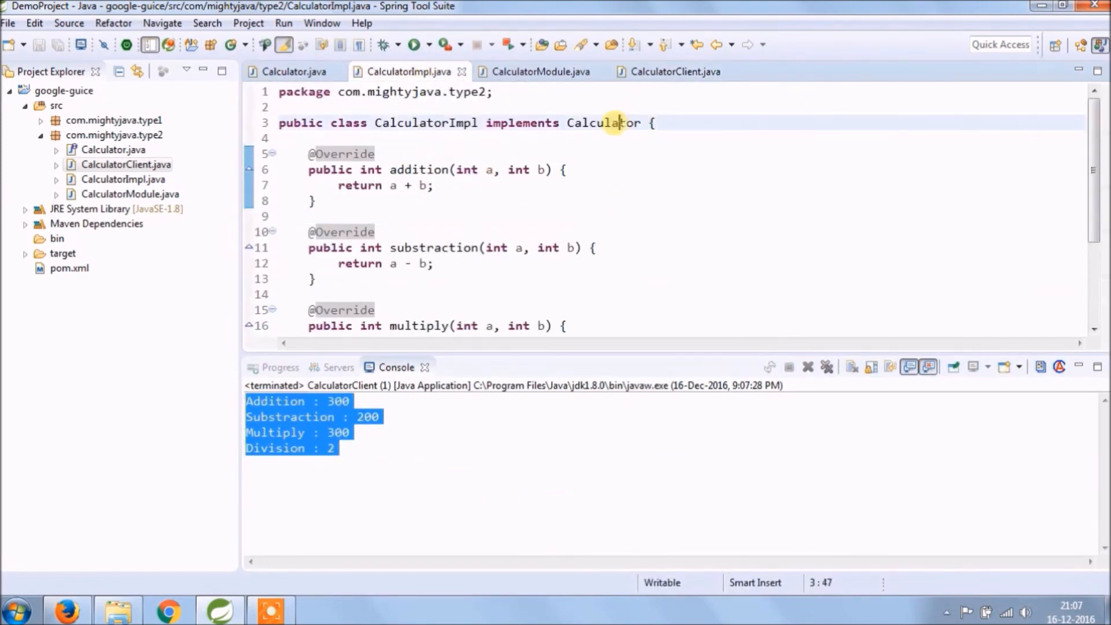
pyautogui.click(540, 70)
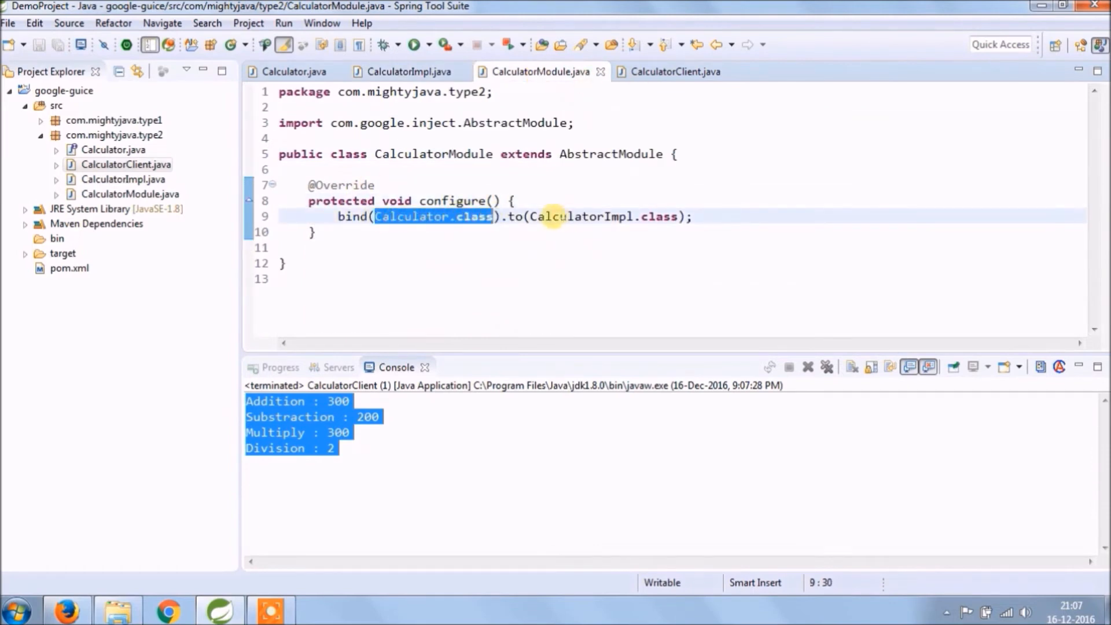
pyautogui.click(512, 200)
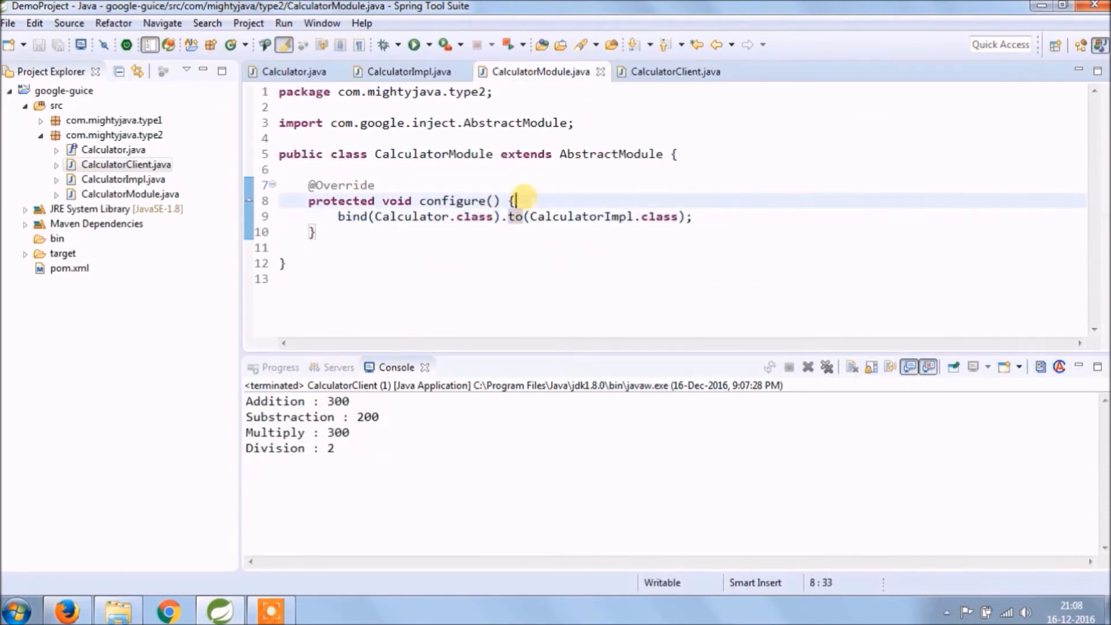
pyautogui.tripleClick(513, 216)
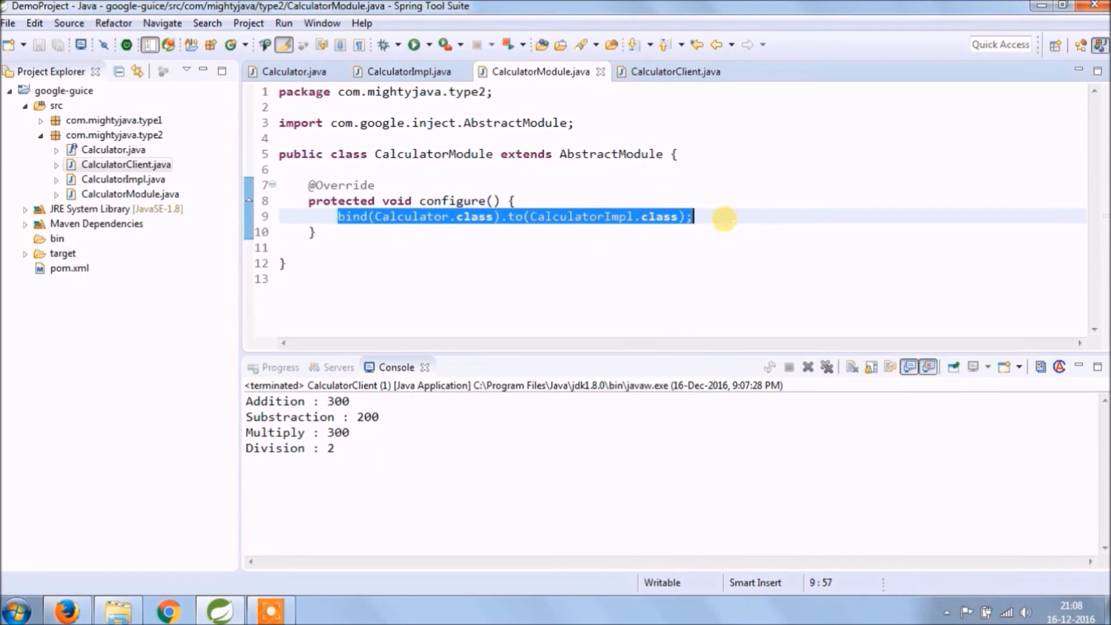
# Print calculator and a second injected calculator2 in CalculatorClient and run it, showing two distinct CalculatorImpl instances
pyautogui.click(672, 70)
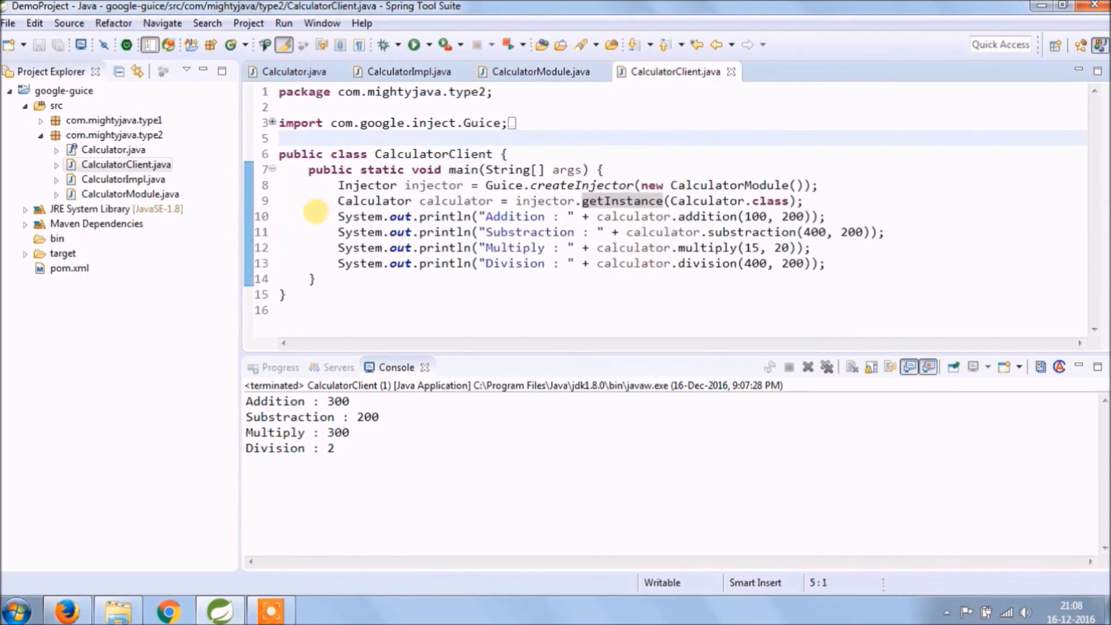
pyautogui.write('System.out.println();')
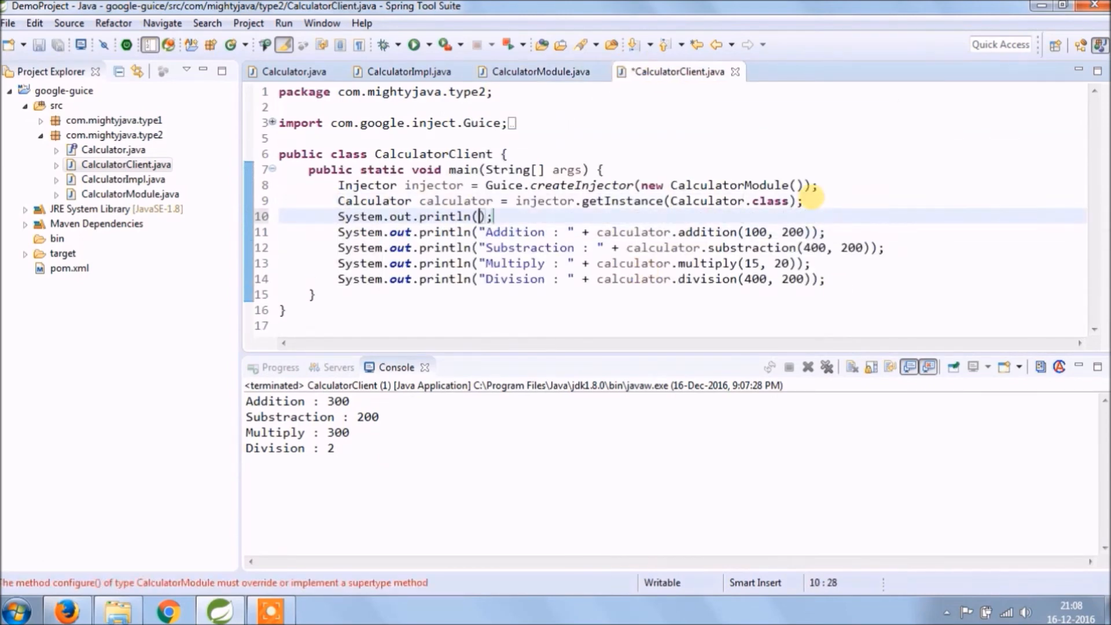
pyautogui.write('calculator')
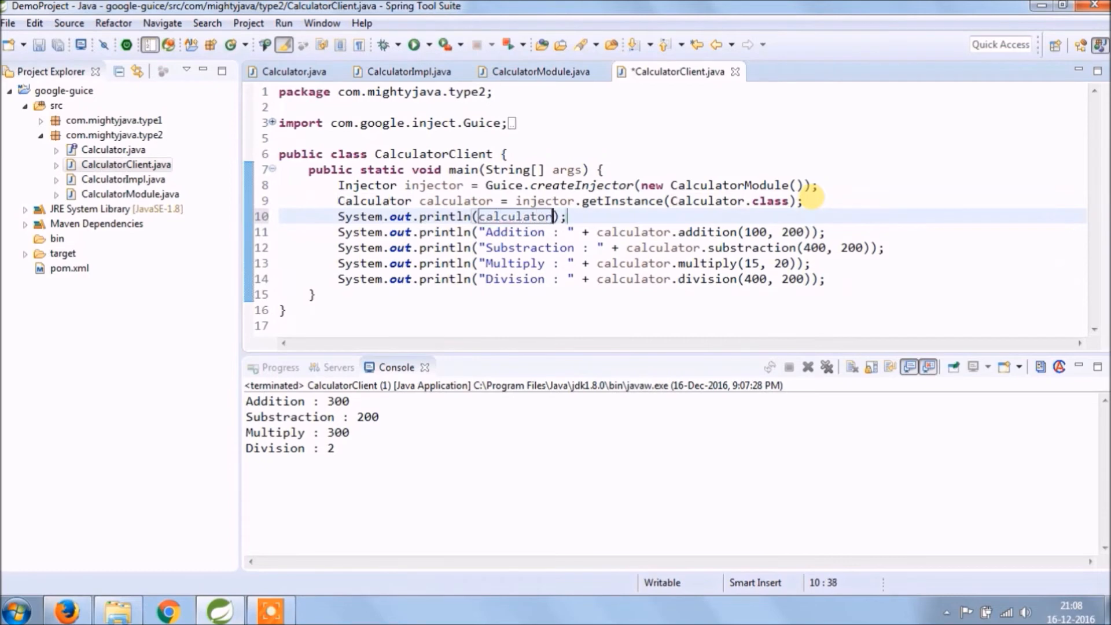
pyautogui.moveTo(560, 217); pyautogui.dragTo(338, 200)
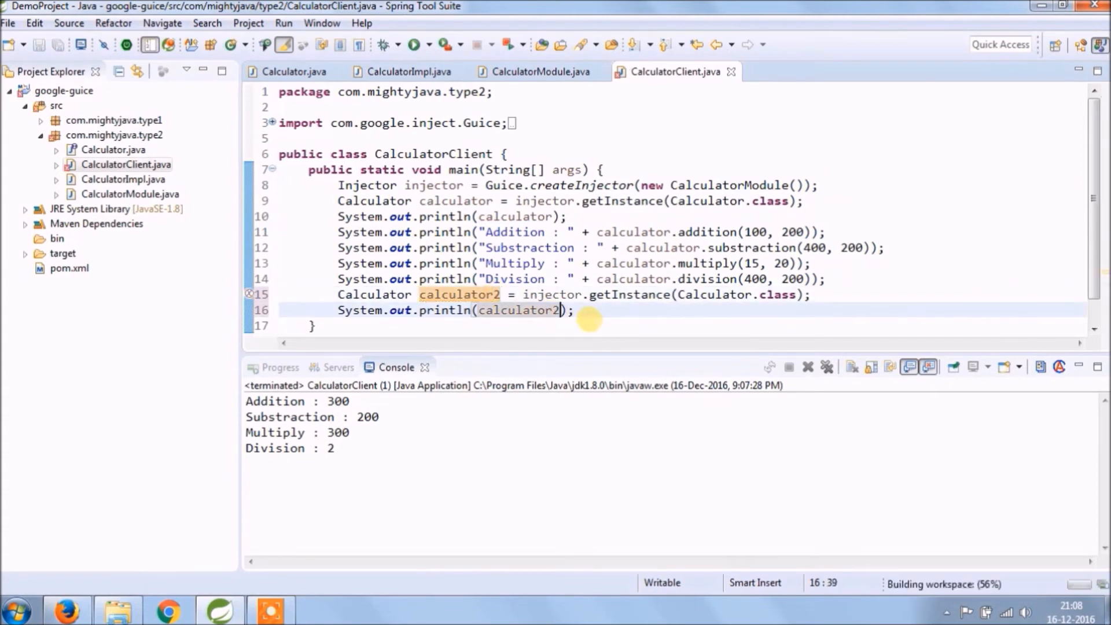
pyautogui.click(413, 44)
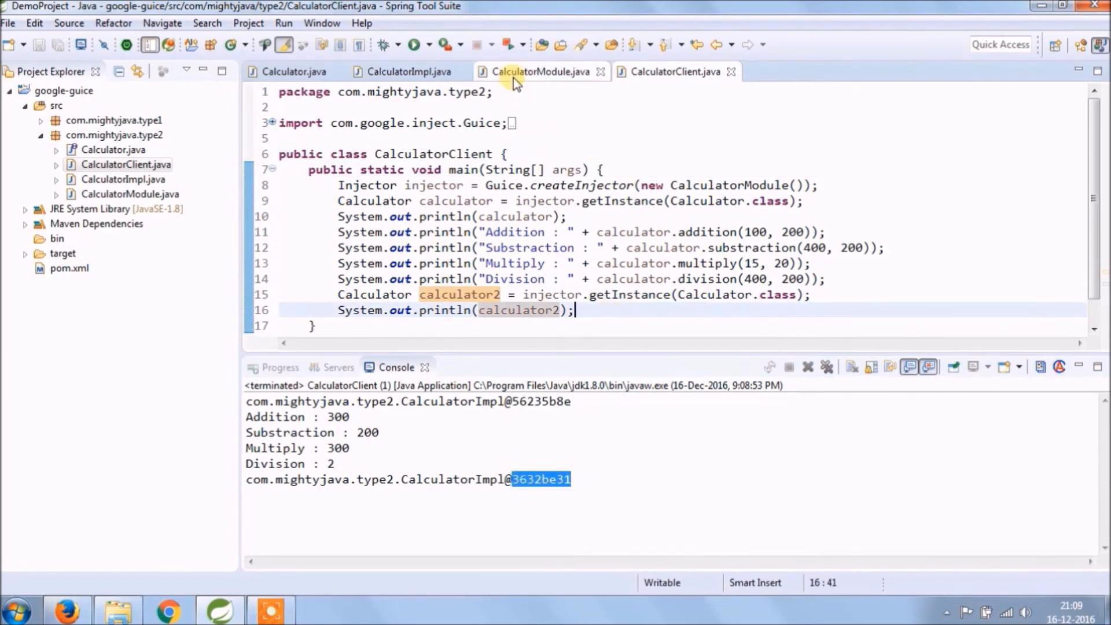
pyautogui.click(541, 72)
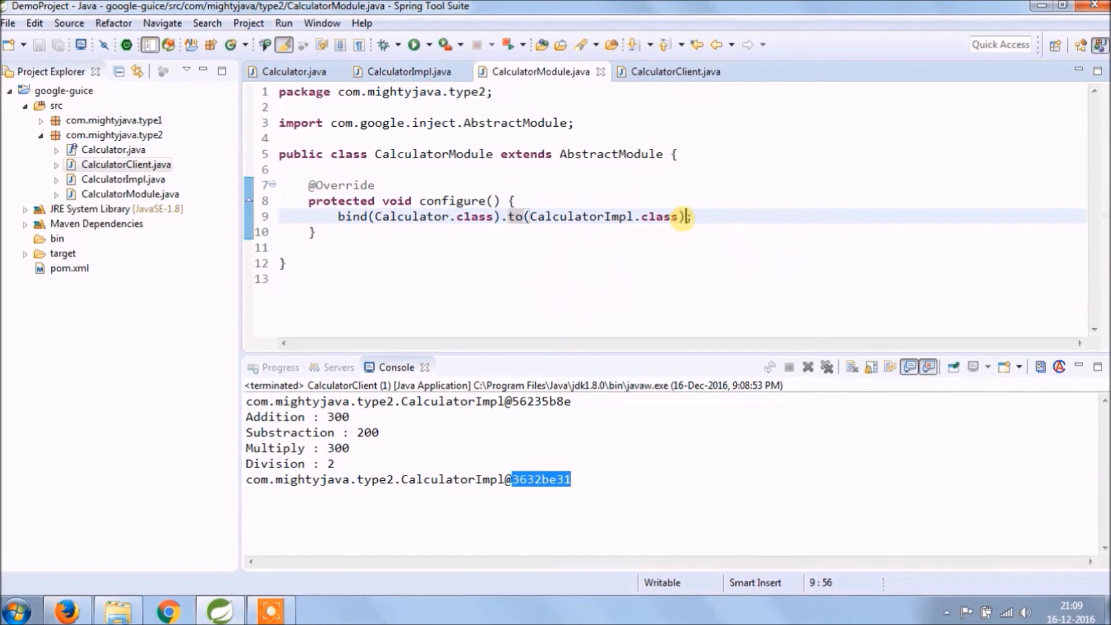
# Append .in(Singleton.class) to the Calculator binding and rerun the client, printing one shared instance
pyautogui.write('.in(Singleton.class')
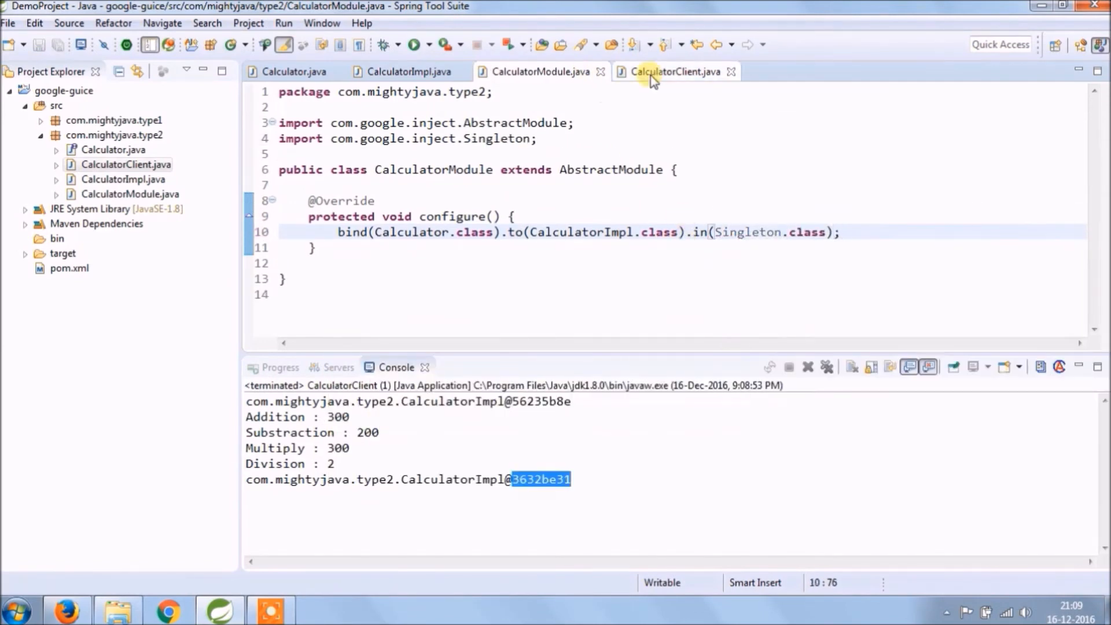
pyautogui.click(673, 72)
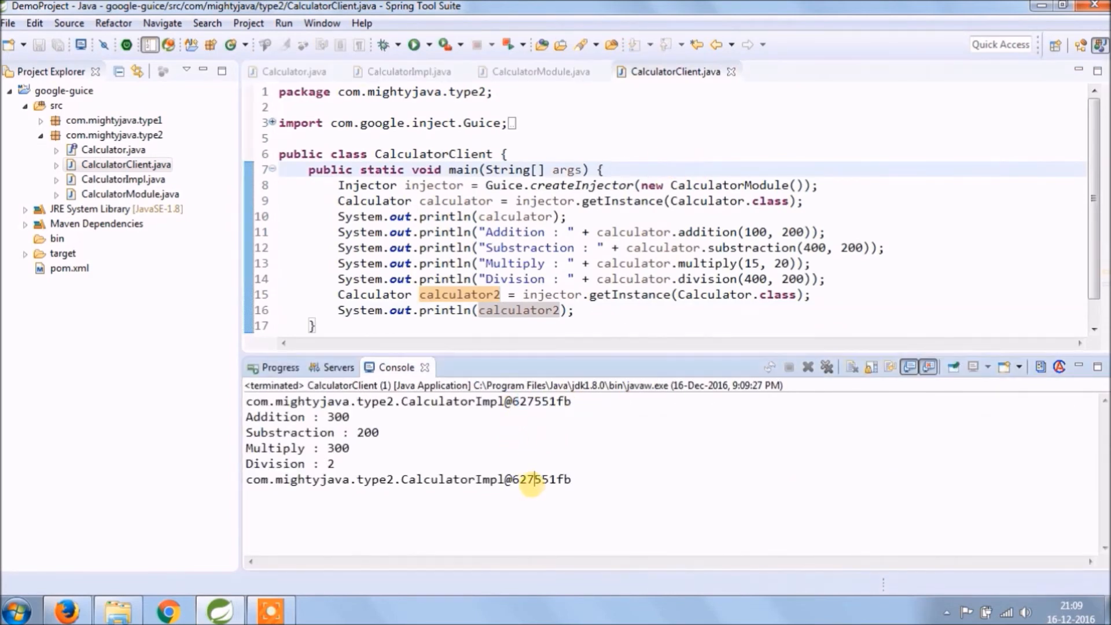
pyautogui.click(541, 70)
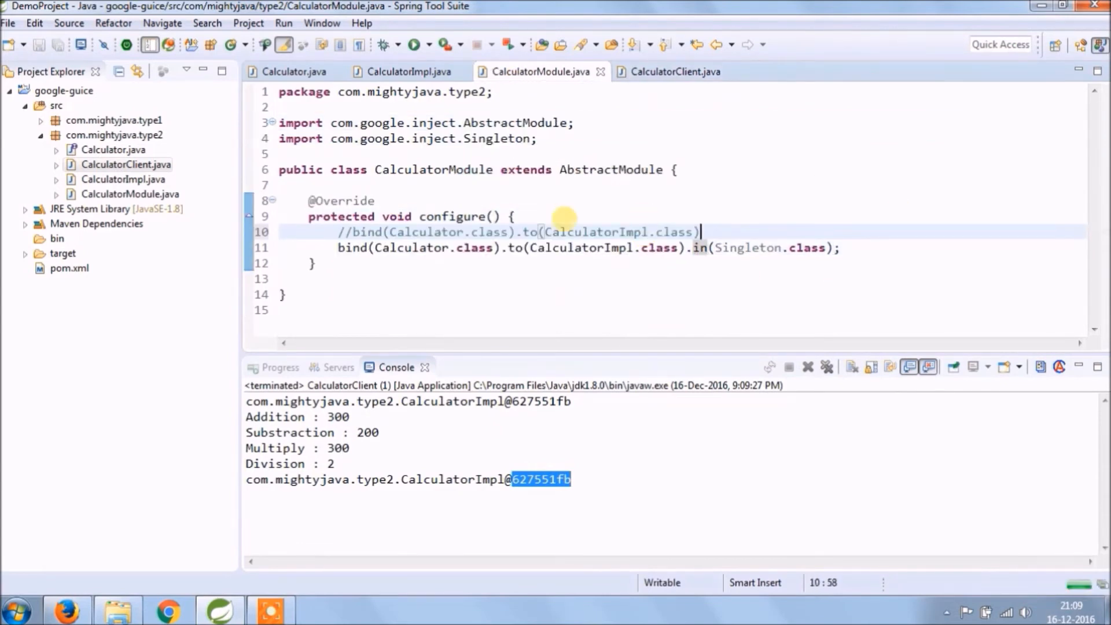
# Replace the binding with bind(Calculator).to(CalculatorImpl).in(Scopes.SINGLETON) and rerun the client, still one shared instance
pyautogui.press('ctrl+/')
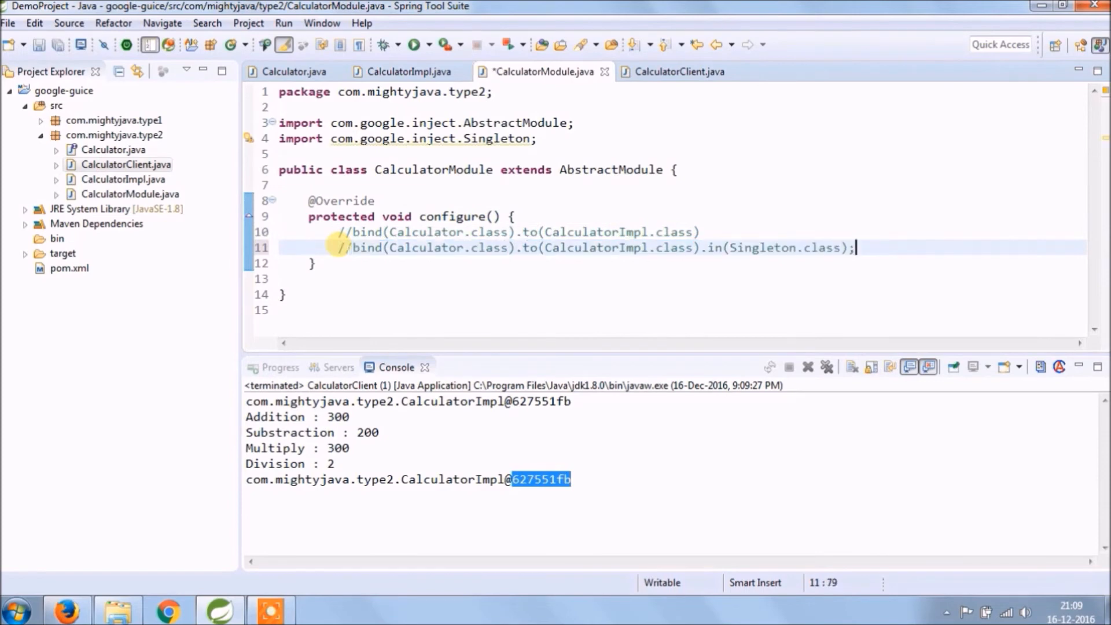
pyautogui.write('bind(Calculator.class).to(CalculatorImpl.class).in(Singleton.class);')
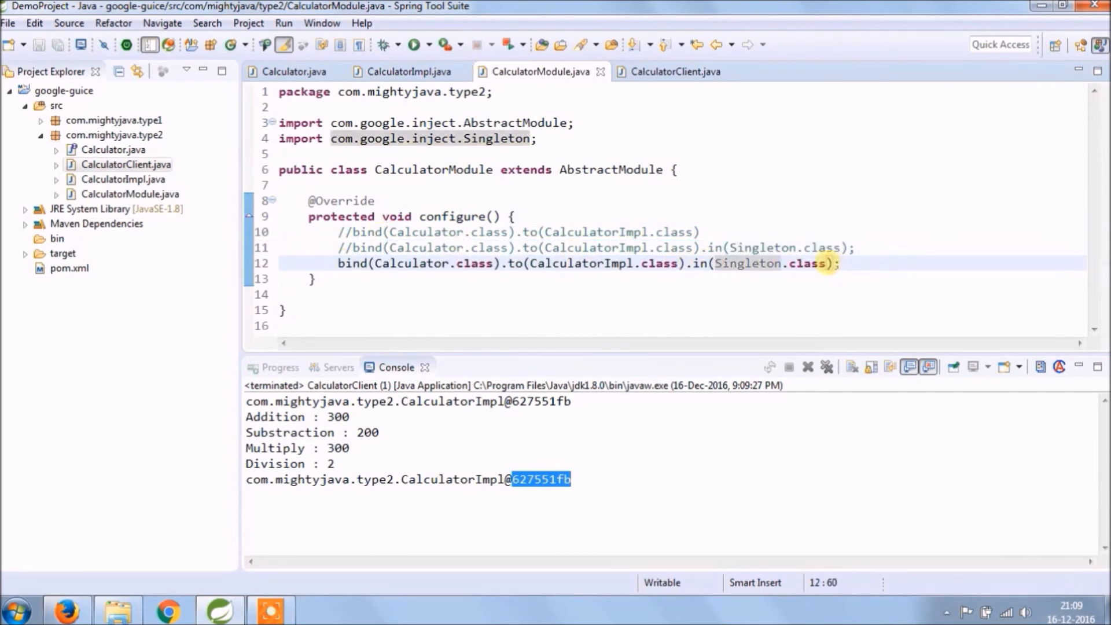
pyautogui.write('Scopes')
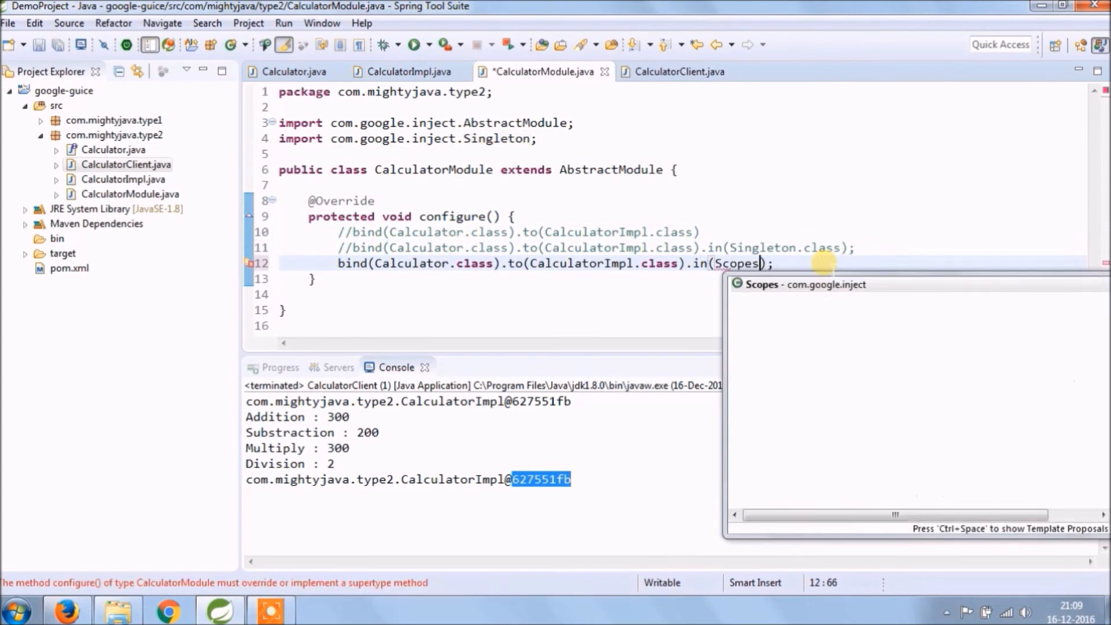
pyautogui.write('.SINGLETON')
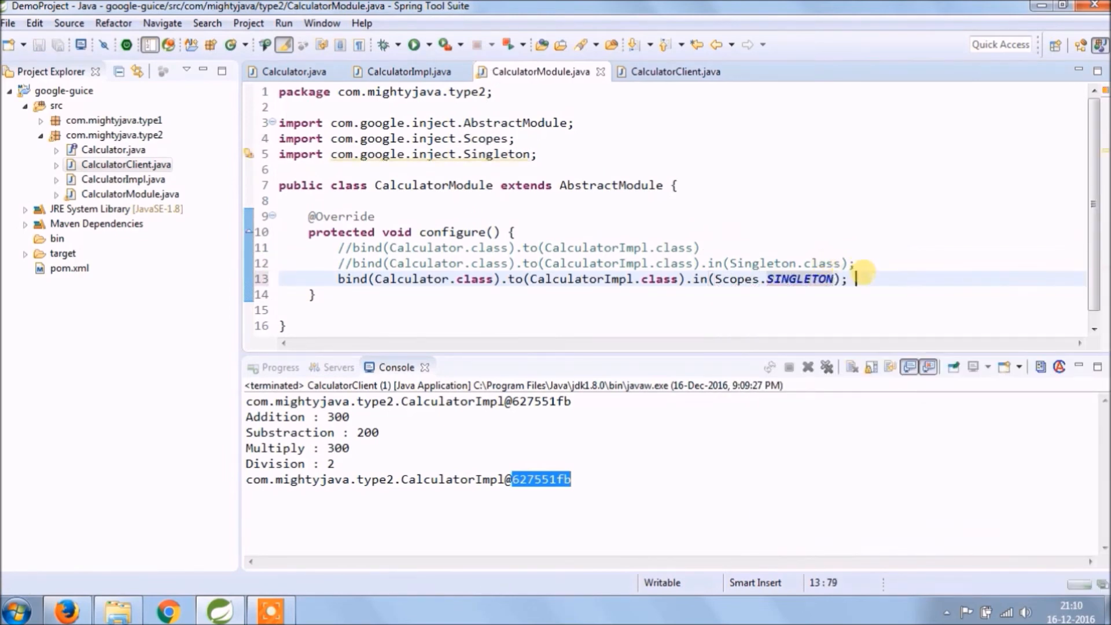
pyautogui.click(671, 72)
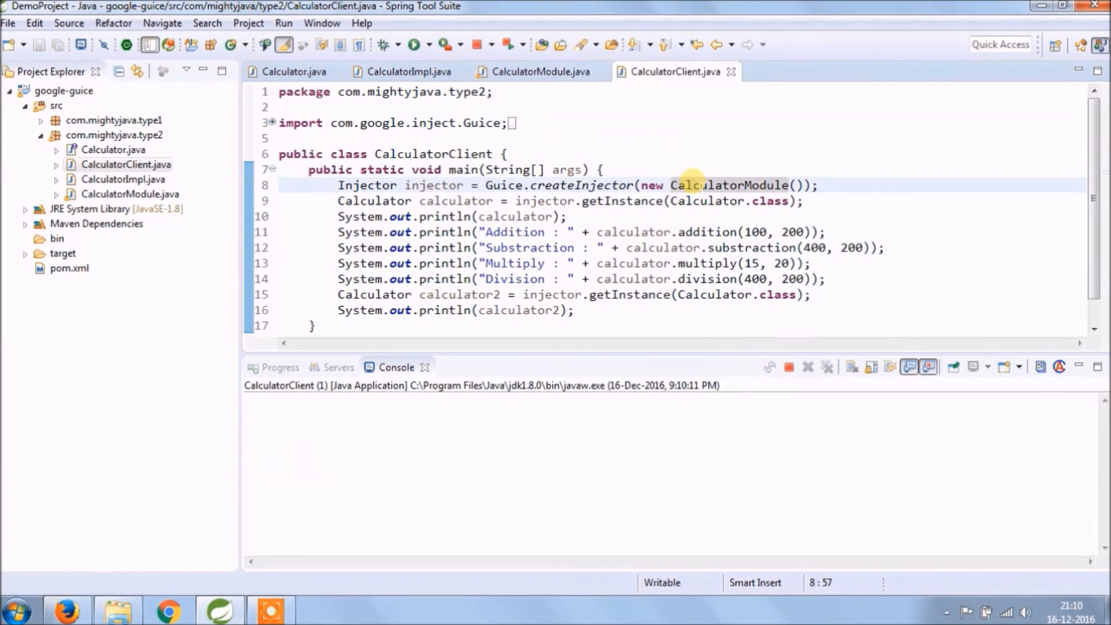
pyautogui.click(535, 71)
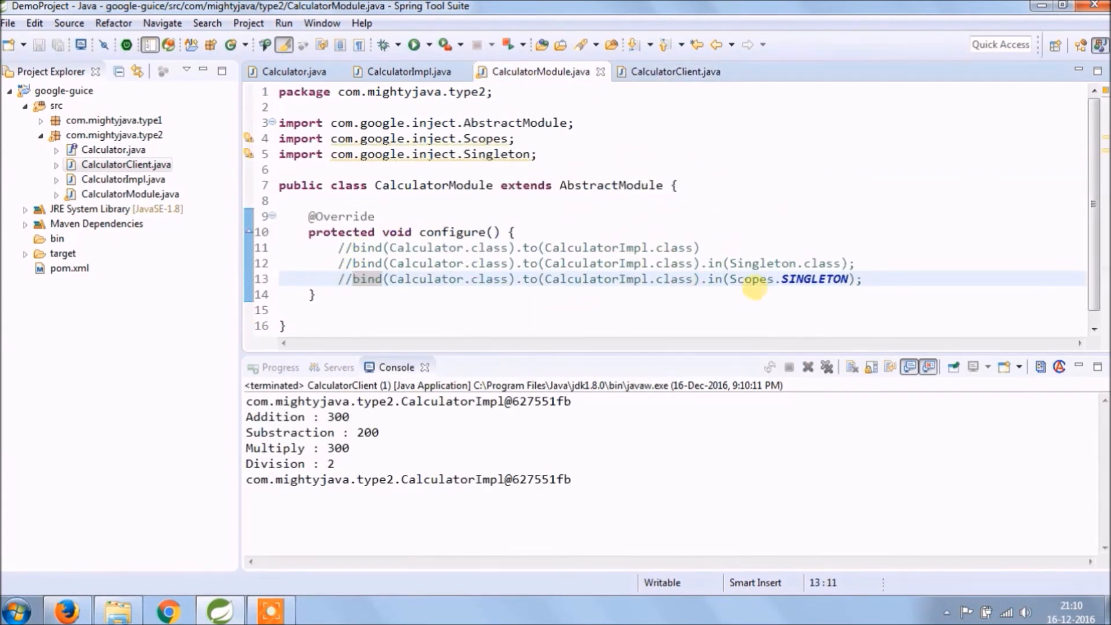
# Bind Calculator with toInstance(new CalculatorImpl()), rerun the client and comment it as //by default singleton
pyautogui.write('bind(')
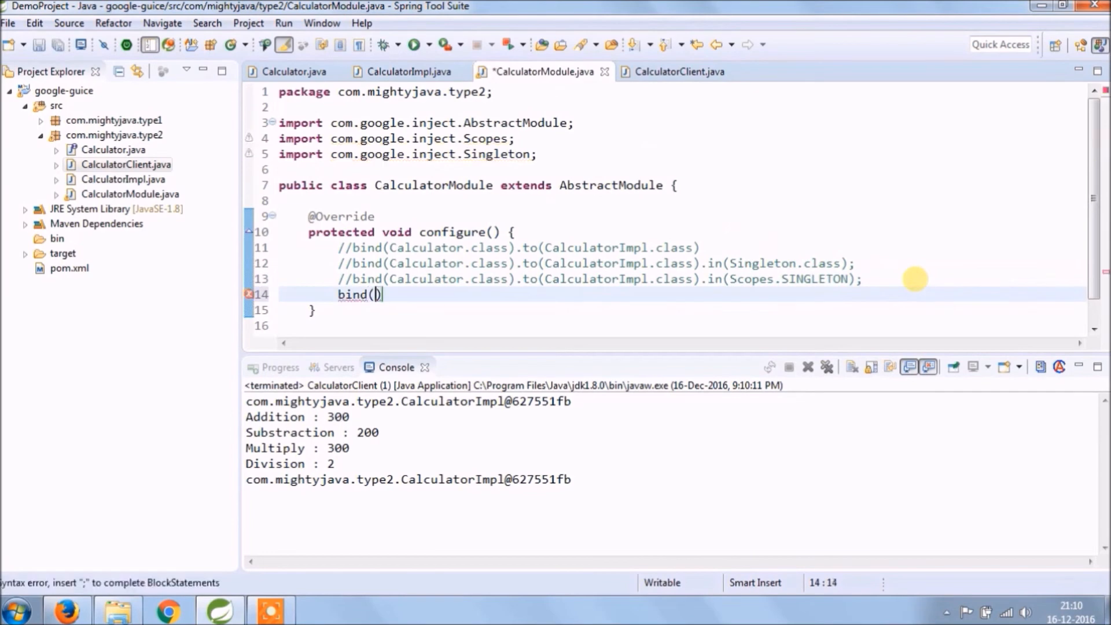
pyautogui.write('Calculator.class')
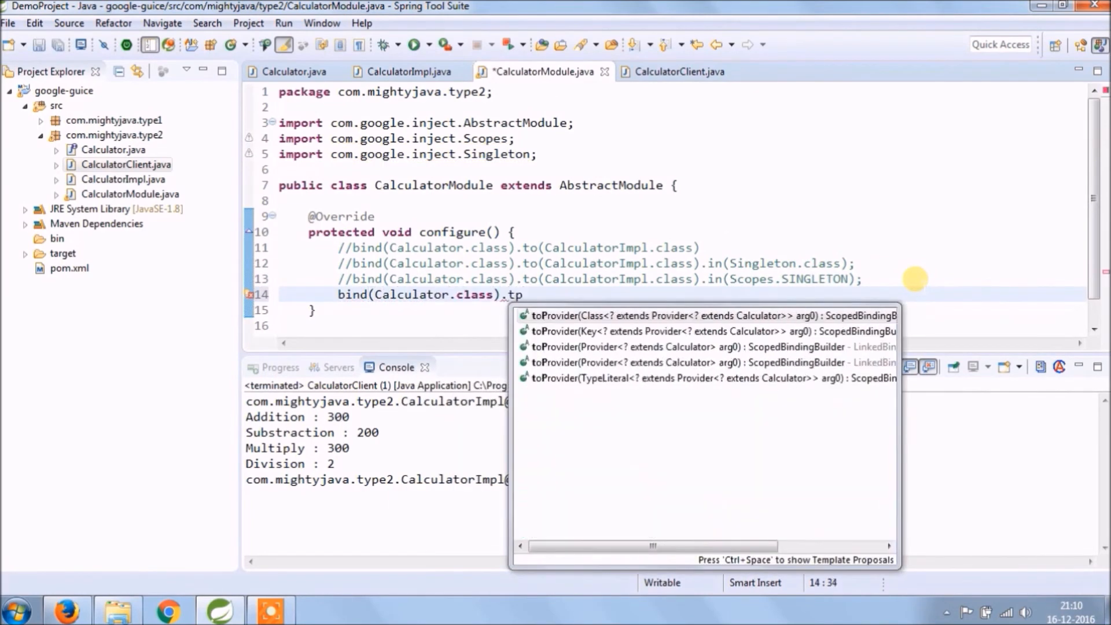
pyautogui.write('oInstance(new CalculatorImpl());')
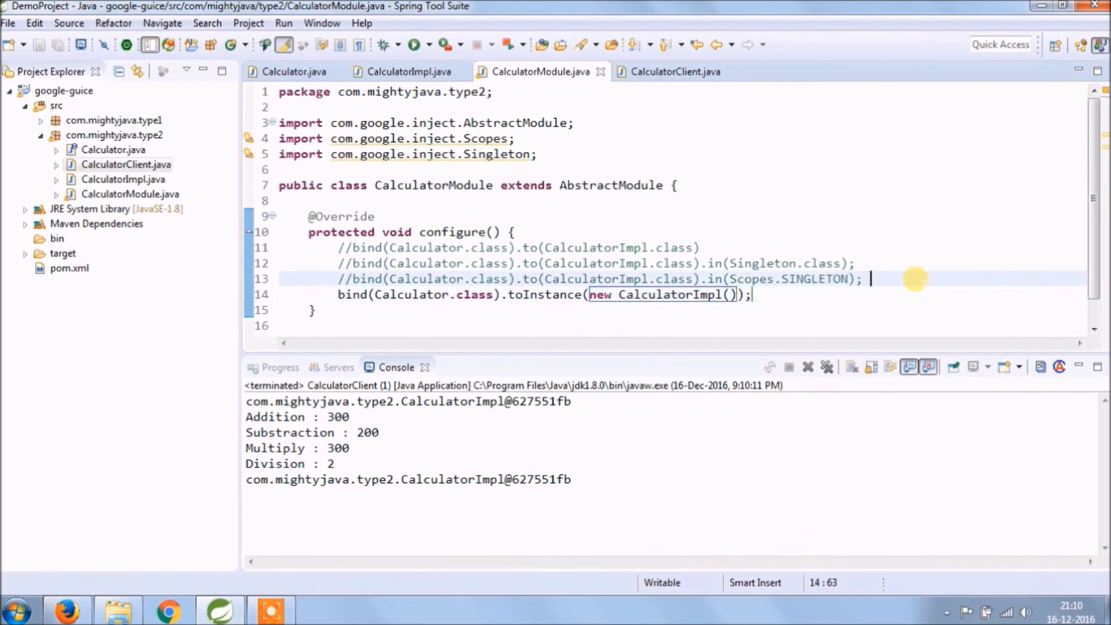
pyautogui.click(674, 70)
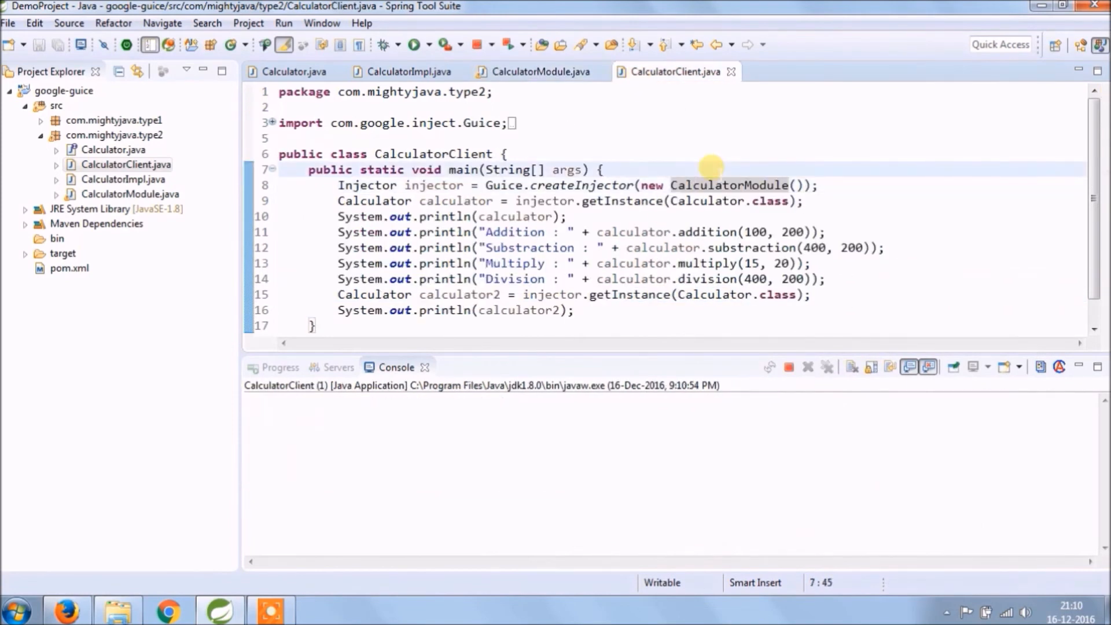
pyautogui.click(540, 72)
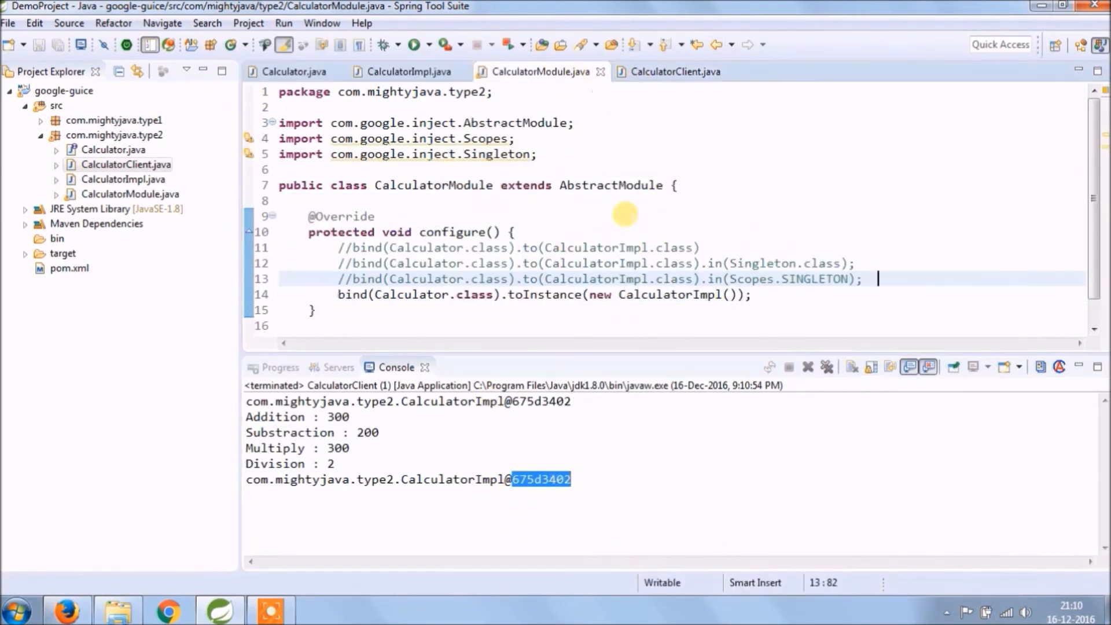
pyautogui.write('//by default')
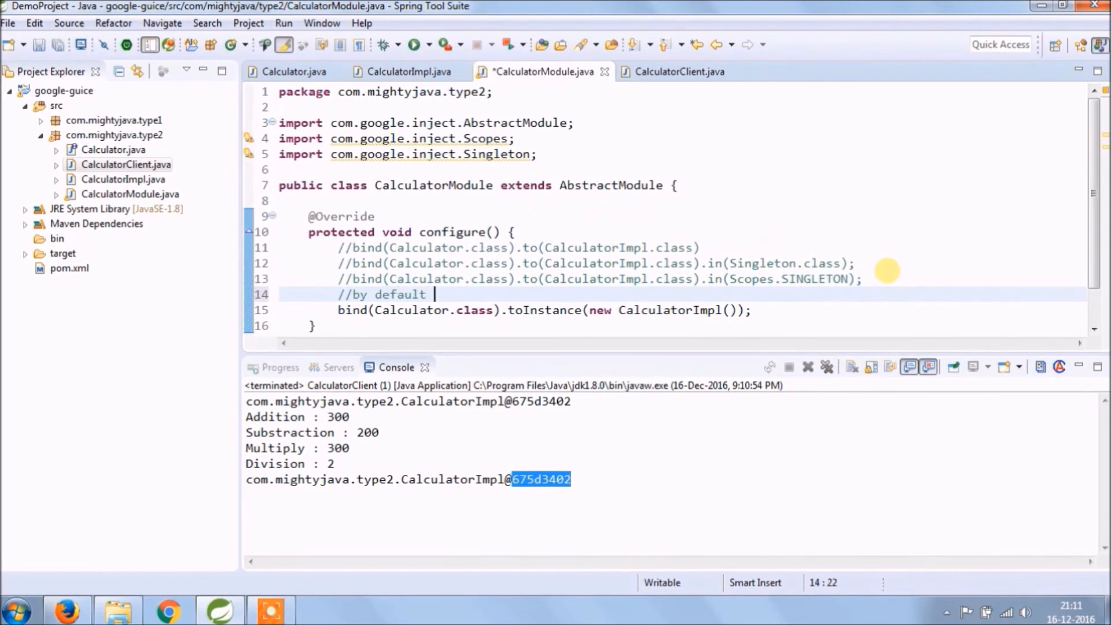
pyautogui.write('singleton')
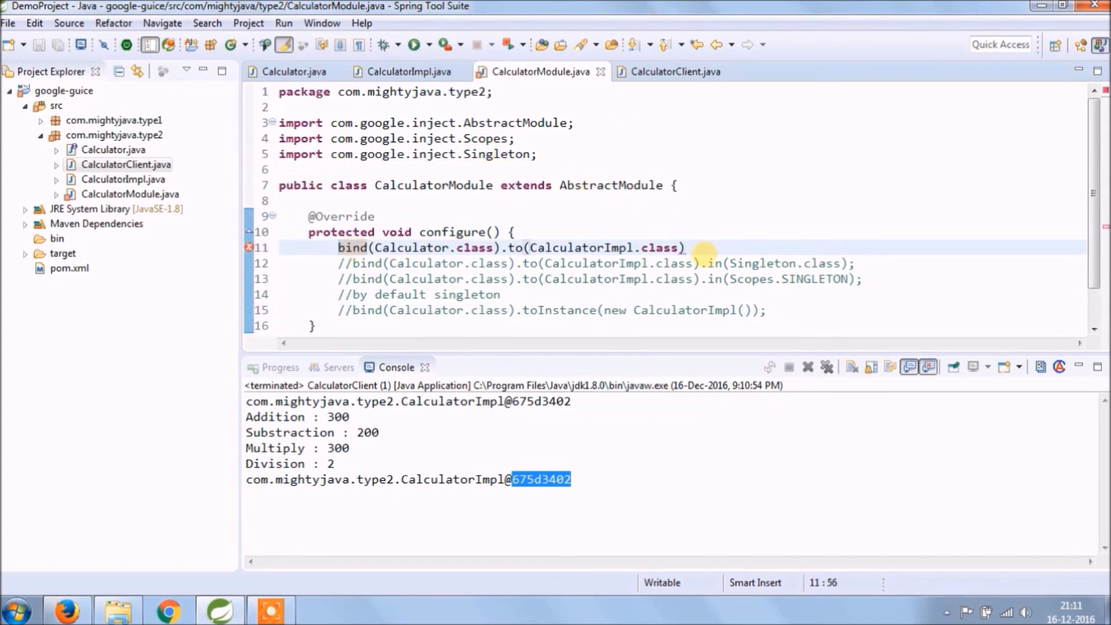
pyautogui.click(671, 72)
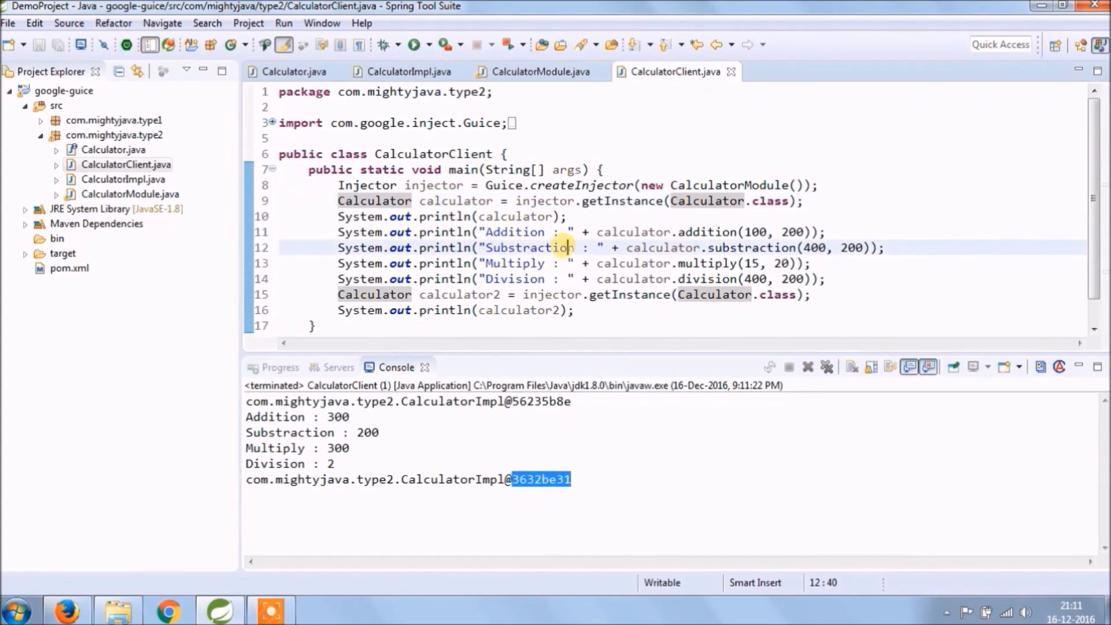
pyautogui.click(404, 71)
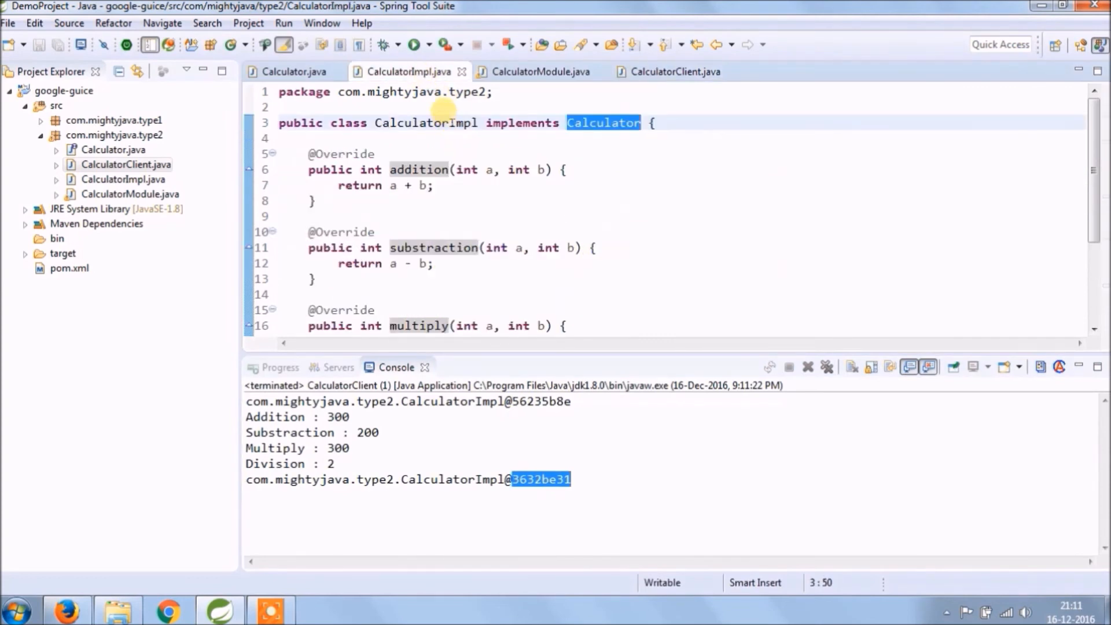
pyautogui.write('@Sin')
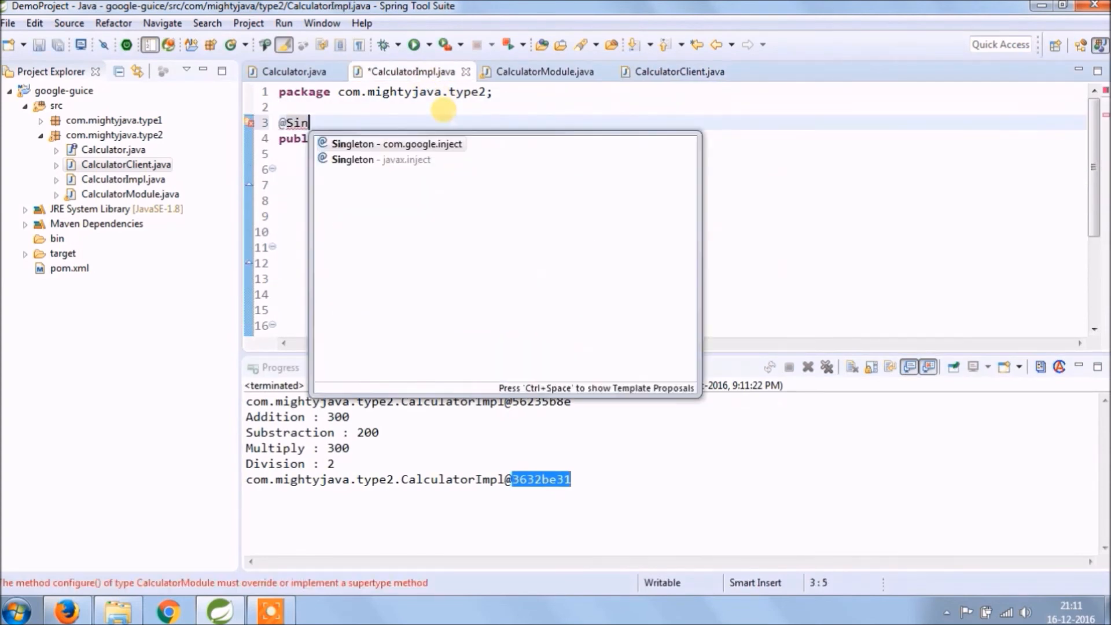
pyautogui.click(678, 72)
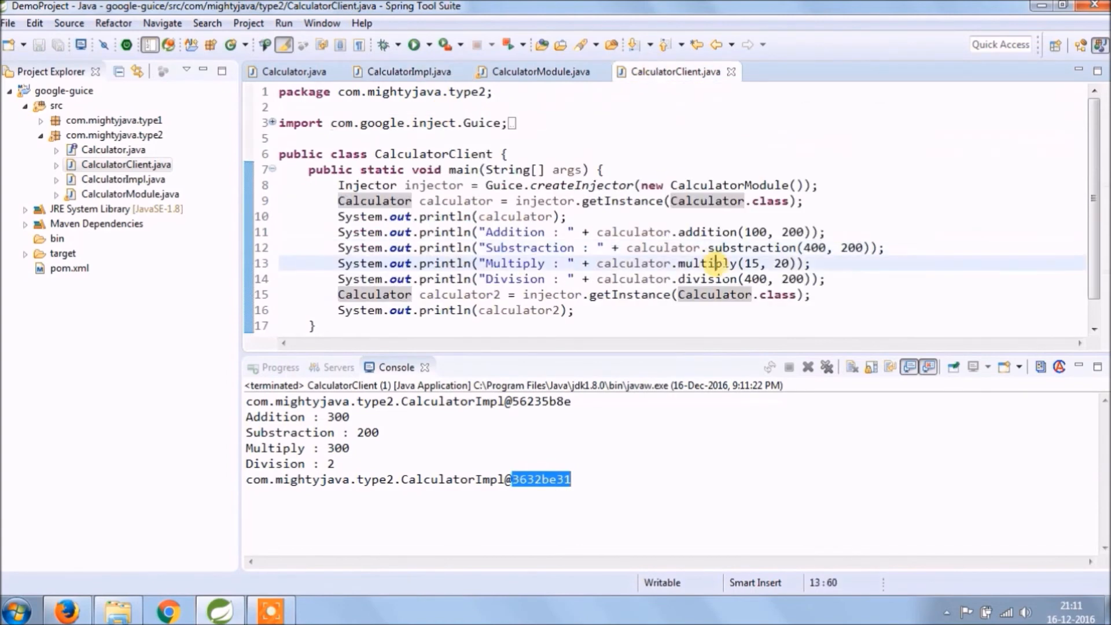
pyautogui.click(414, 45)
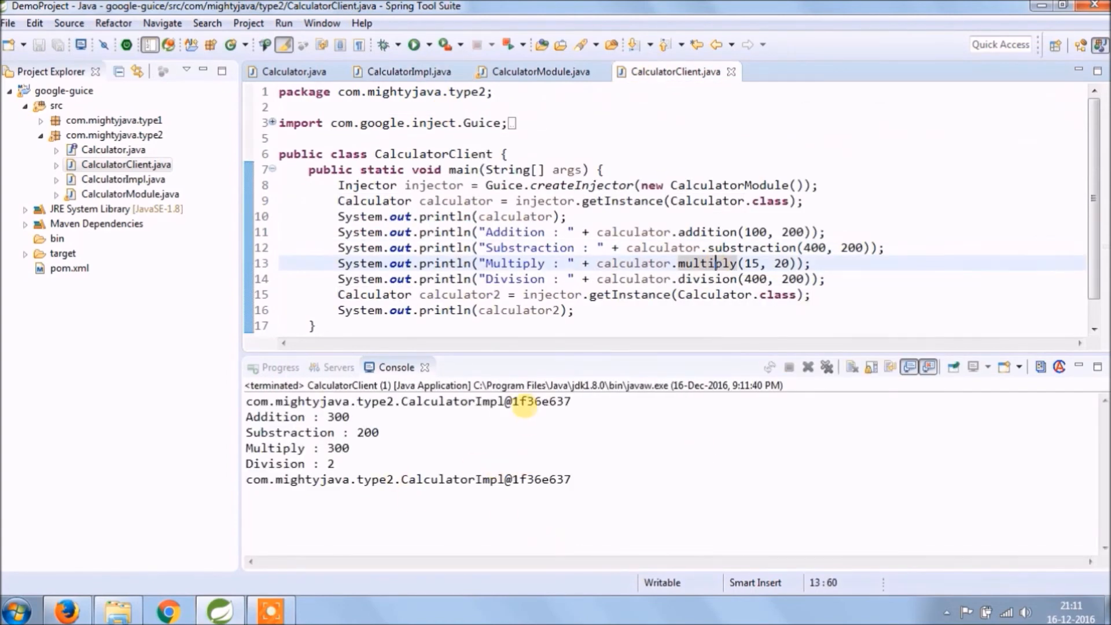
pyautogui.click(404, 71)
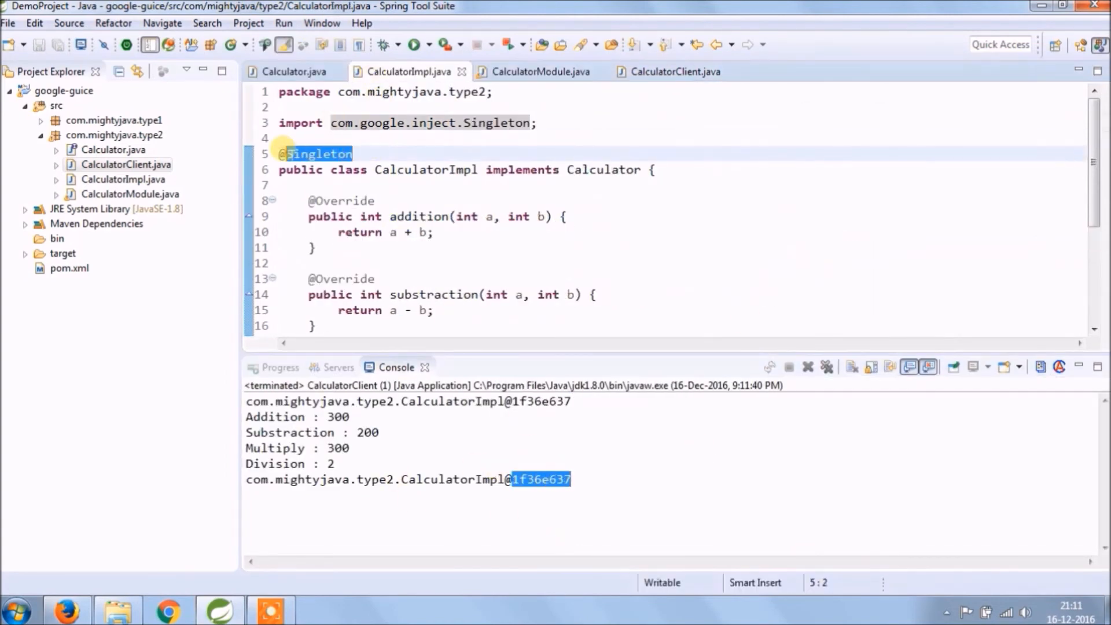
pyautogui.click(352, 154)
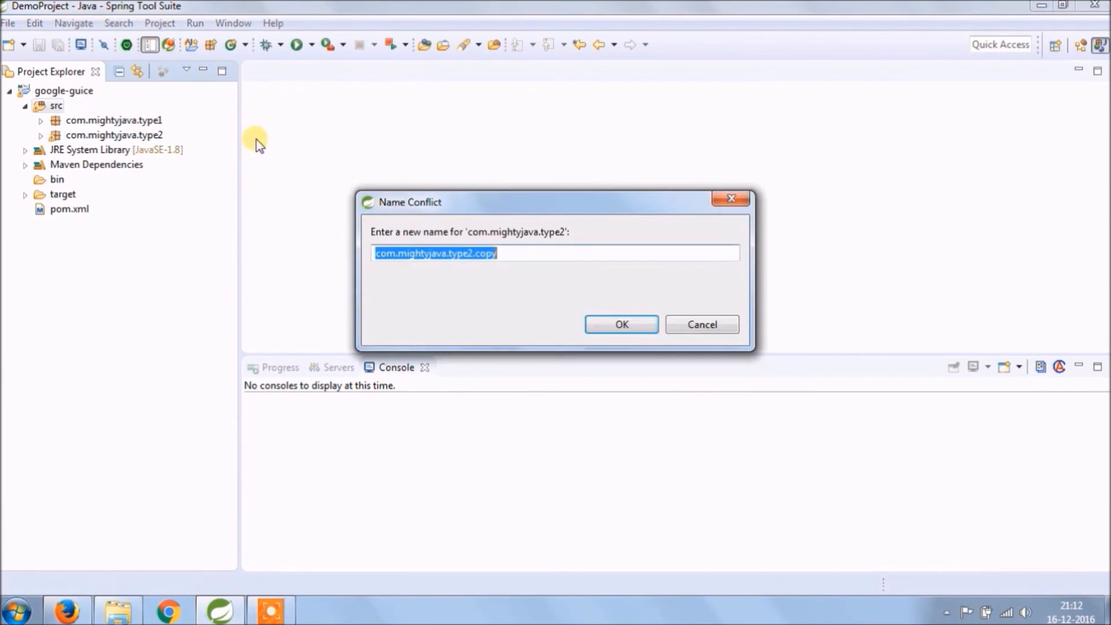
# Copy type2 as package com.mightyjava.type3 and create an empty CalculatorService class in it
pyautogui.click(467, 253)
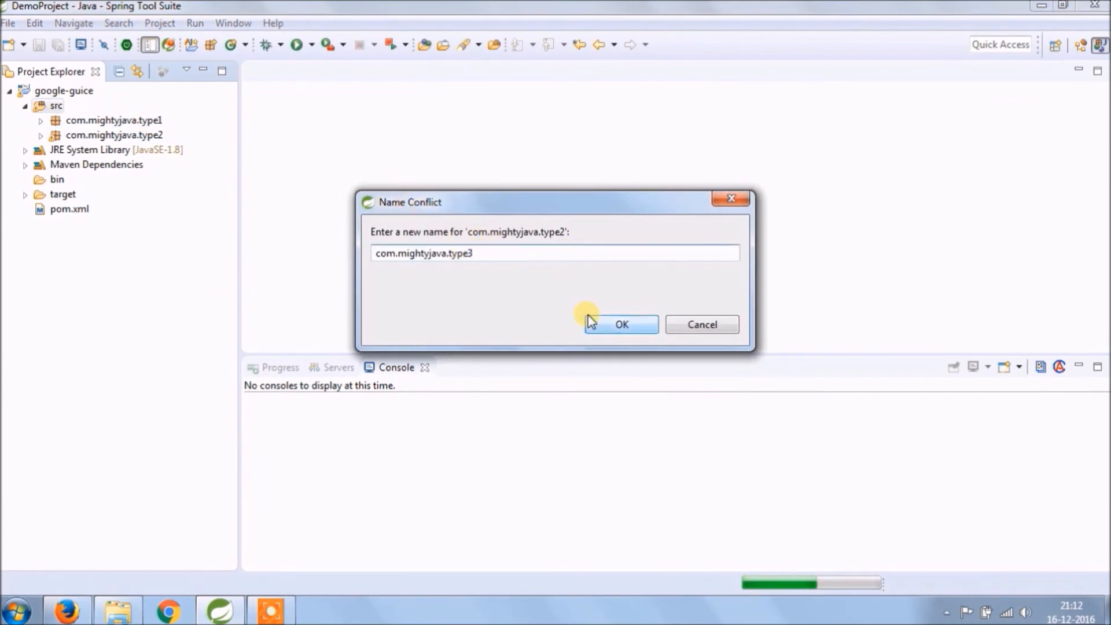
pyautogui.click(620, 324)
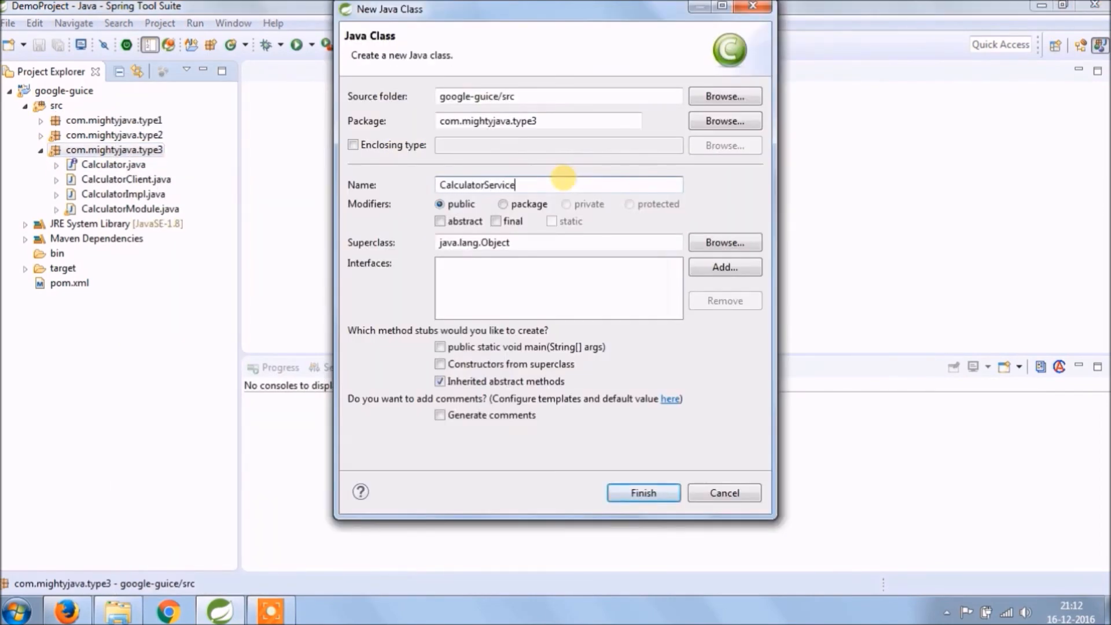
pyautogui.click(642, 493)
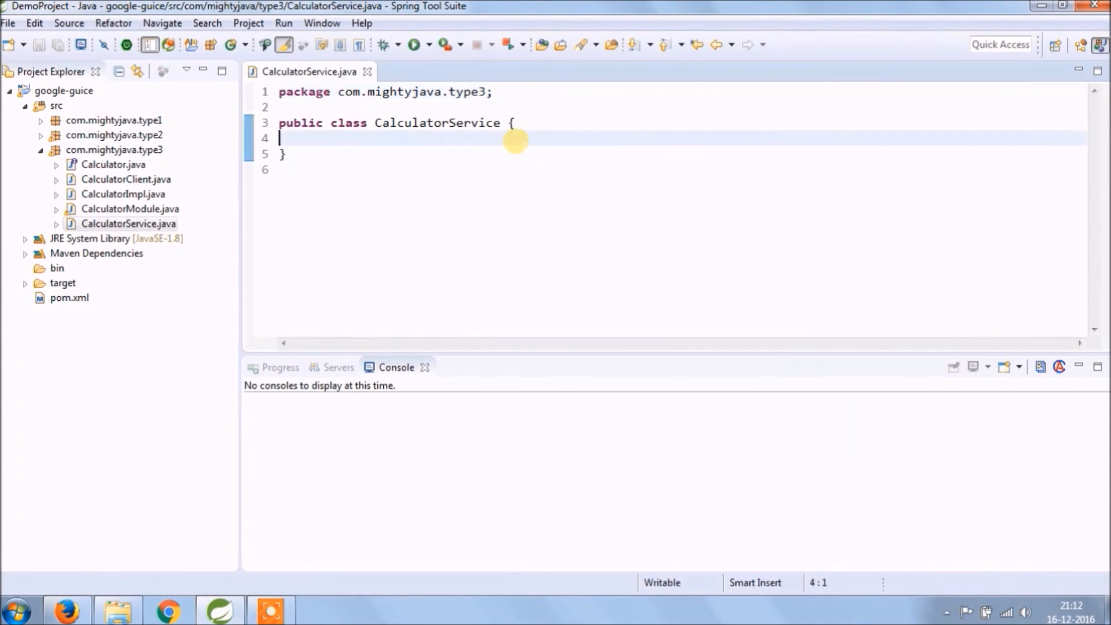
# Write a private Calculator field and a calculate(int a, int b, String oper) method branching on oper.equals(...)
pyautogui.write('private C')
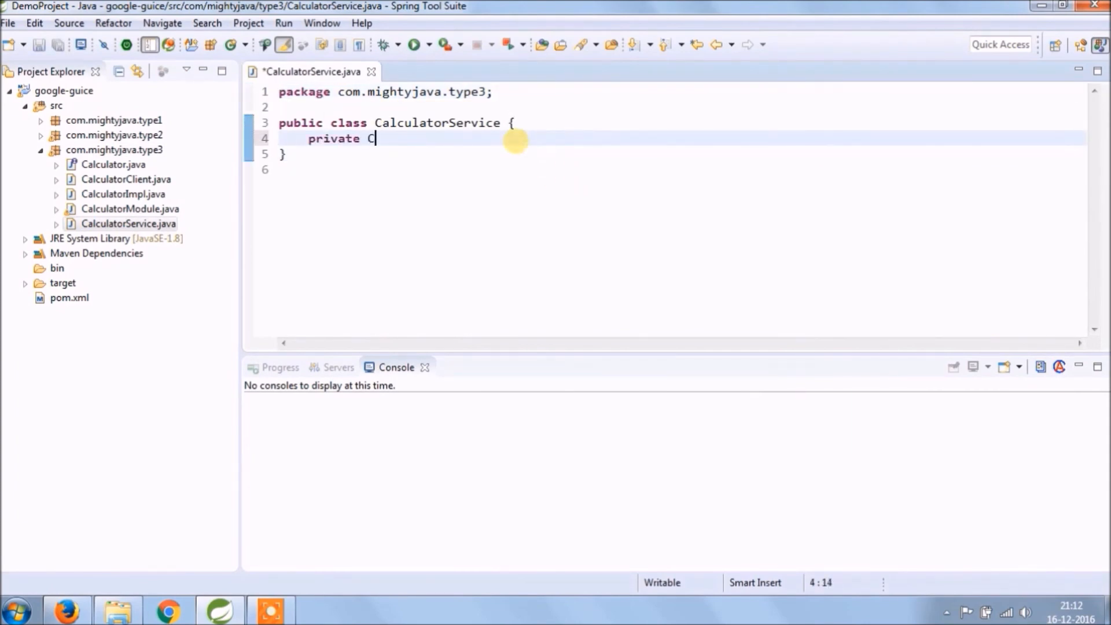
pyautogui.write('alculator calculator;')
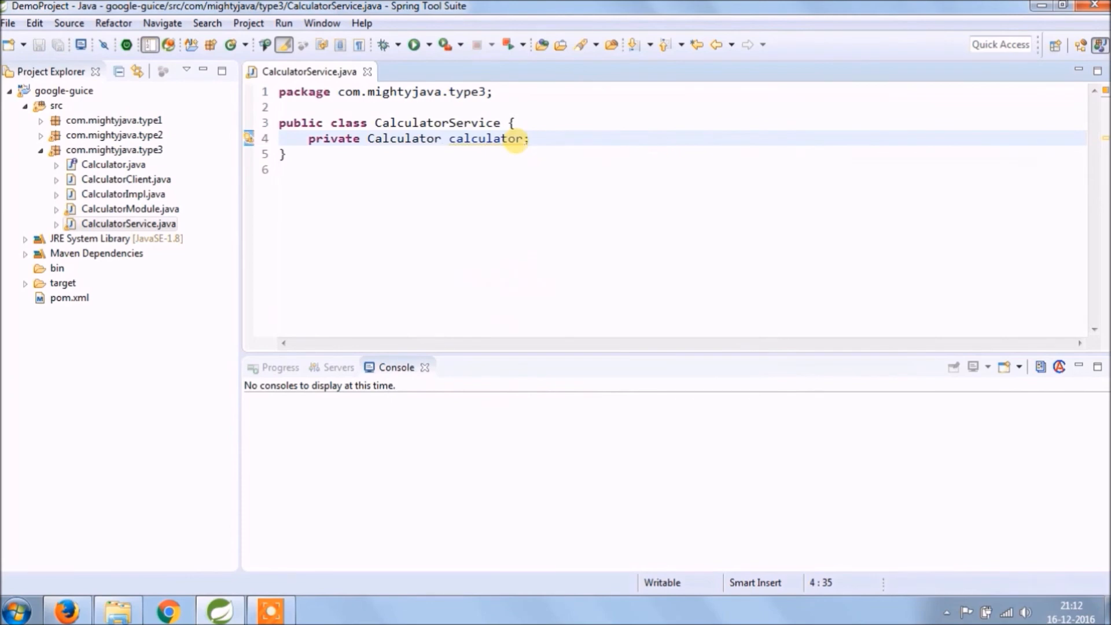
pyautogui.write('public int cal')
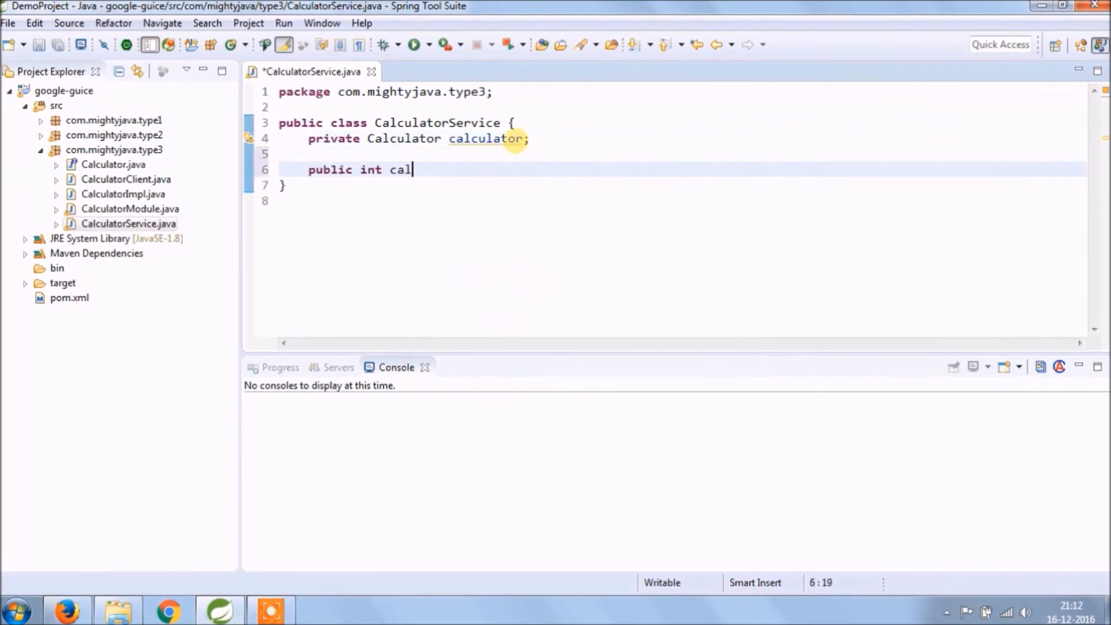
pyautogui.write('culate(int a, int )')
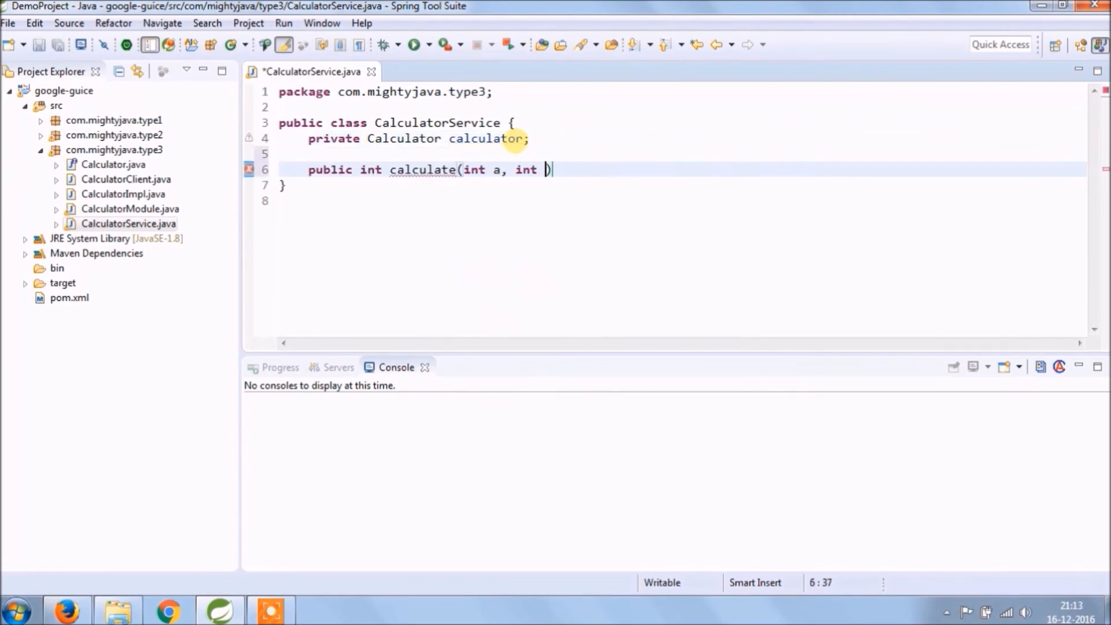
pyautogui.write('b, String oper)')
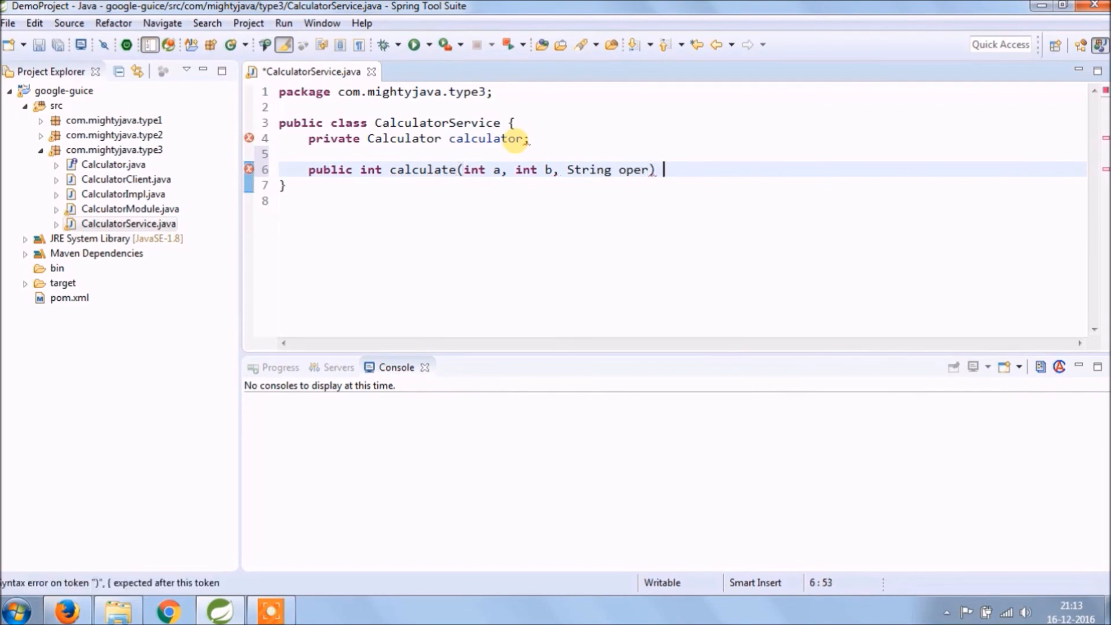
pyautogui.write('{')
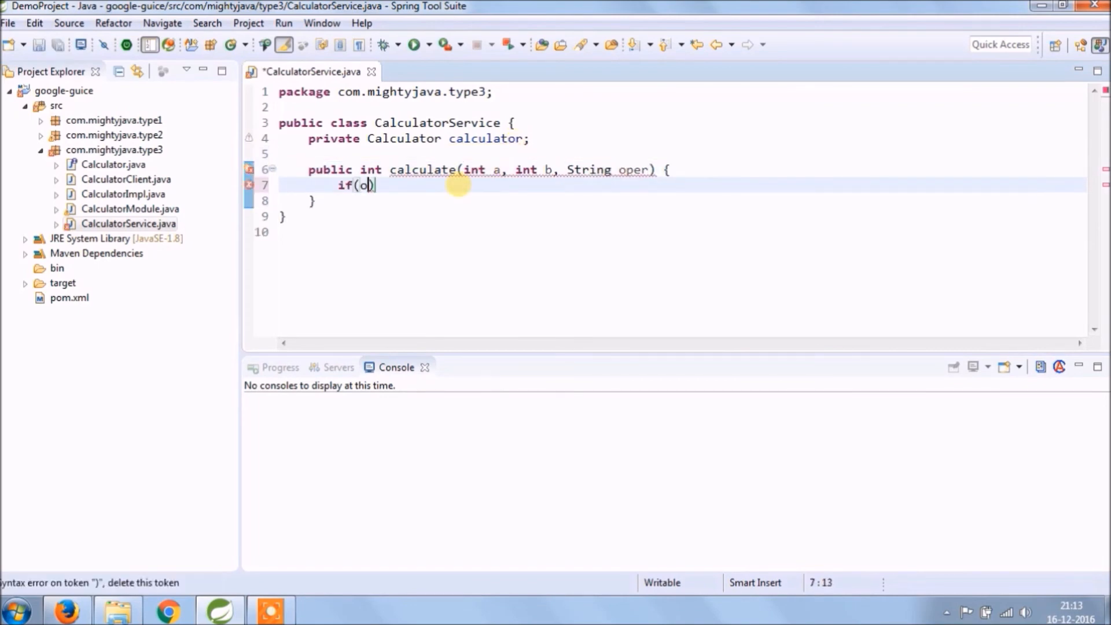
pyautogui.write('per.eq')
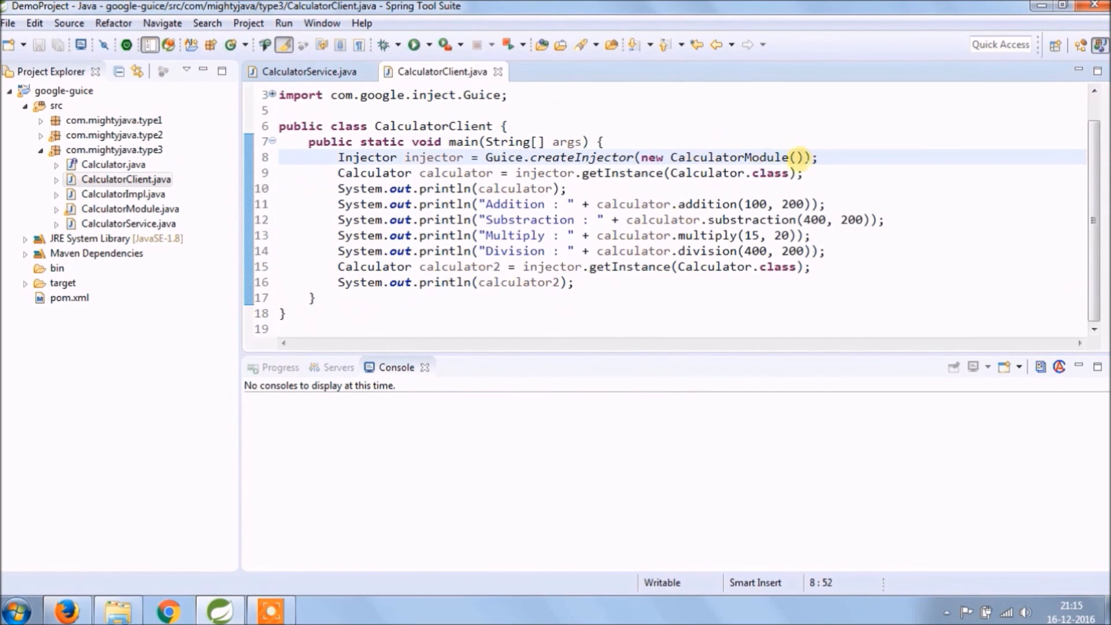
# Get a CalculatorService via injector.getInstance(CalculatorService.class) and print calculate results for add, sub, mul and div
pyautogui.write('Cal')
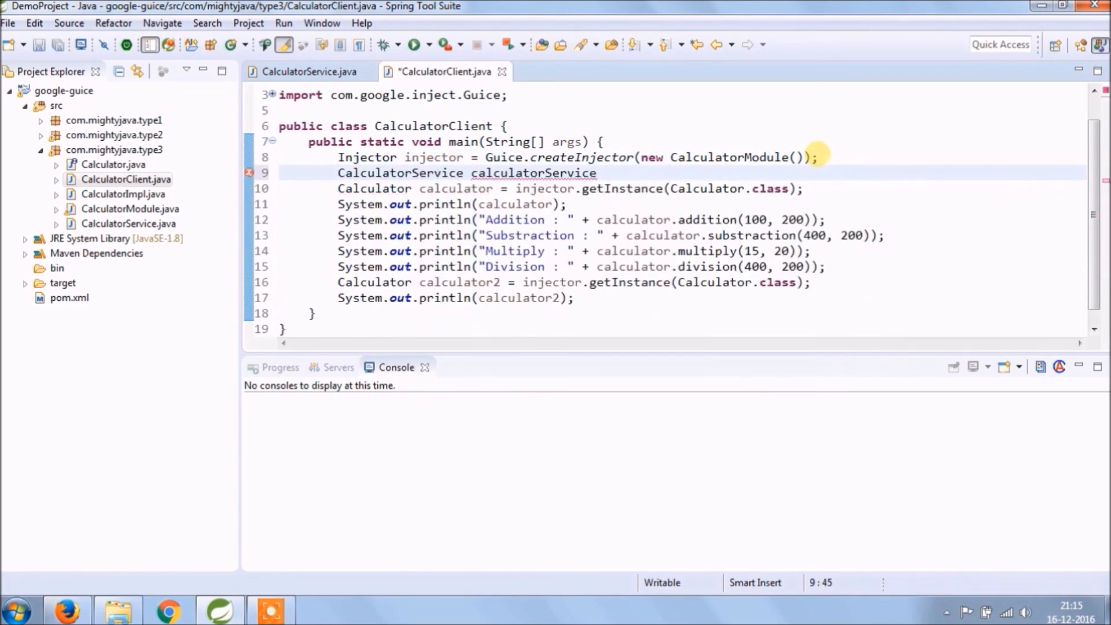
pyautogui.write('= injector.getInstance(C)')
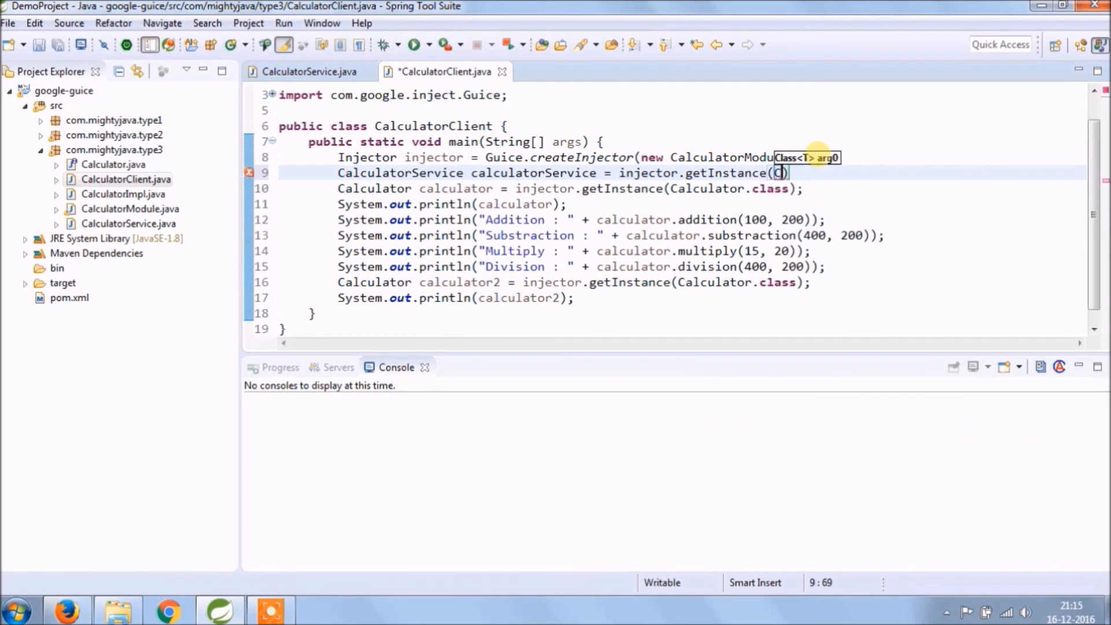
pyautogui.write('CalculatorService.class')
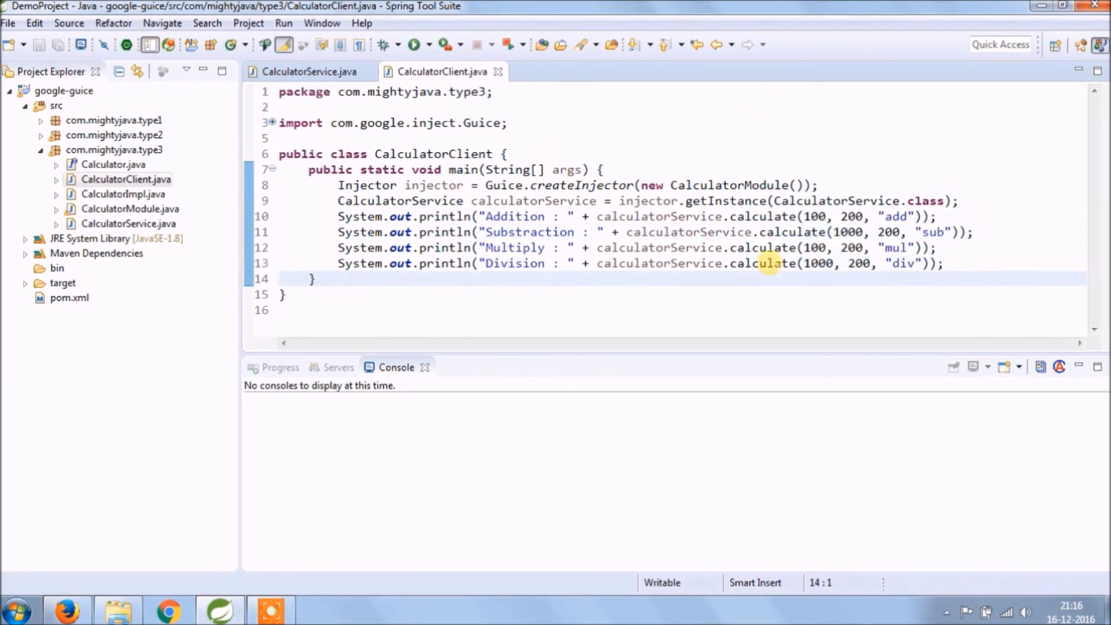
pyautogui.click(505, 154)
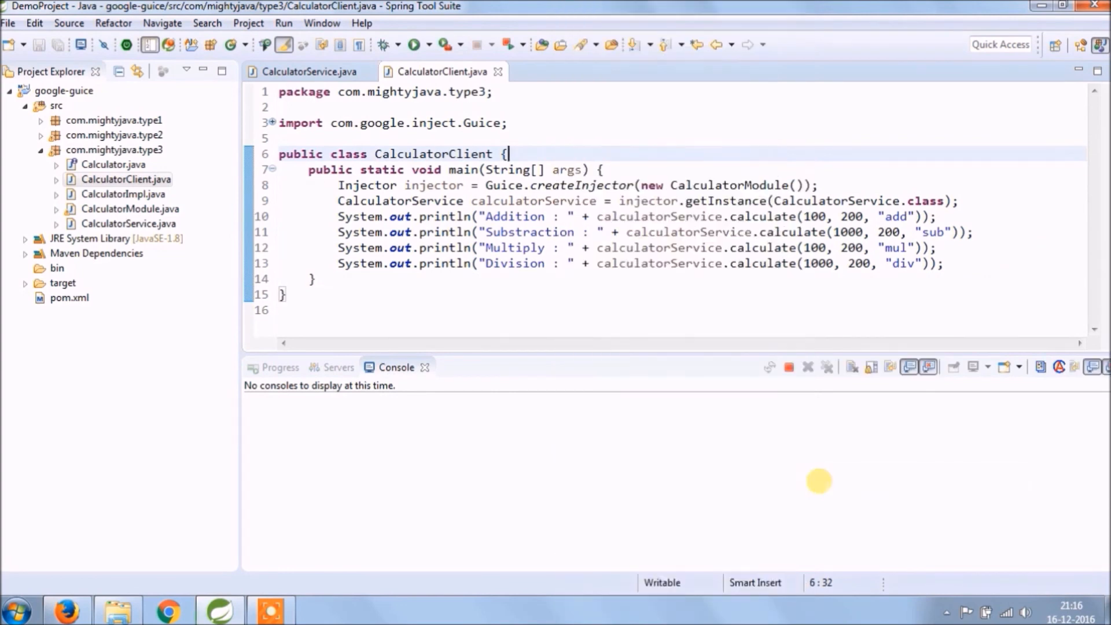
pyautogui.click(414, 45)
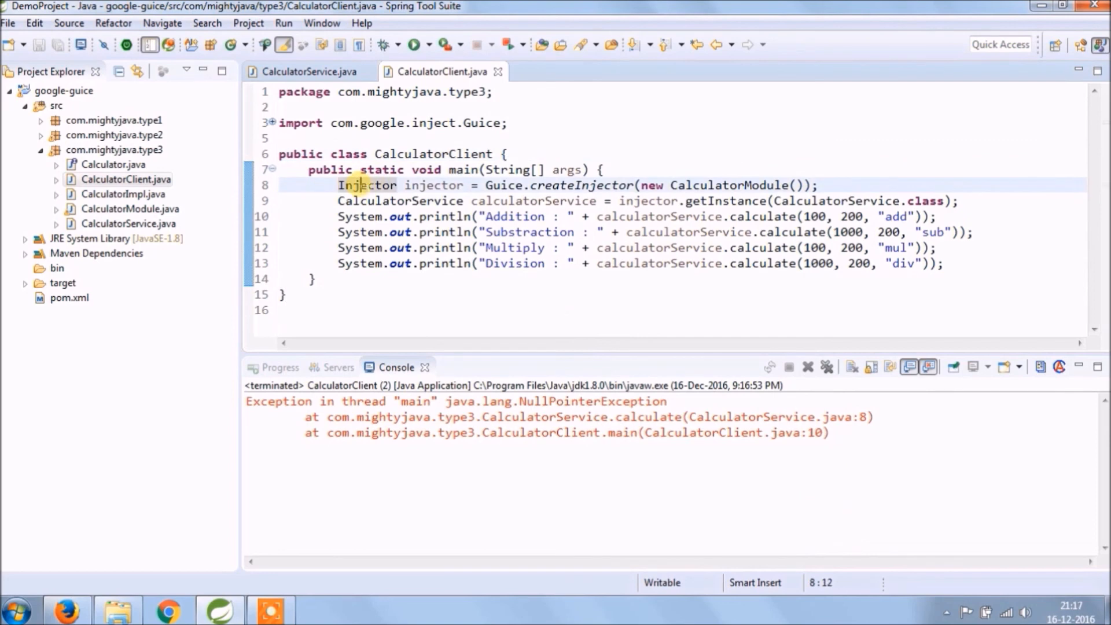
pyautogui.click(308, 72)
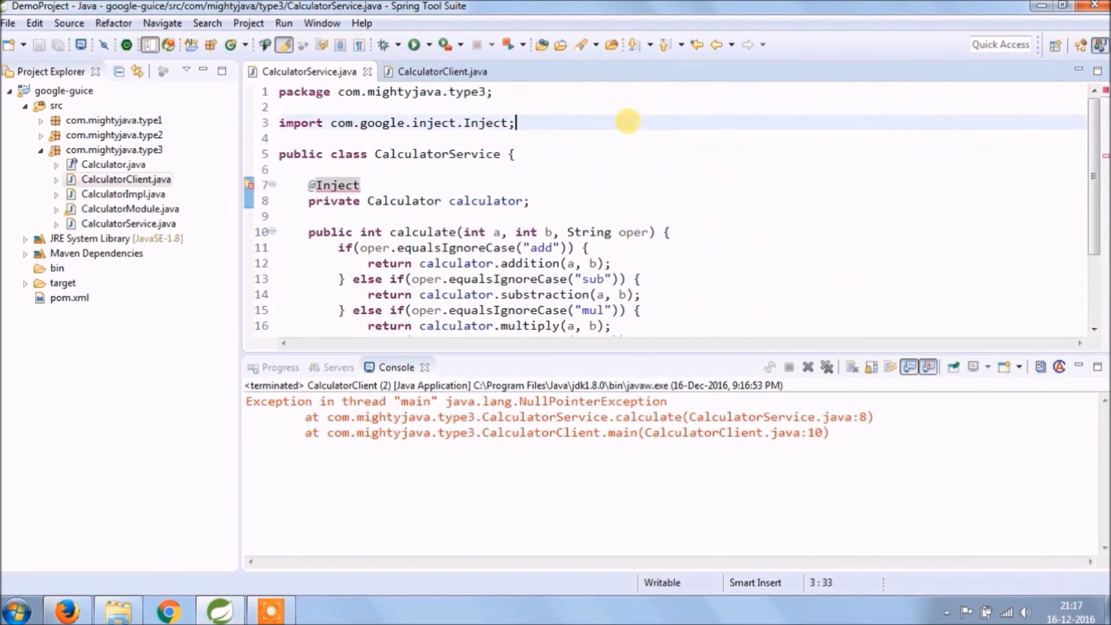
# Run CalculatorClient to print 300, 800, 20000 and 5, then review CalculatorService's injected Calculator field
pyautogui.click(440, 70)
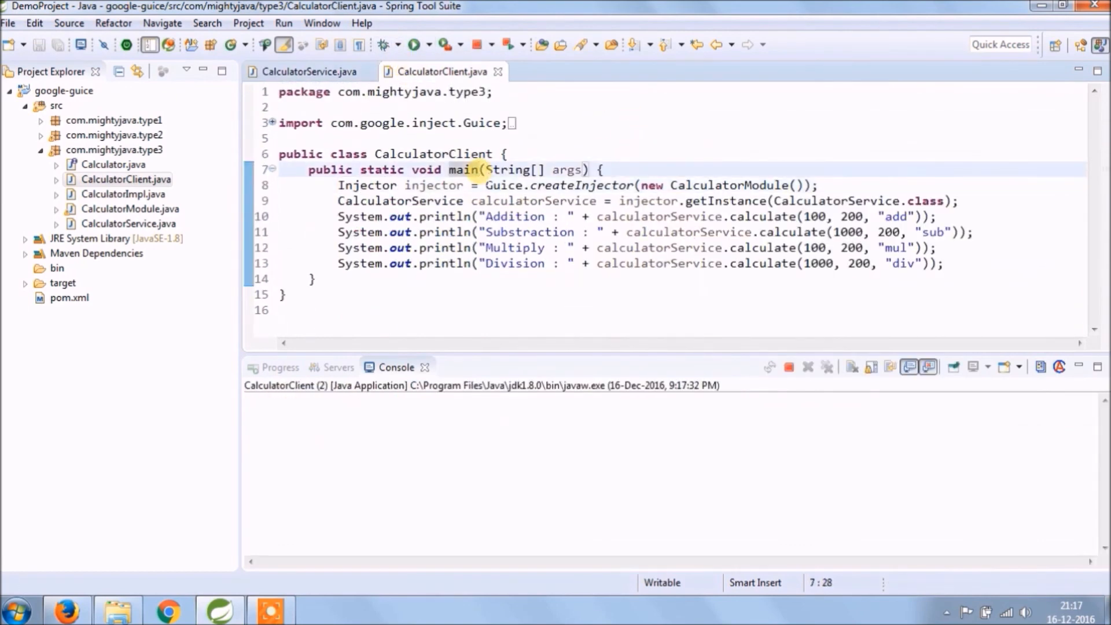
pyautogui.click(414, 45)
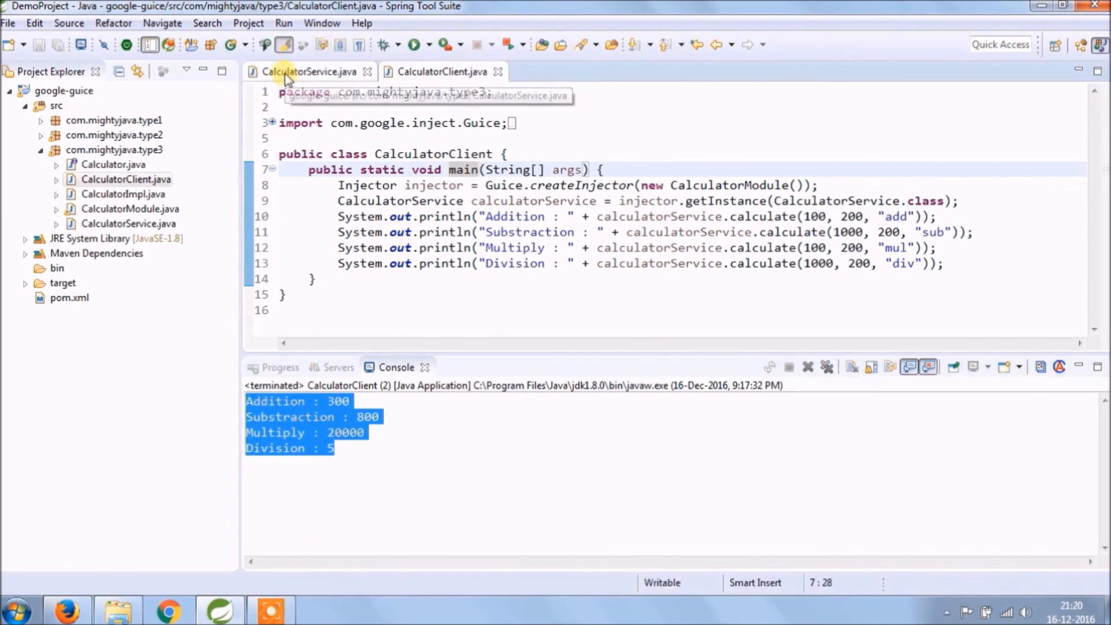
pyautogui.click(306, 72)
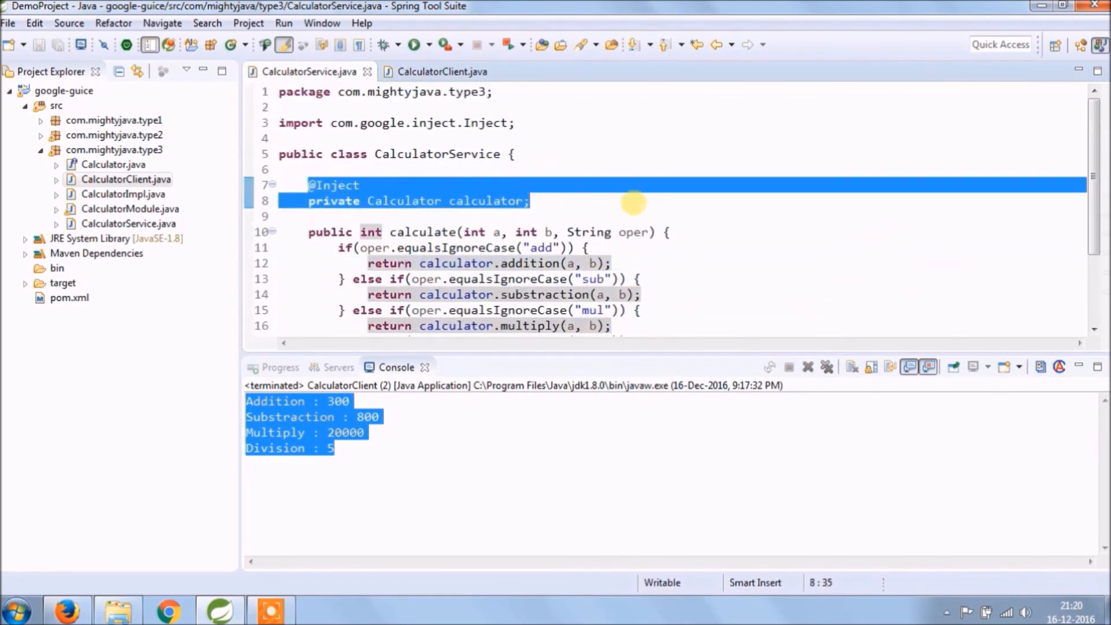
pyautogui.scroll(-3)
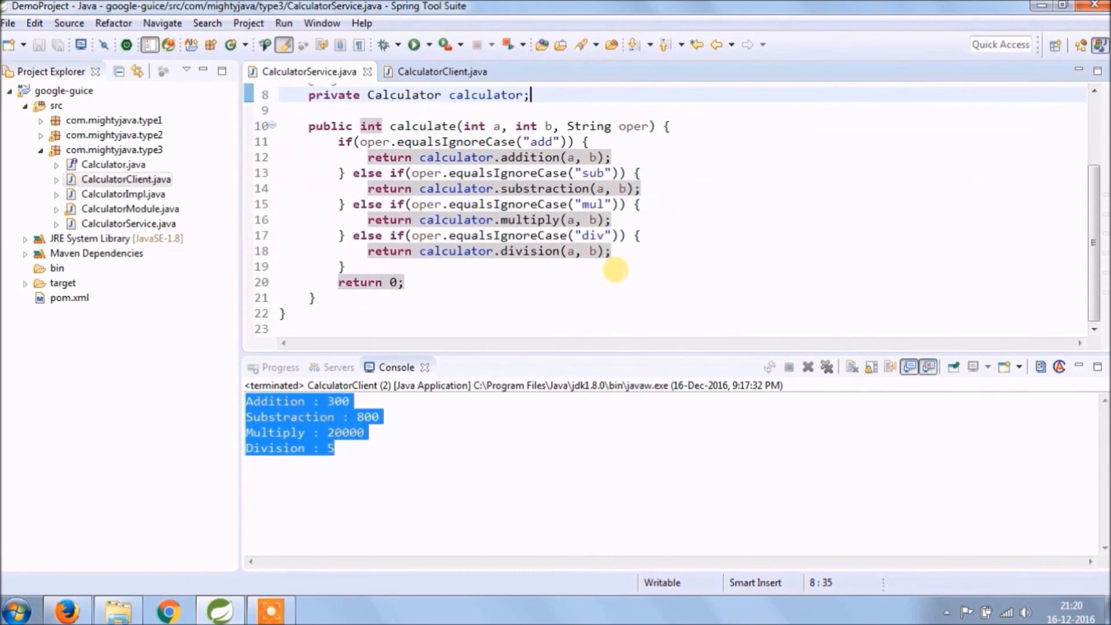
pyautogui.click(611, 251)
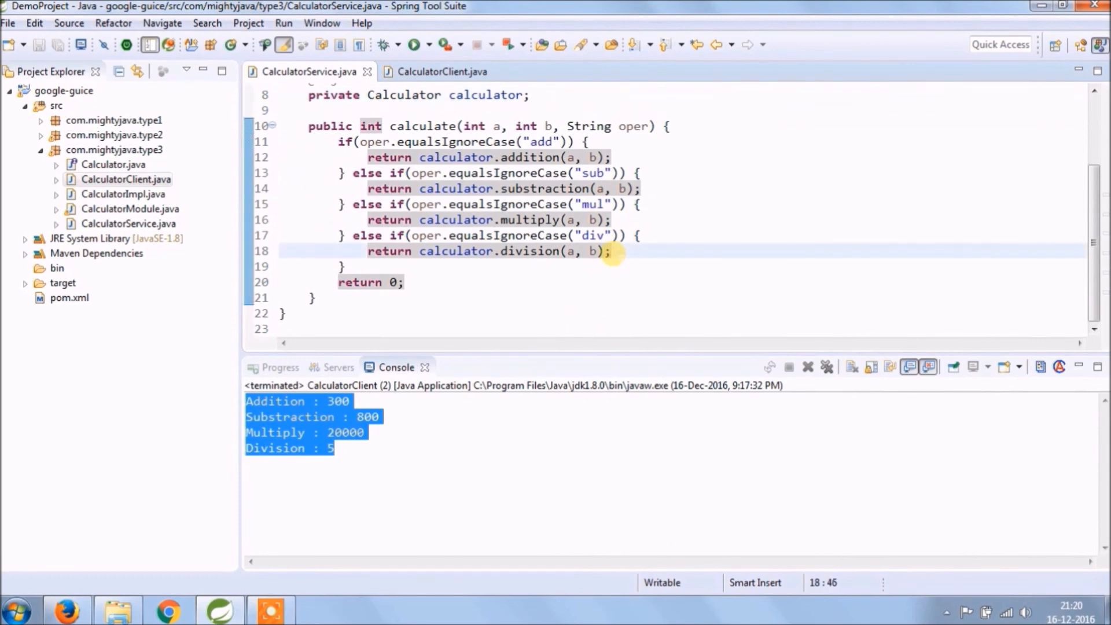
pyautogui.click(439, 72)
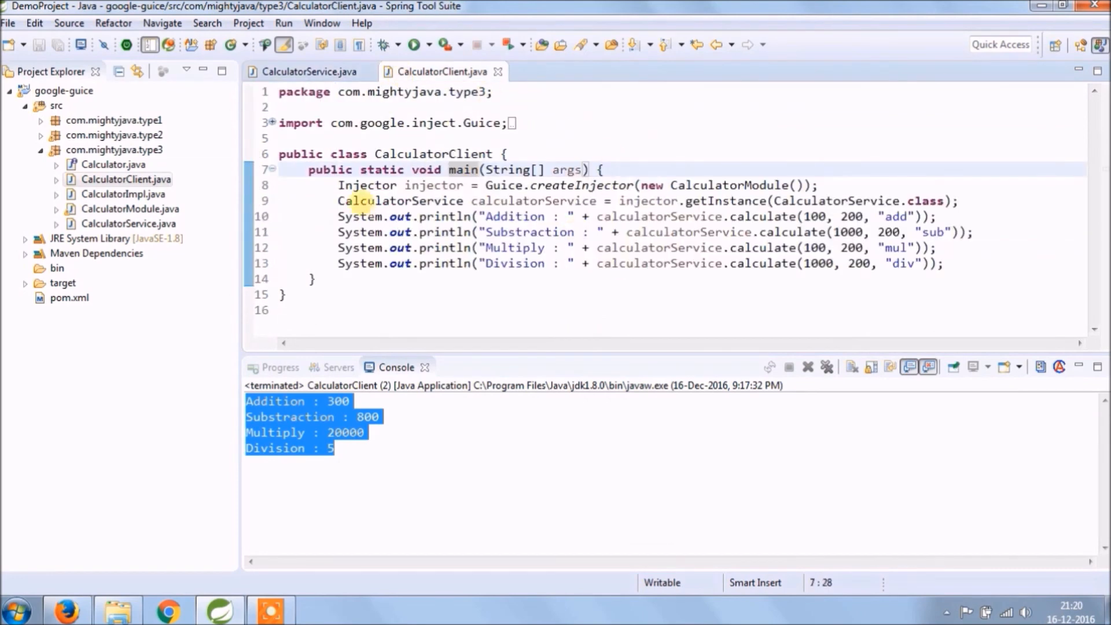